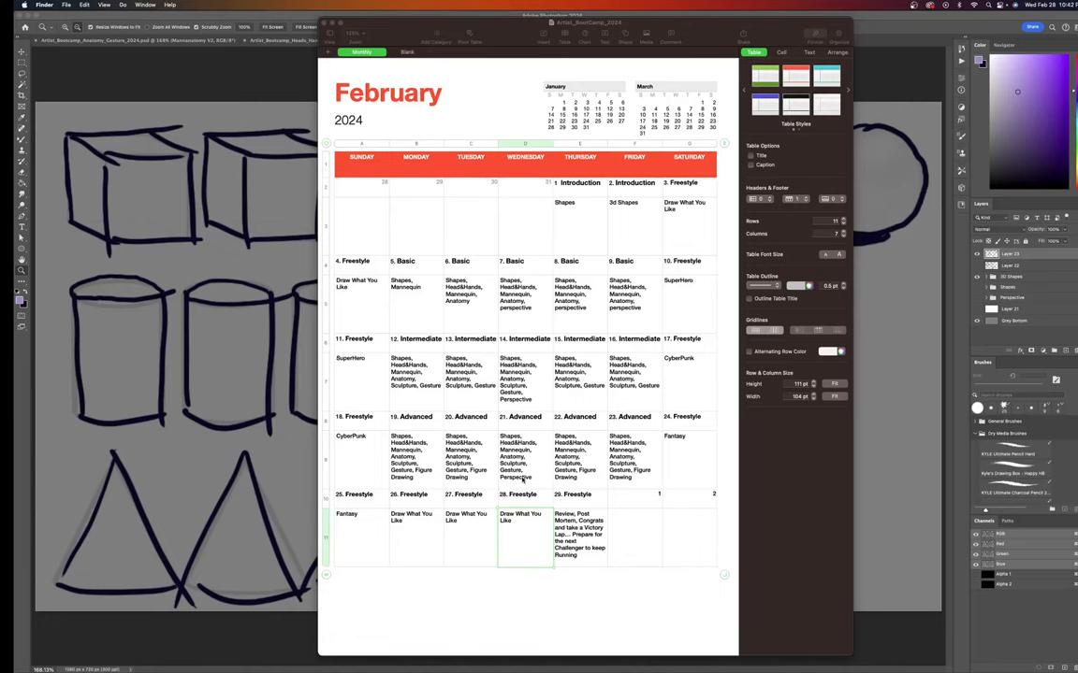
mouse_move(600, 554)
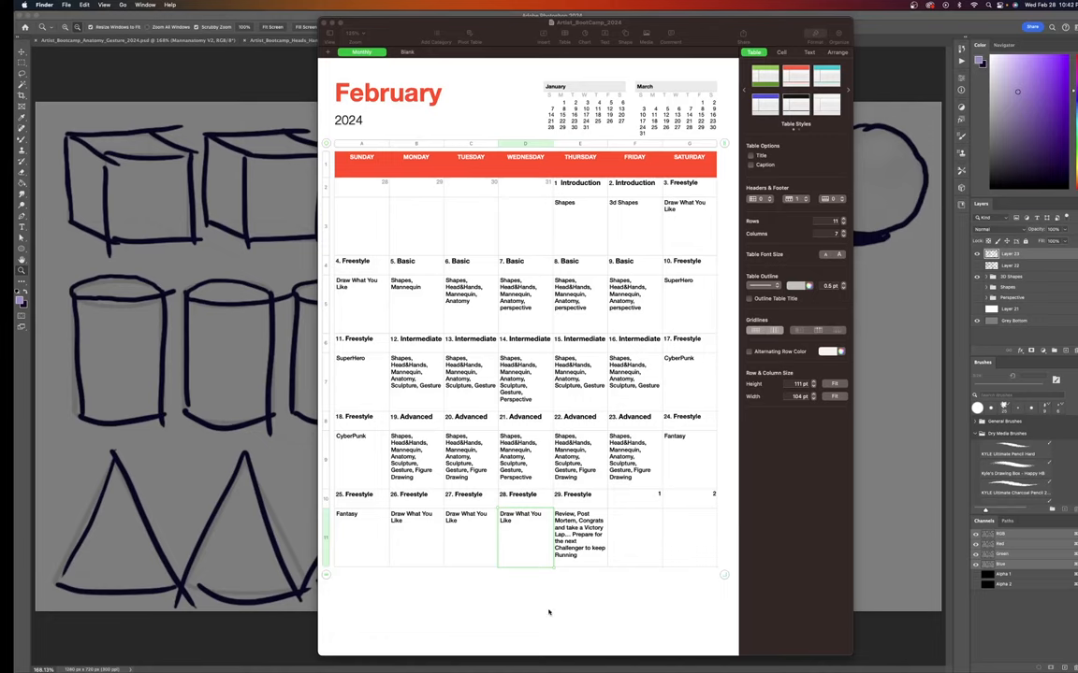
mouse_move(340, 421)
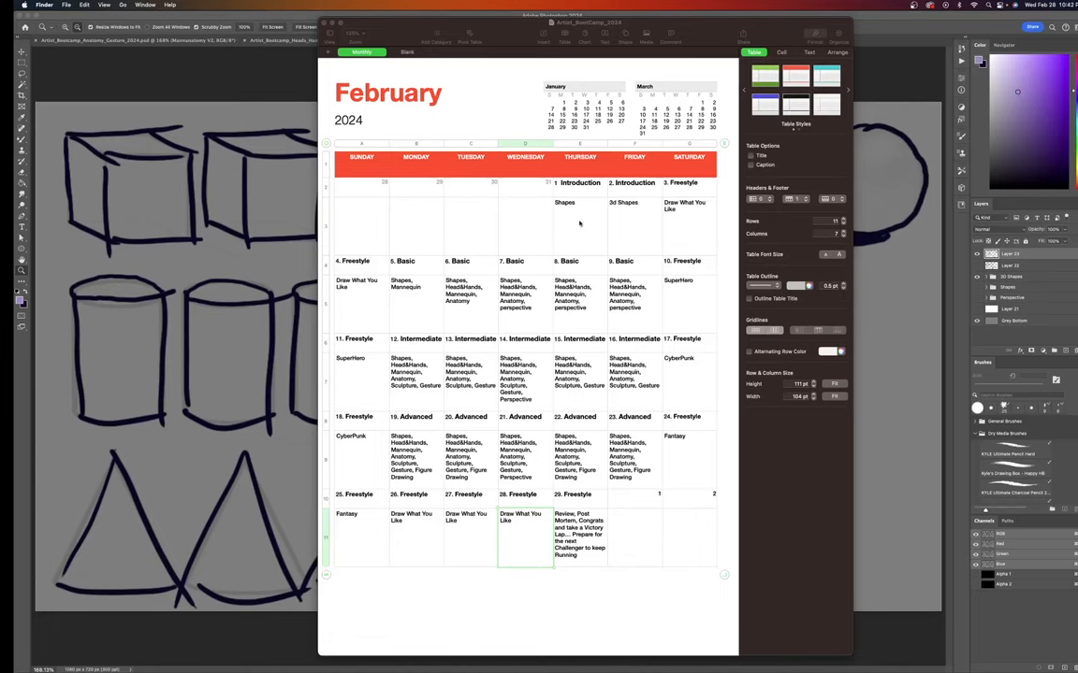
mouse_move(556, 251)
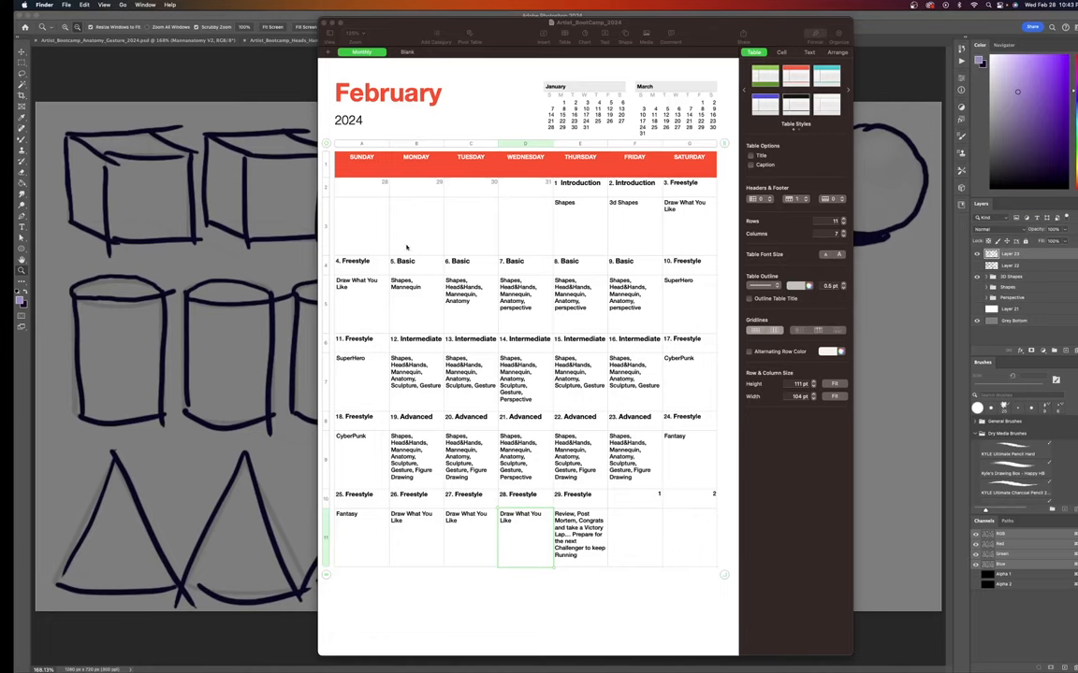
mouse_move(421, 310)
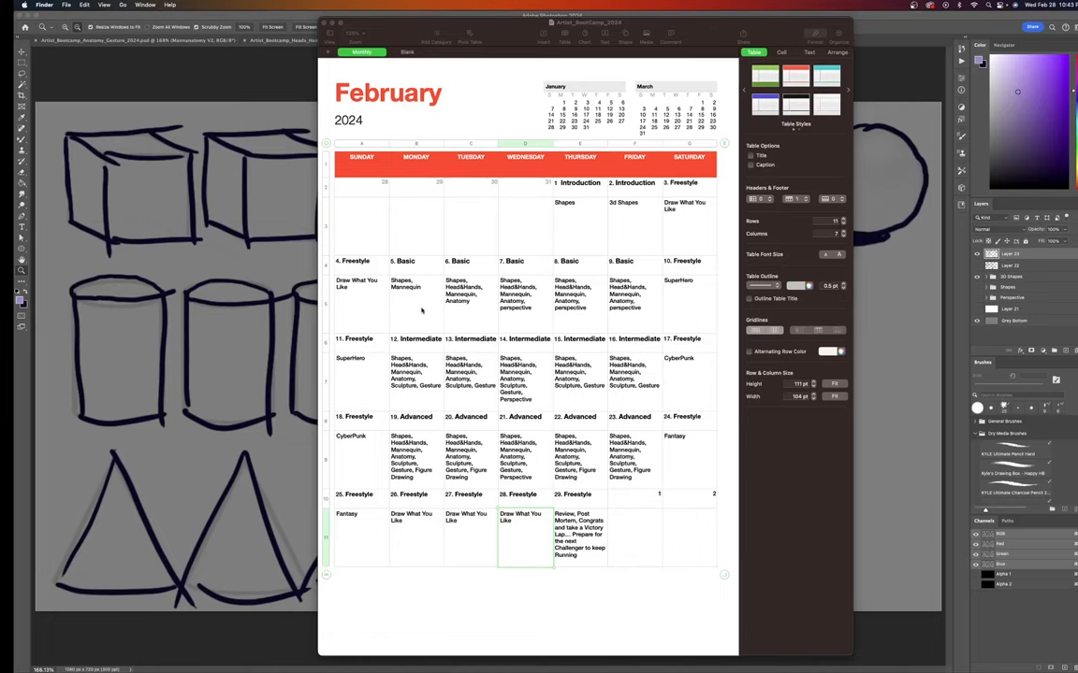
mouse_move(456, 310)
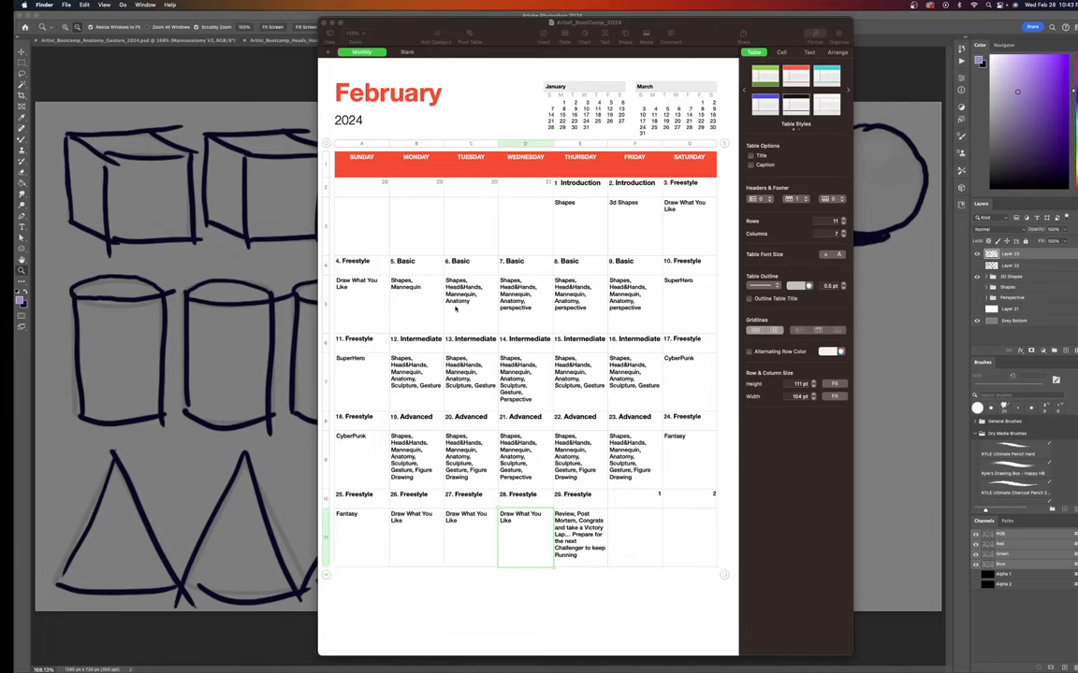
mouse_move(522, 323)
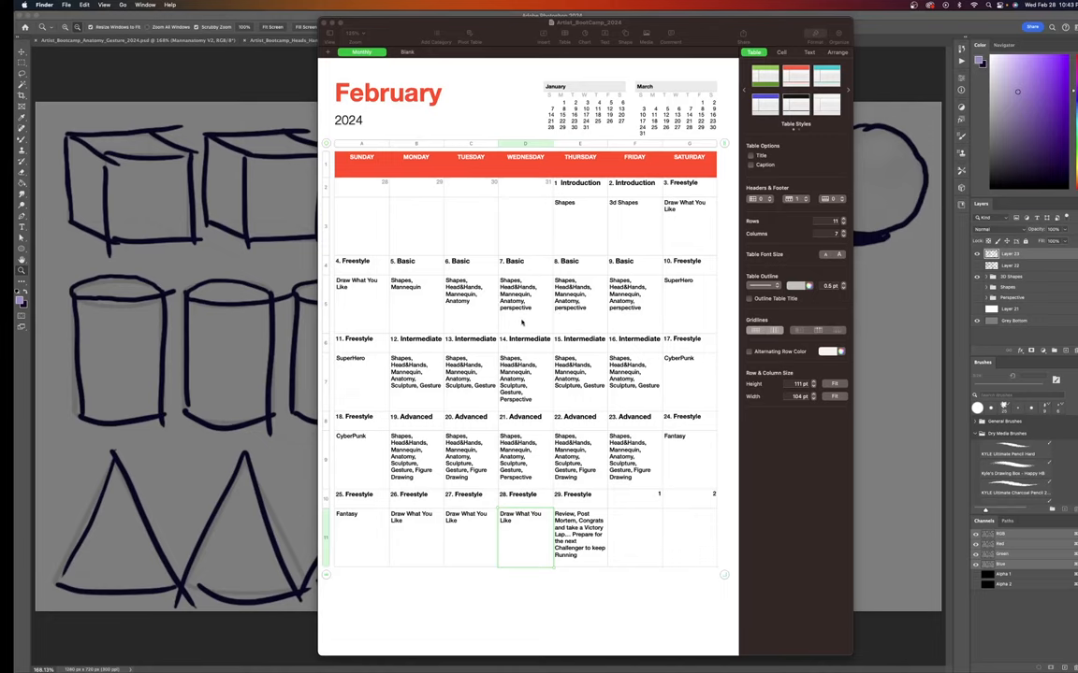
mouse_move(413, 394)
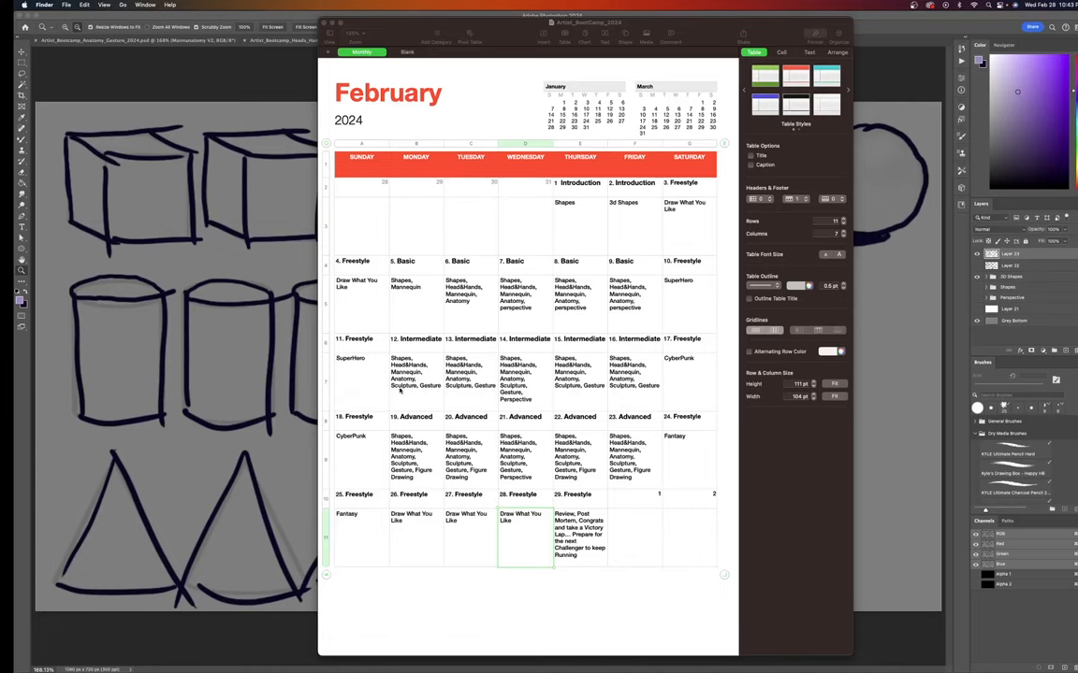
mouse_move(444, 529)
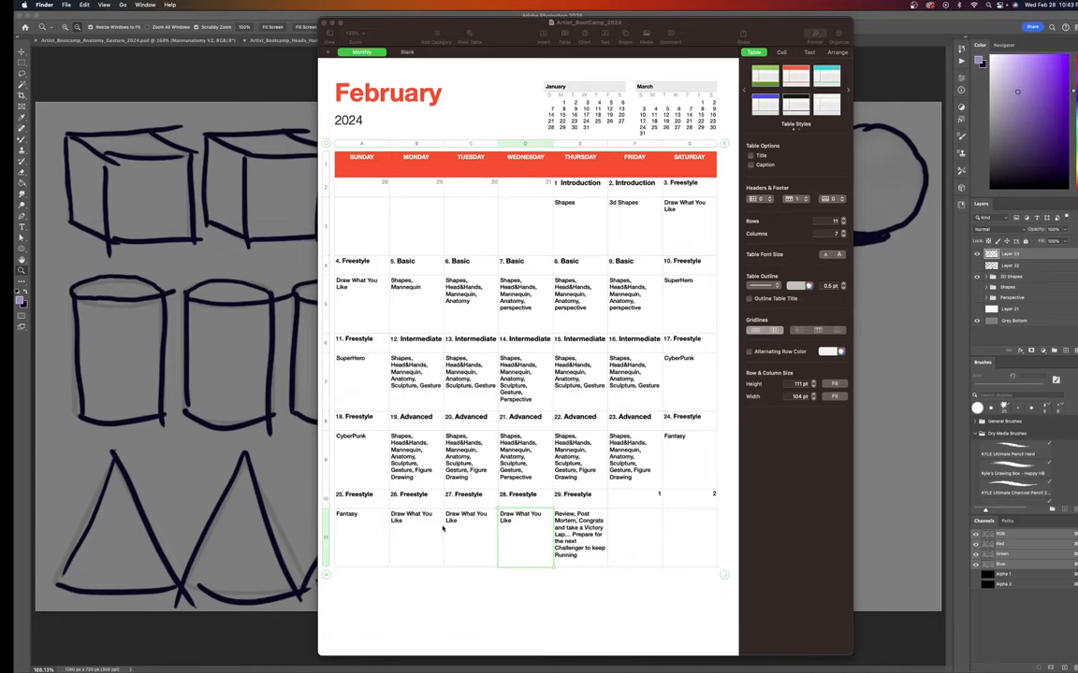
mouse_move(471, 483)
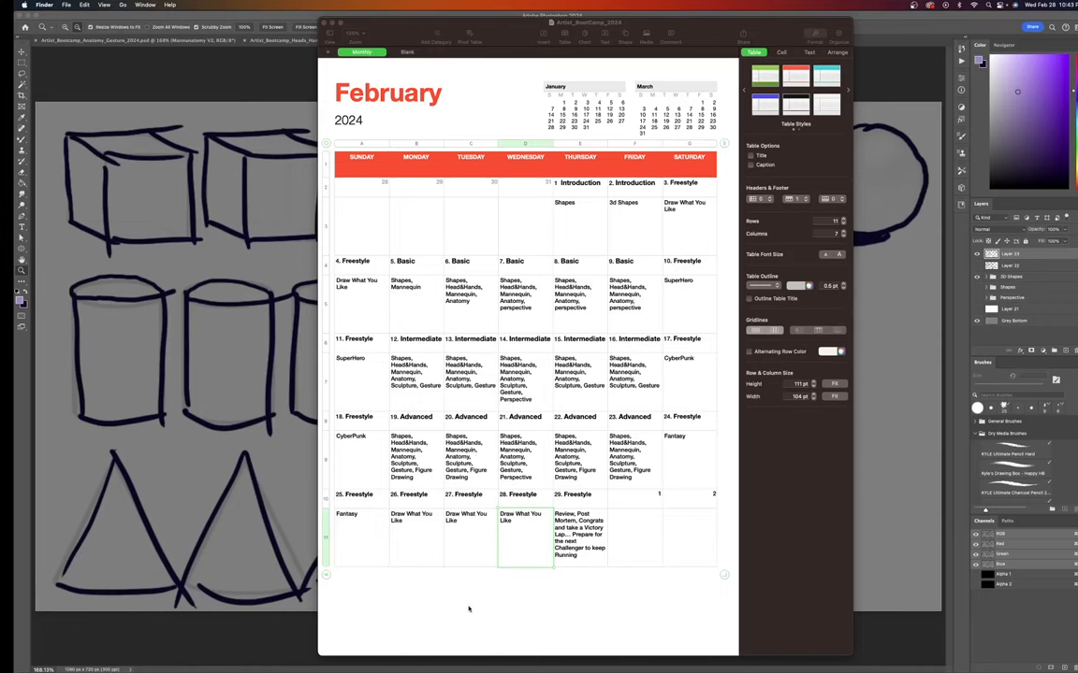
mouse_move(406, 543)
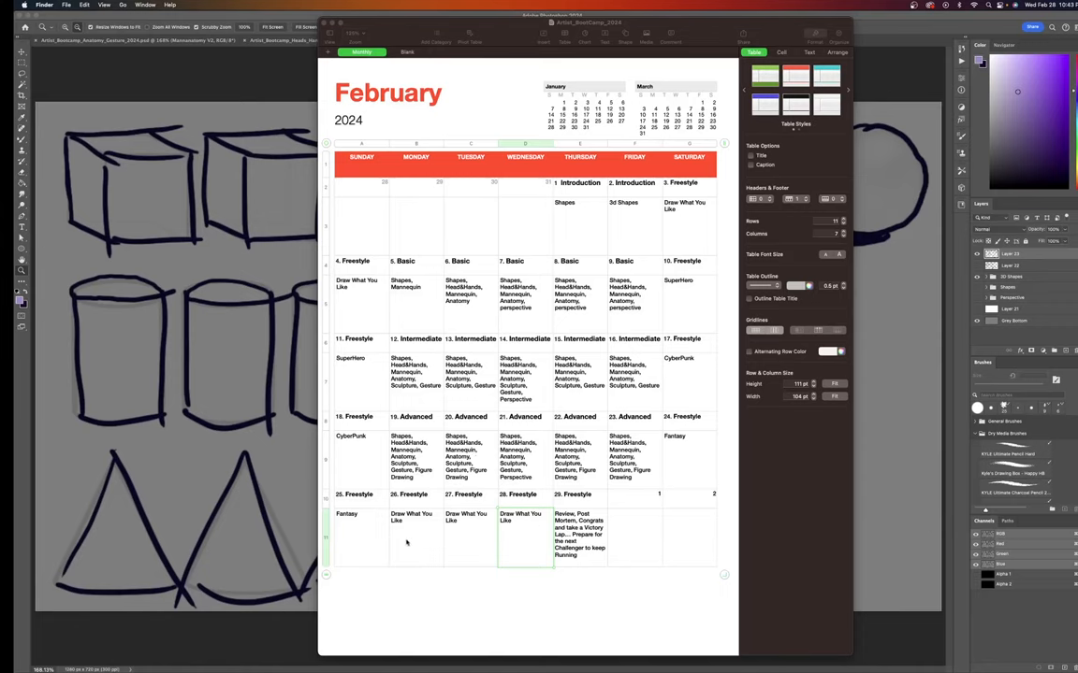
mouse_move(416, 538)
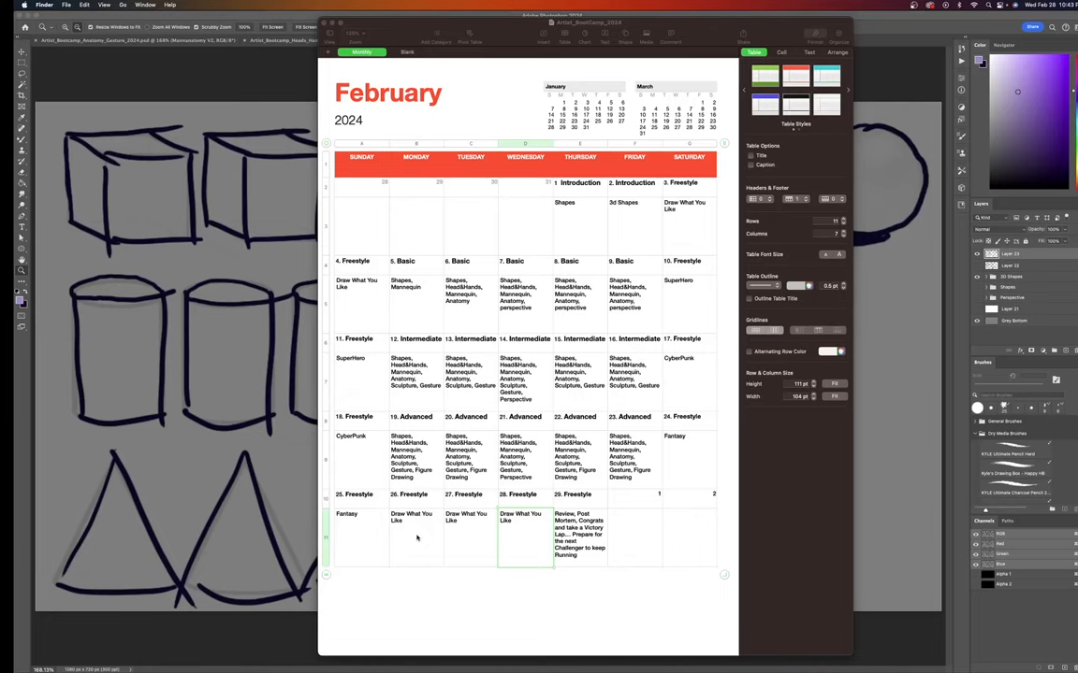
mouse_move(493, 226)
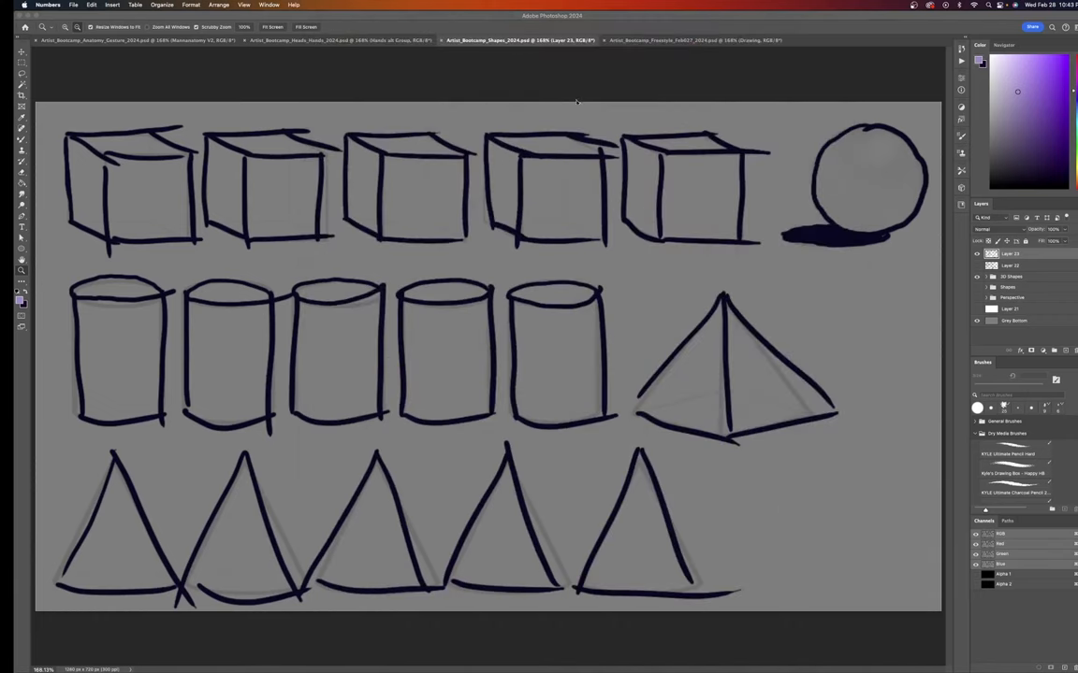
mouse_move(622, 261)
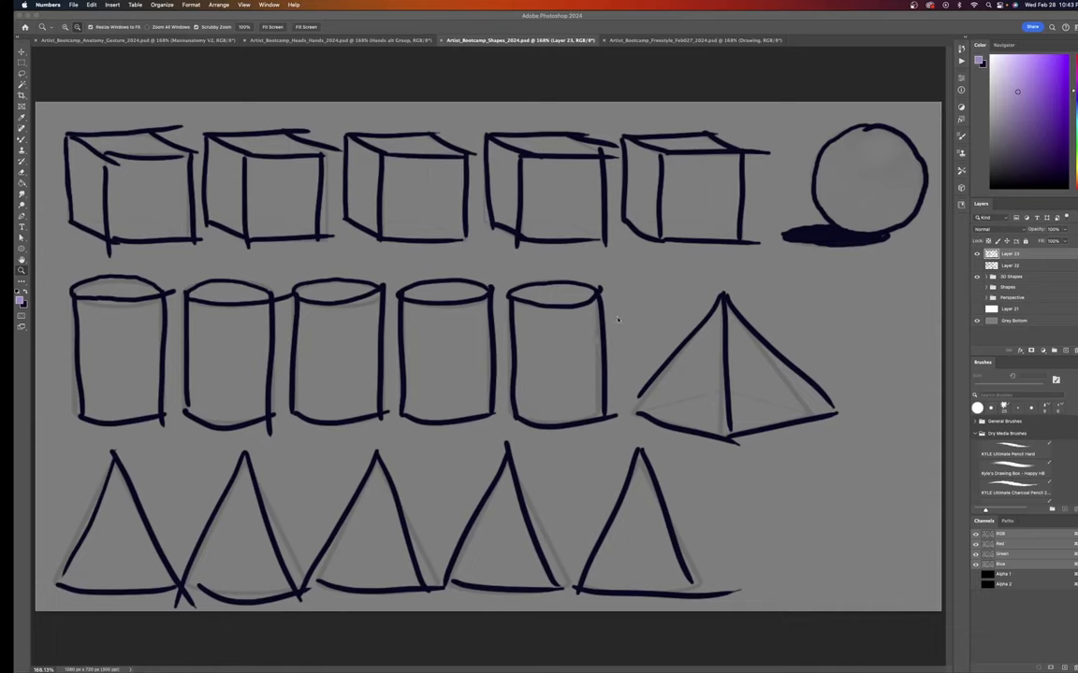
mouse_move(978, 269)
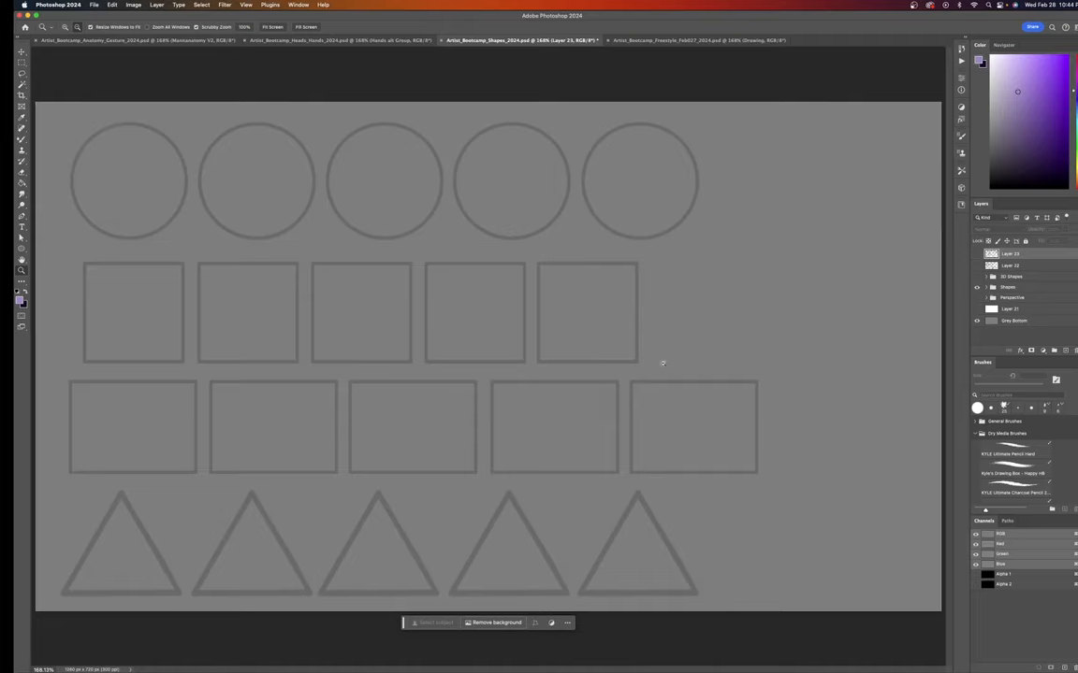
mouse_move(655, 335)
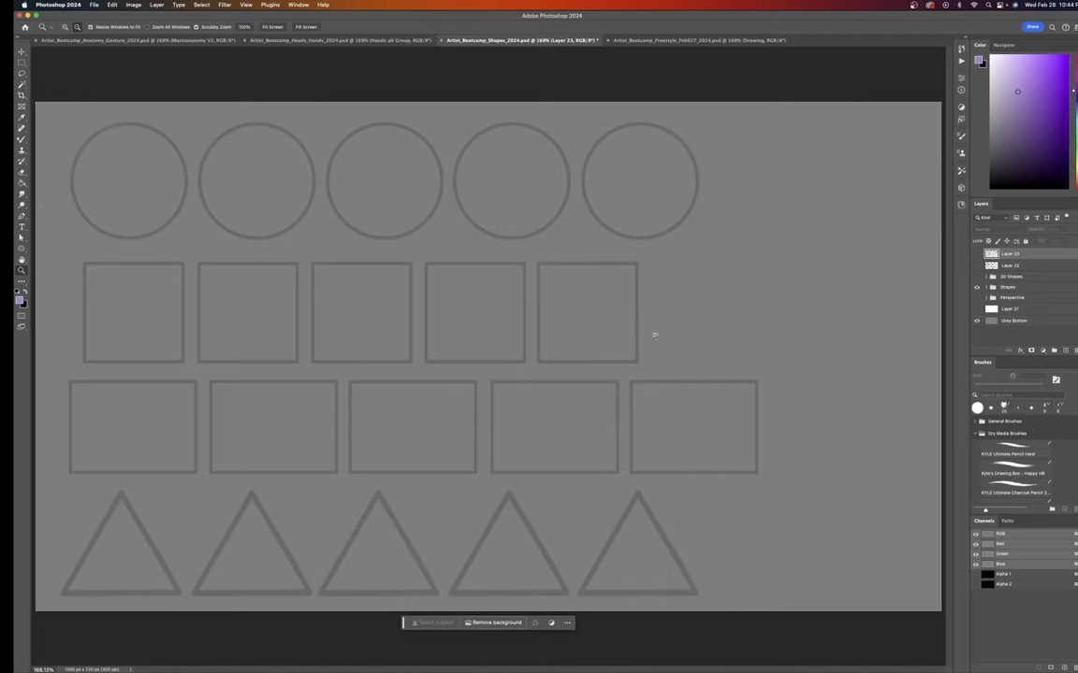
mouse_move(730, 267)
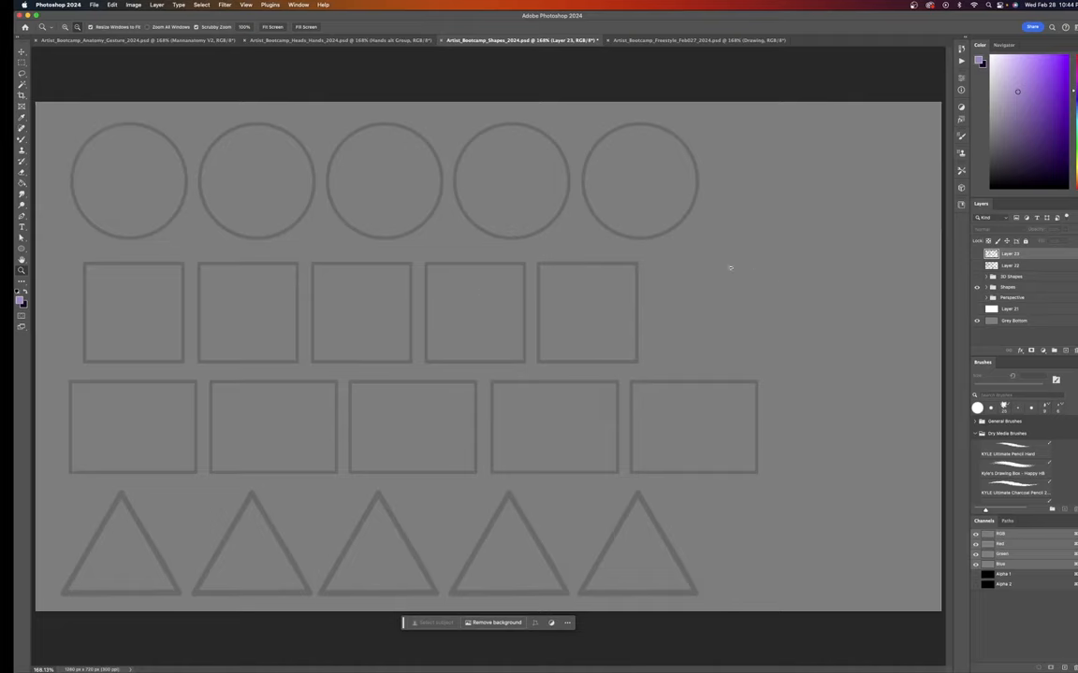
mouse_move(515, 317)
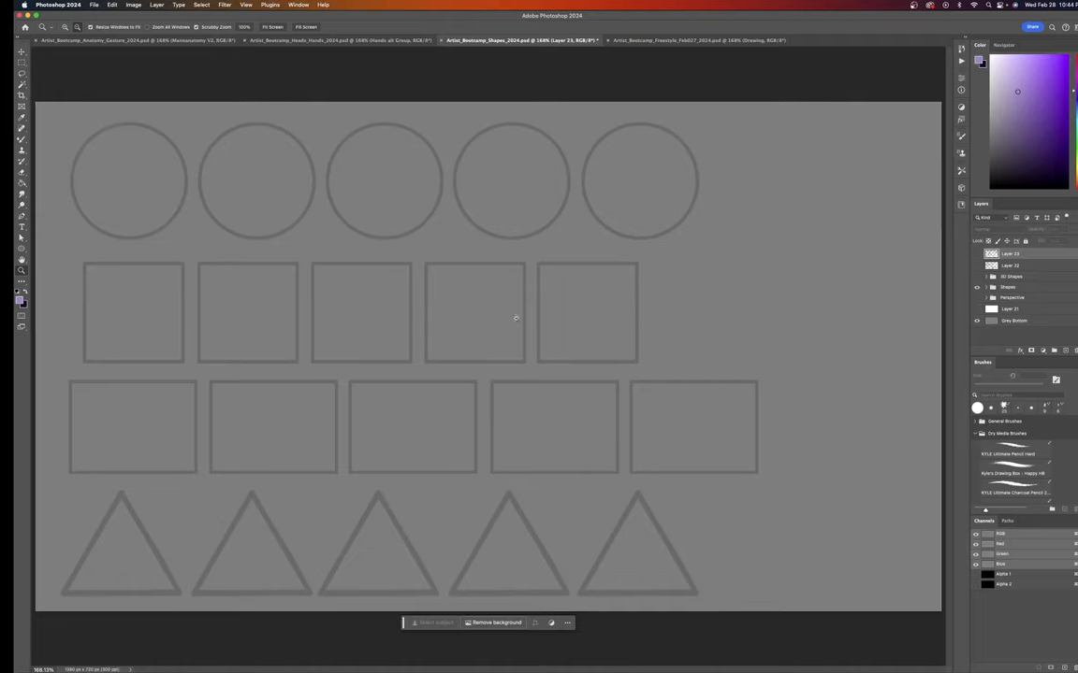
mouse_move(527, 198)
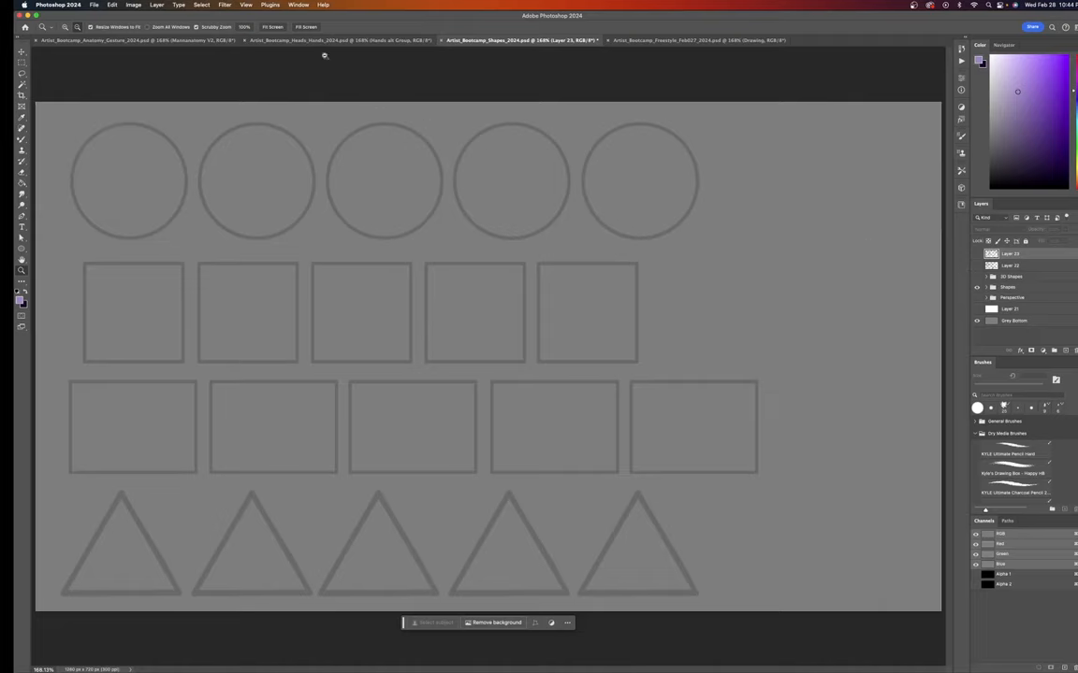
mouse_move(325, 40)
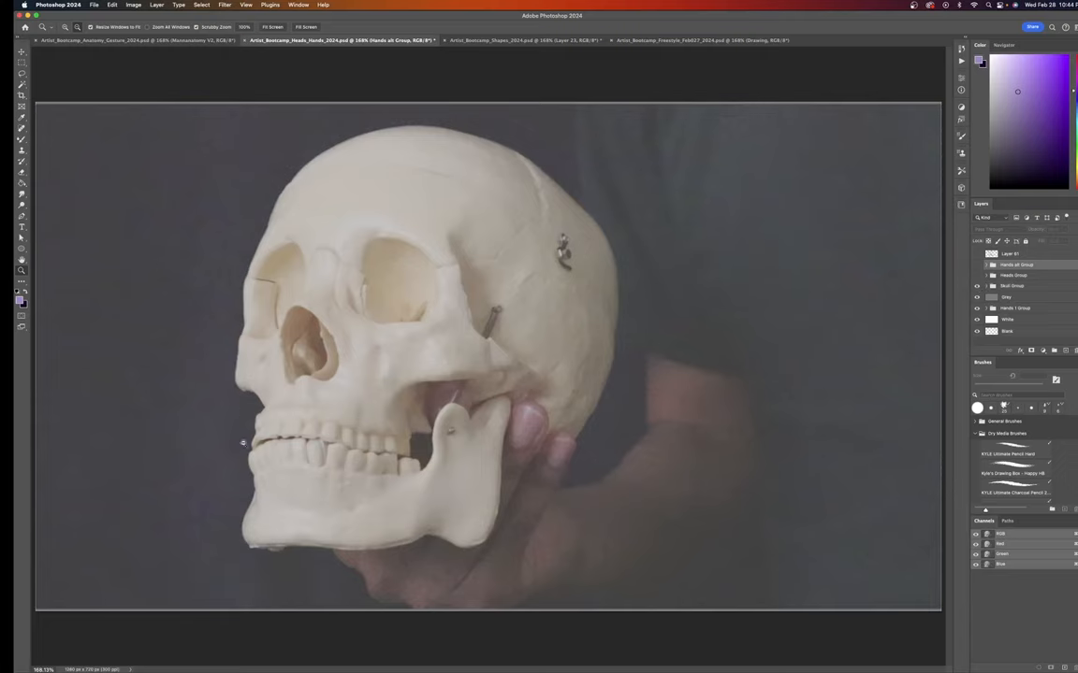
mouse_move(527, 343)
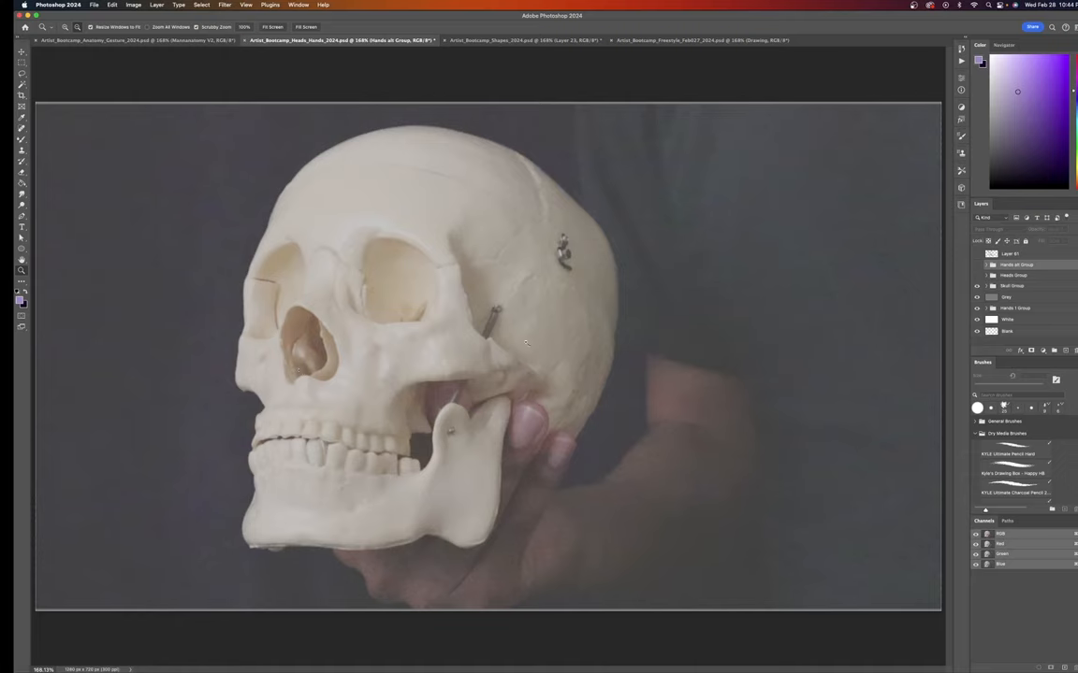
mouse_move(449, 362)
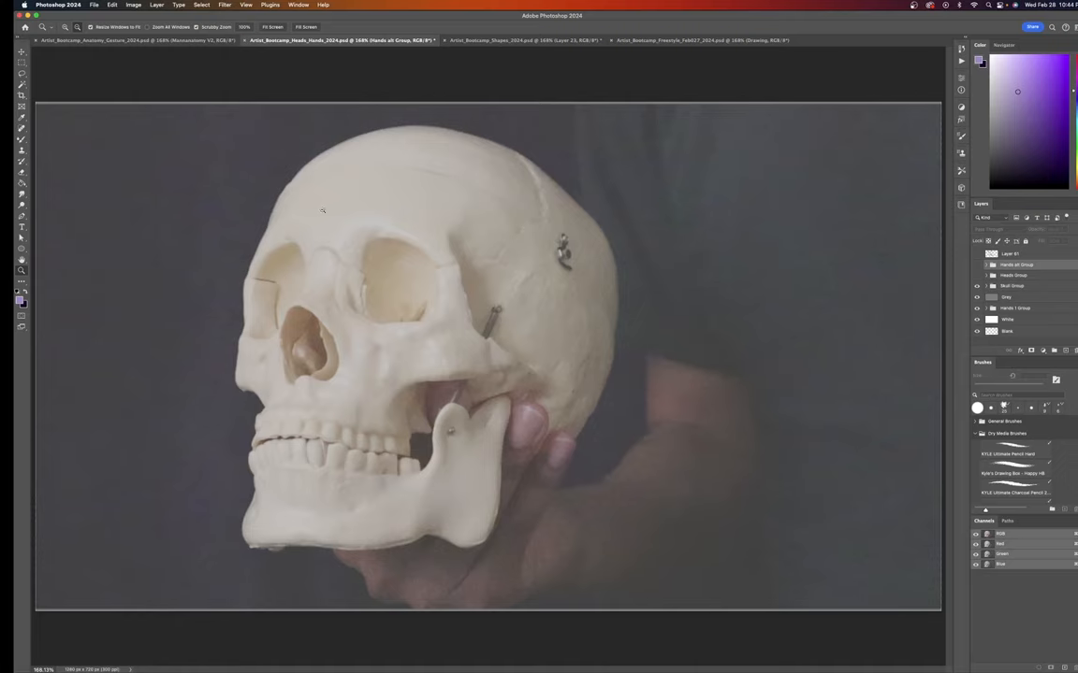
mouse_move(502, 265)
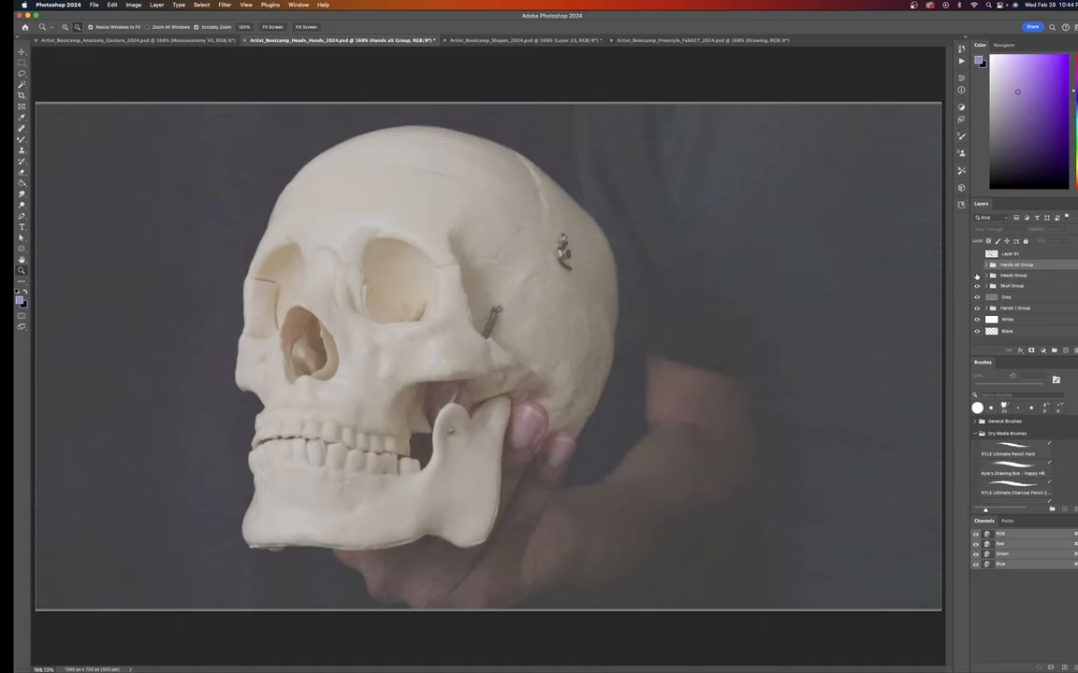
mouse_move(978, 278)
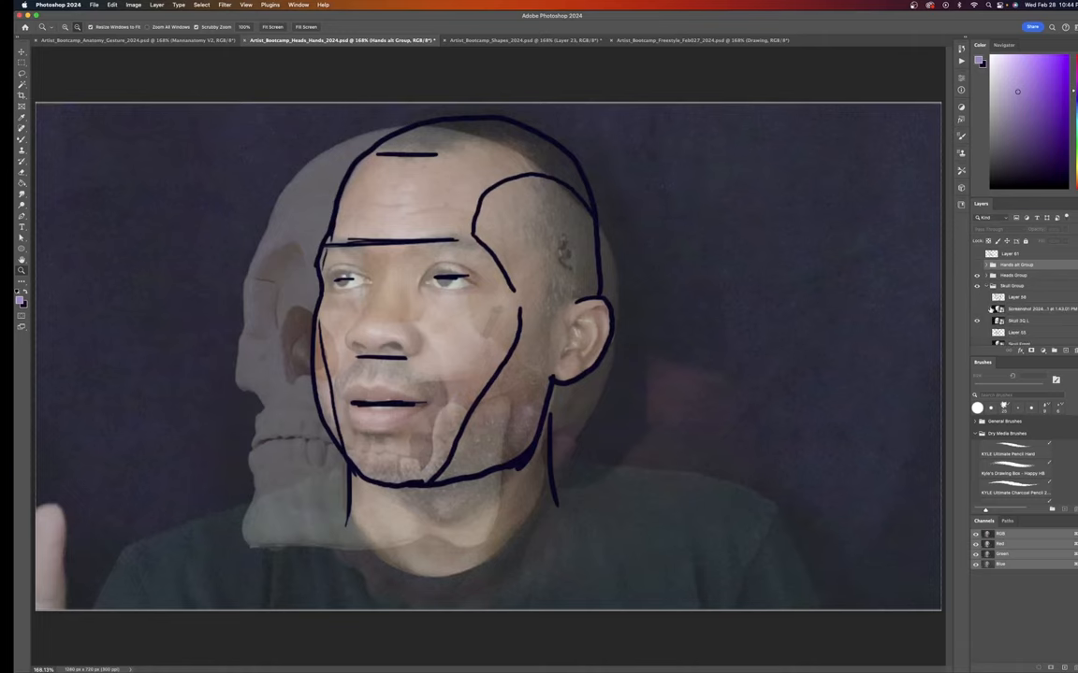
- Turn on the Skull Group layers to show the head study over the skull
left_click(976, 308)
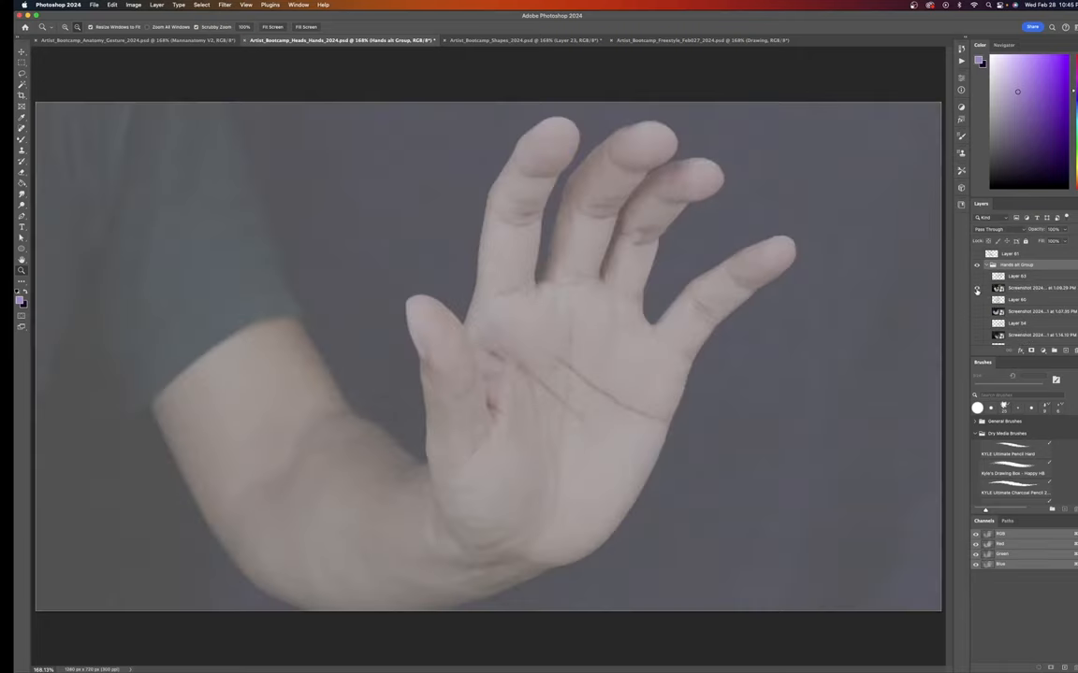
mouse_move(976, 288)
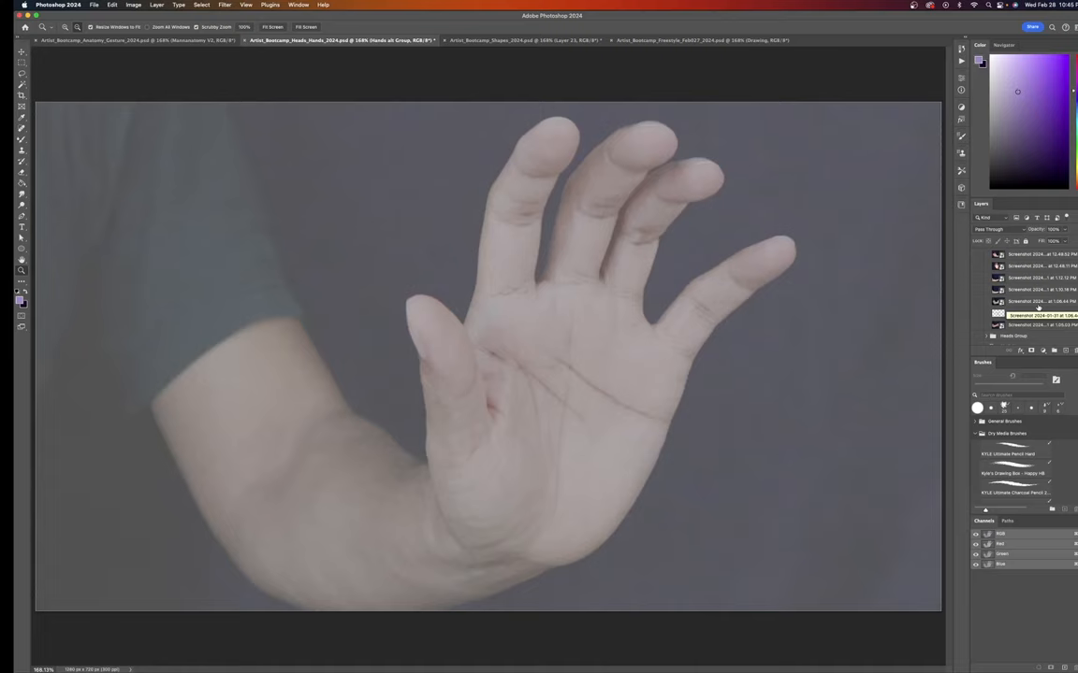
- Expand Hands all Group and toggle layer visibility to show the open-palm reference
left_click(1028, 314)
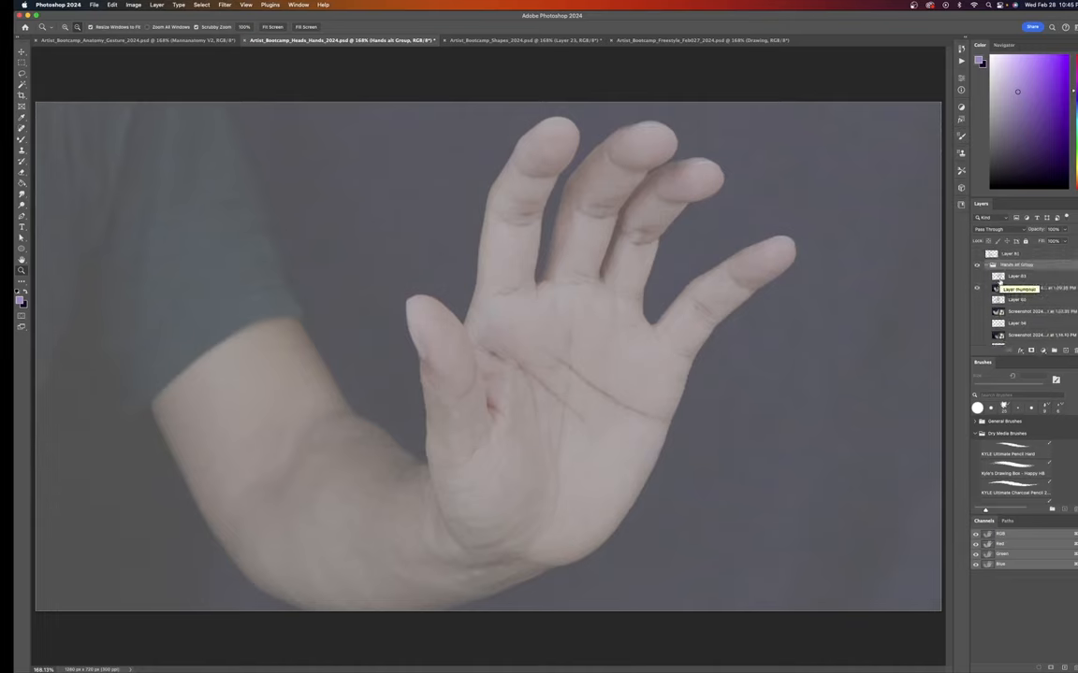
left_click(976, 288)
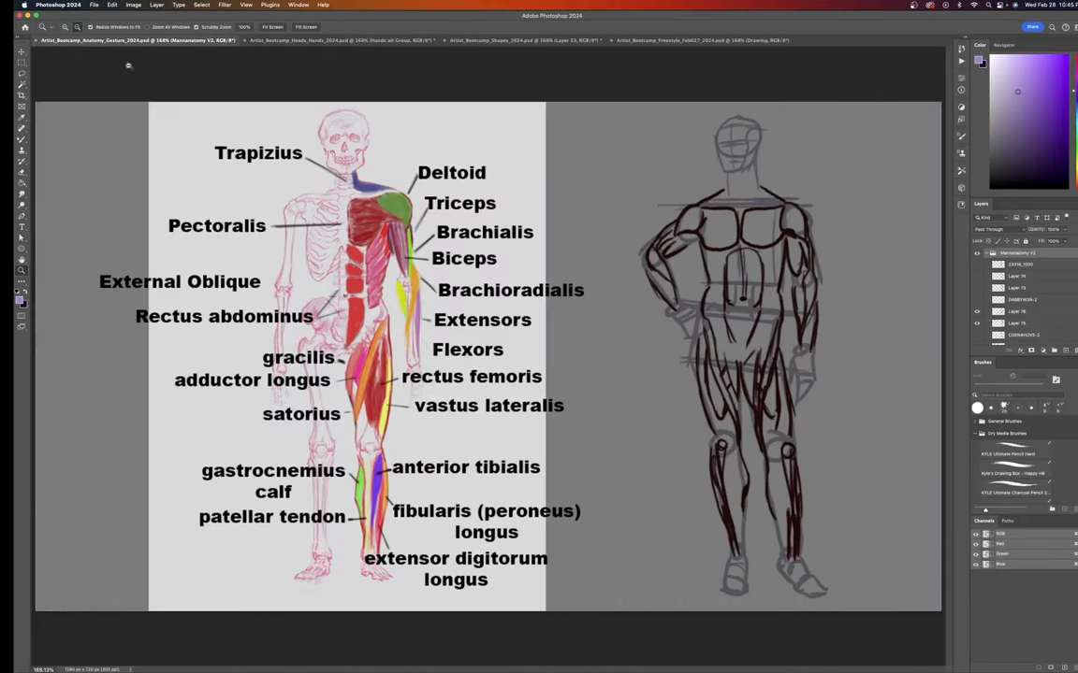
mouse_move(615, 307)
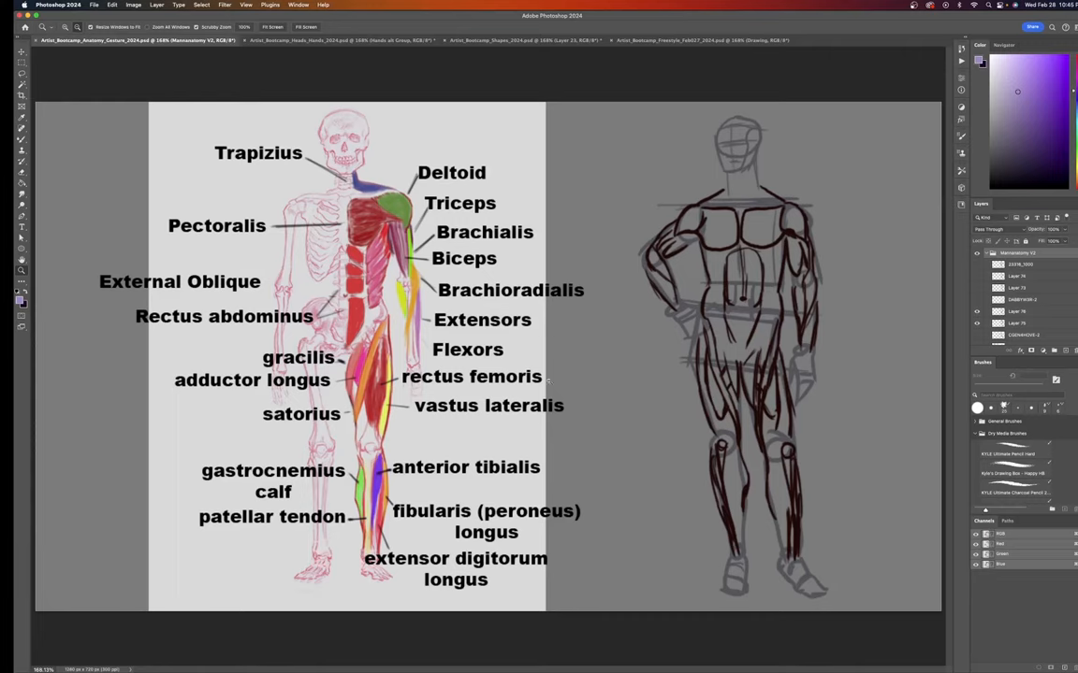
mouse_move(505, 377)
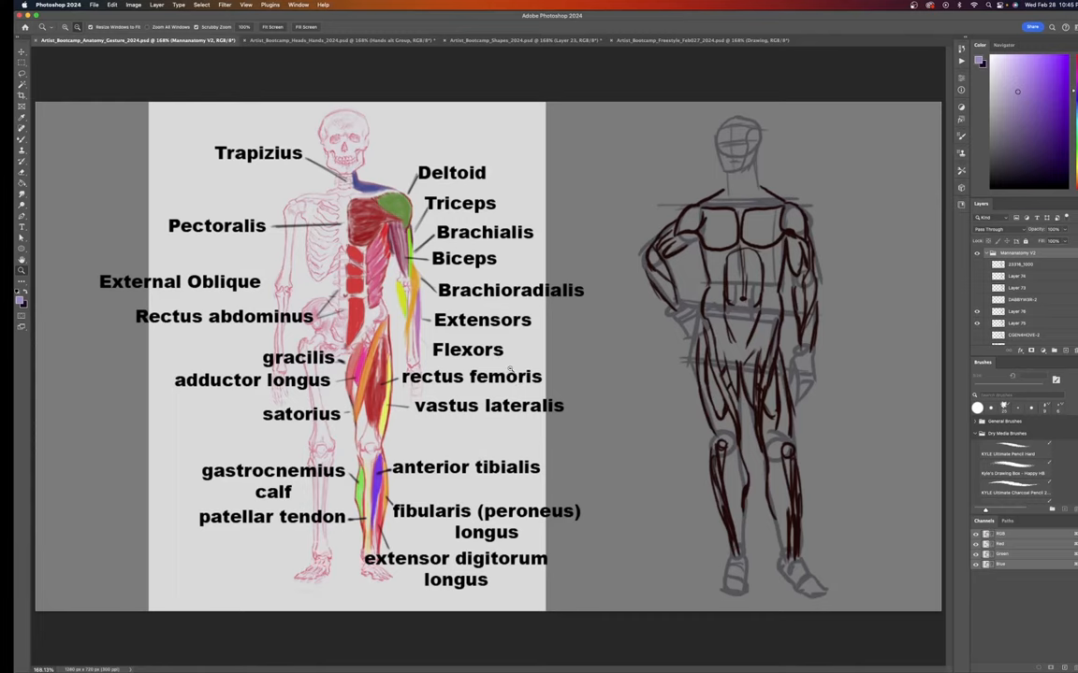
mouse_move(212, 512)
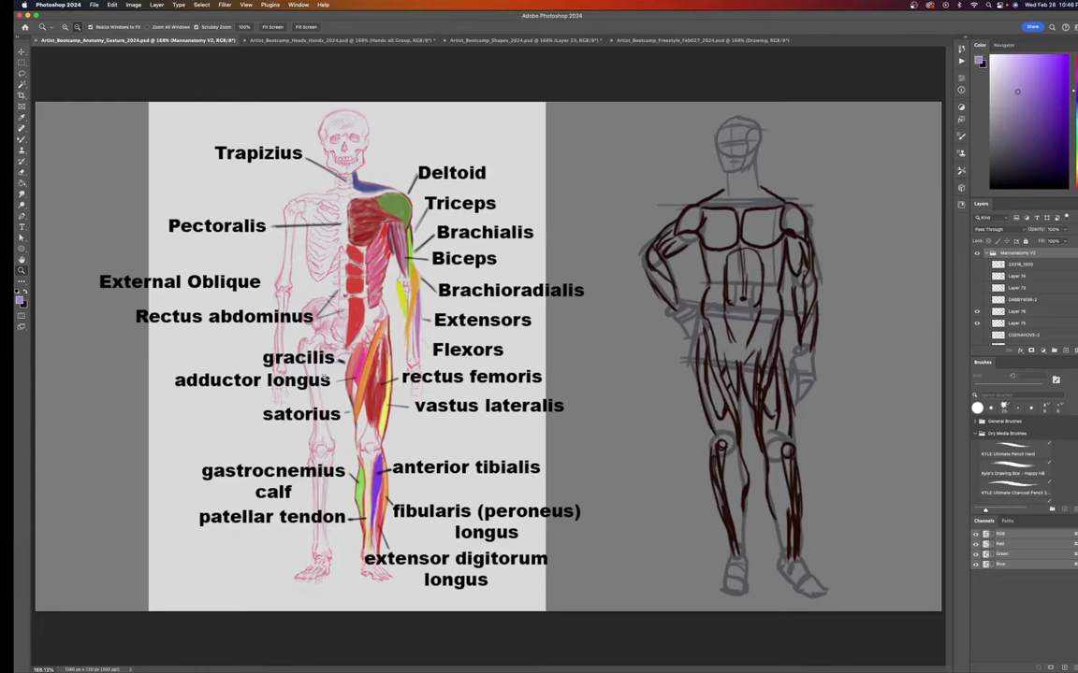
mouse_move(232, 427)
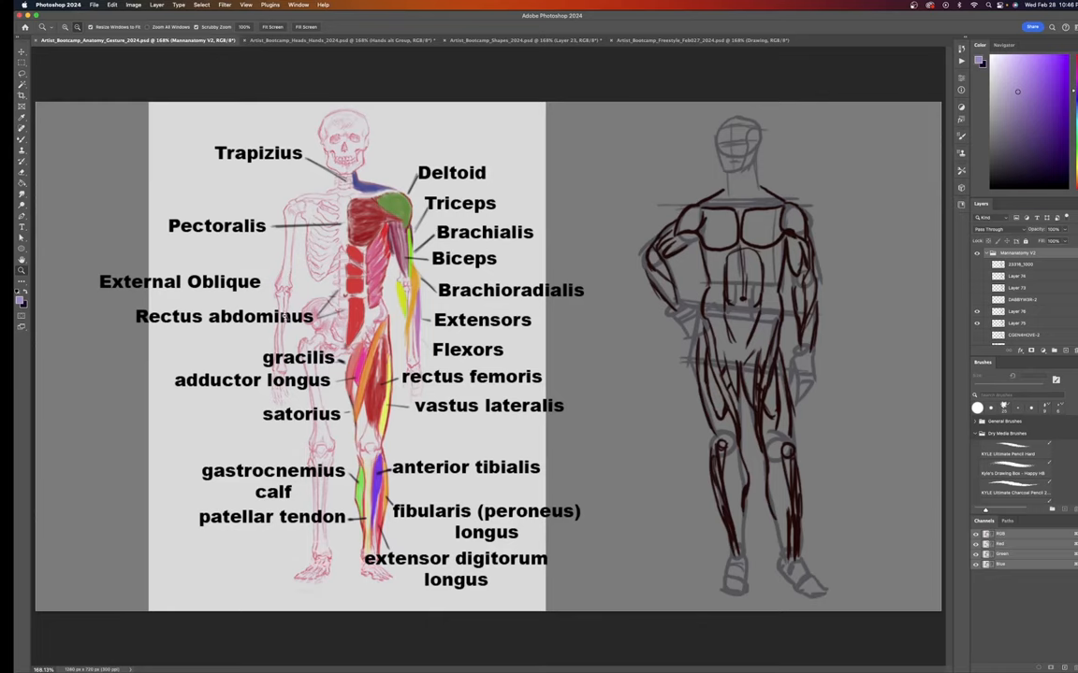
mouse_move(342, 441)
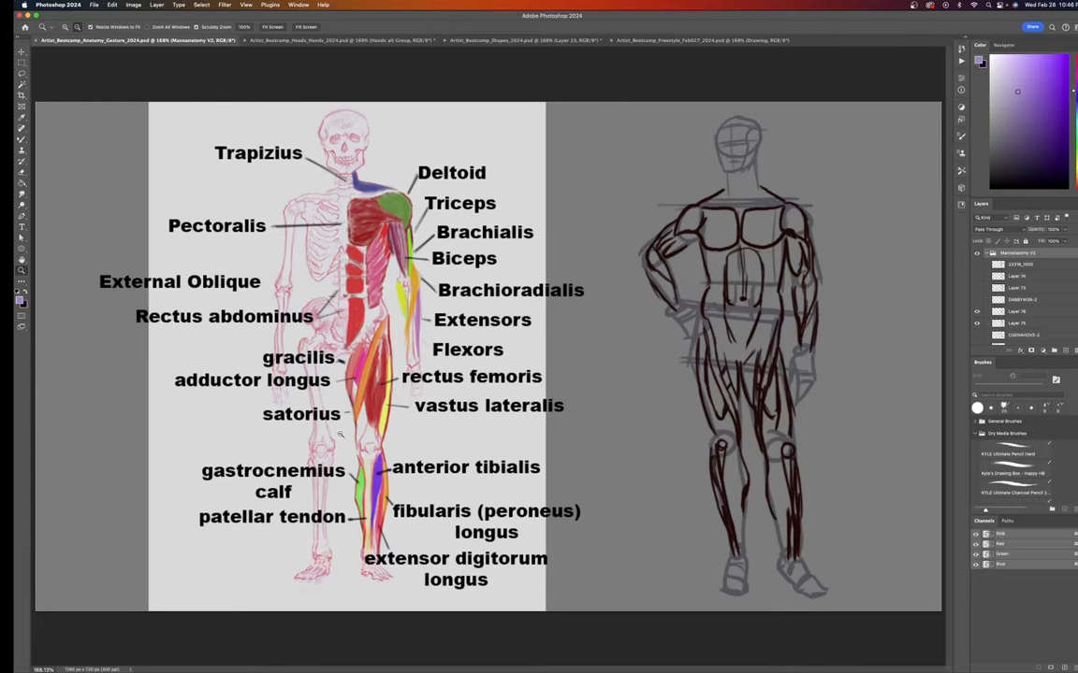
mouse_move(309, 232)
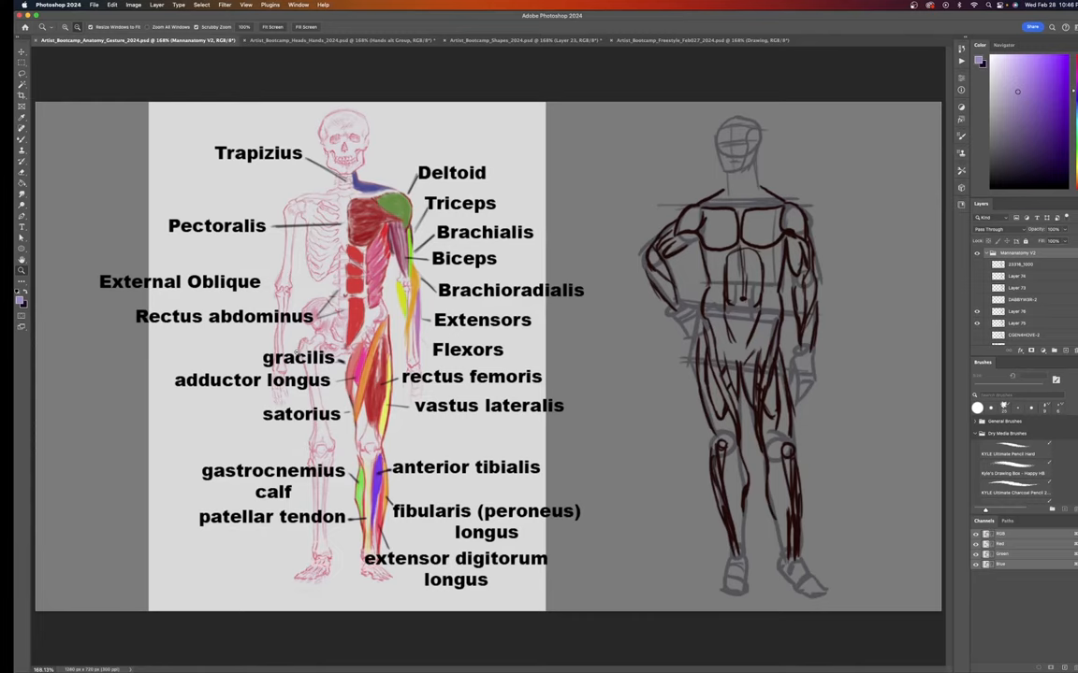
mouse_move(325, 489)
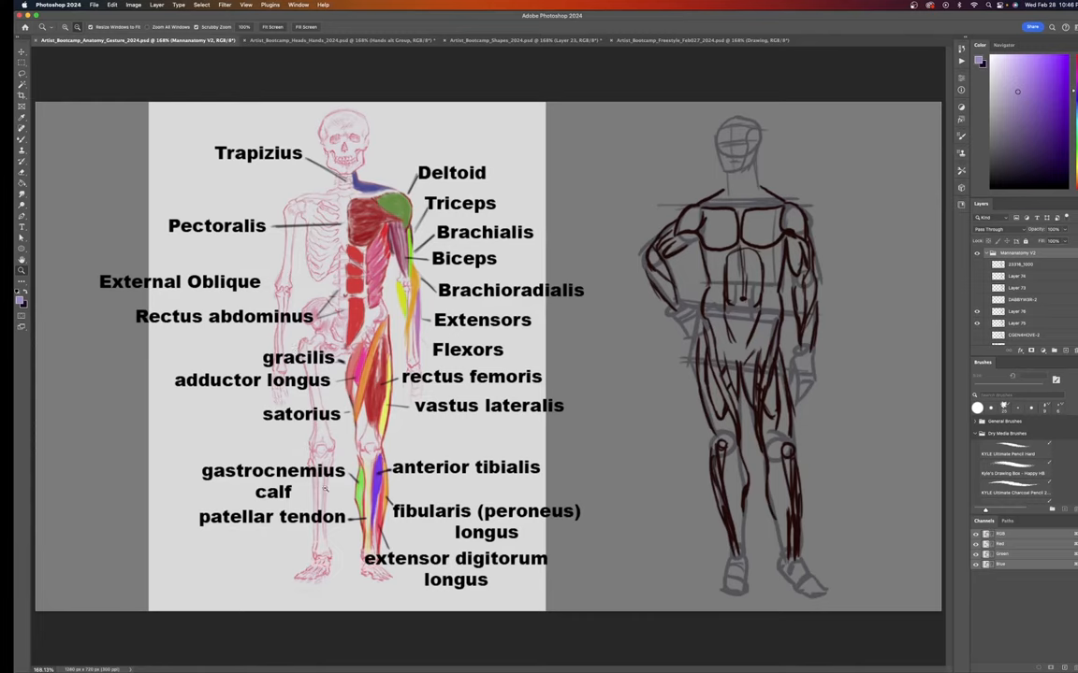
mouse_move(510, 255)
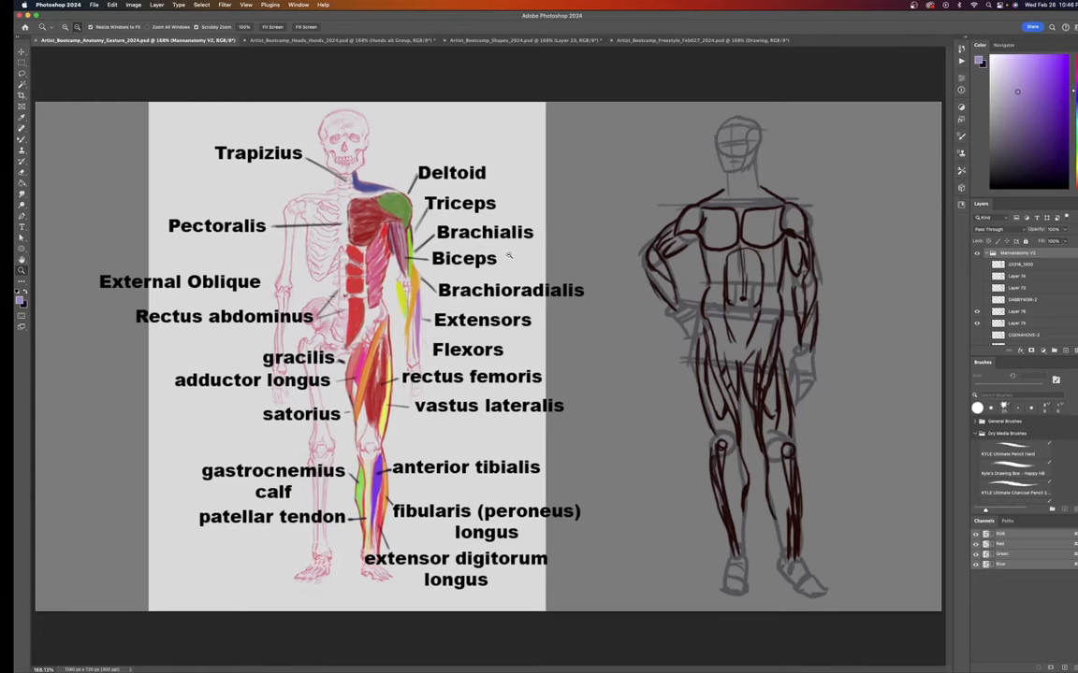
mouse_move(312, 456)
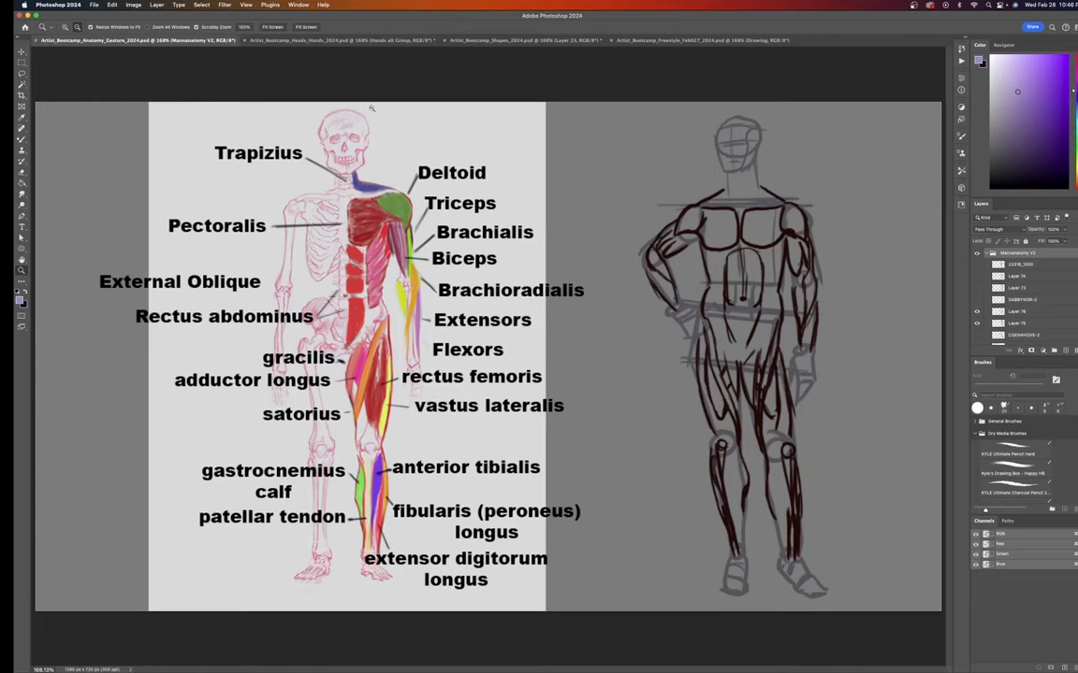
mouse_move(325, 224)
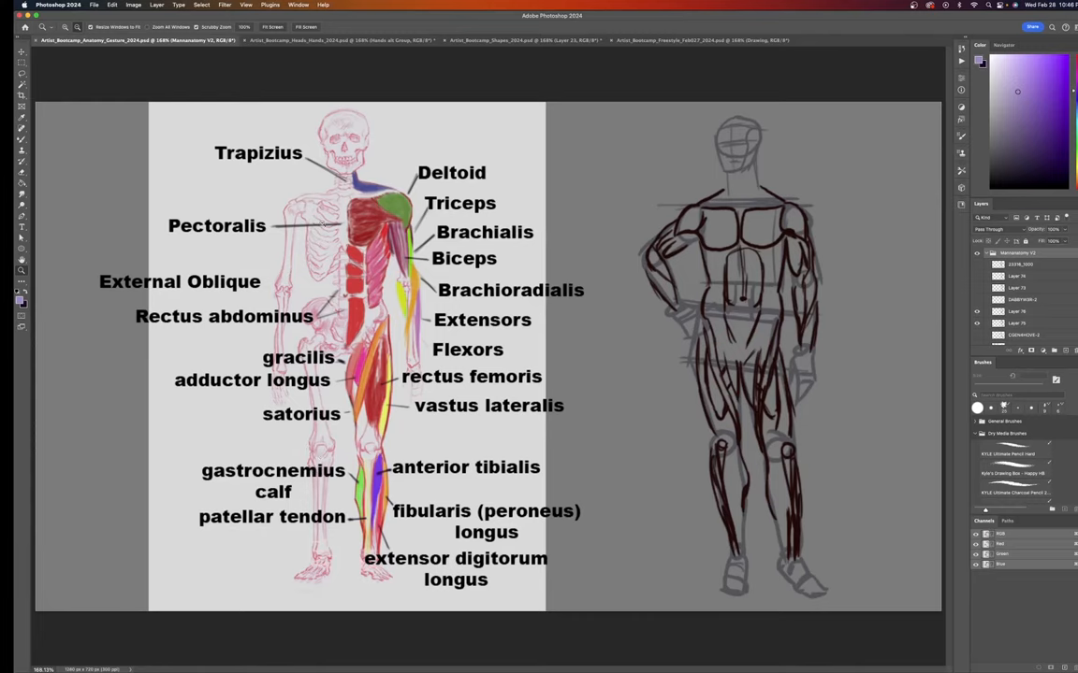
mouse_move(528, 320)
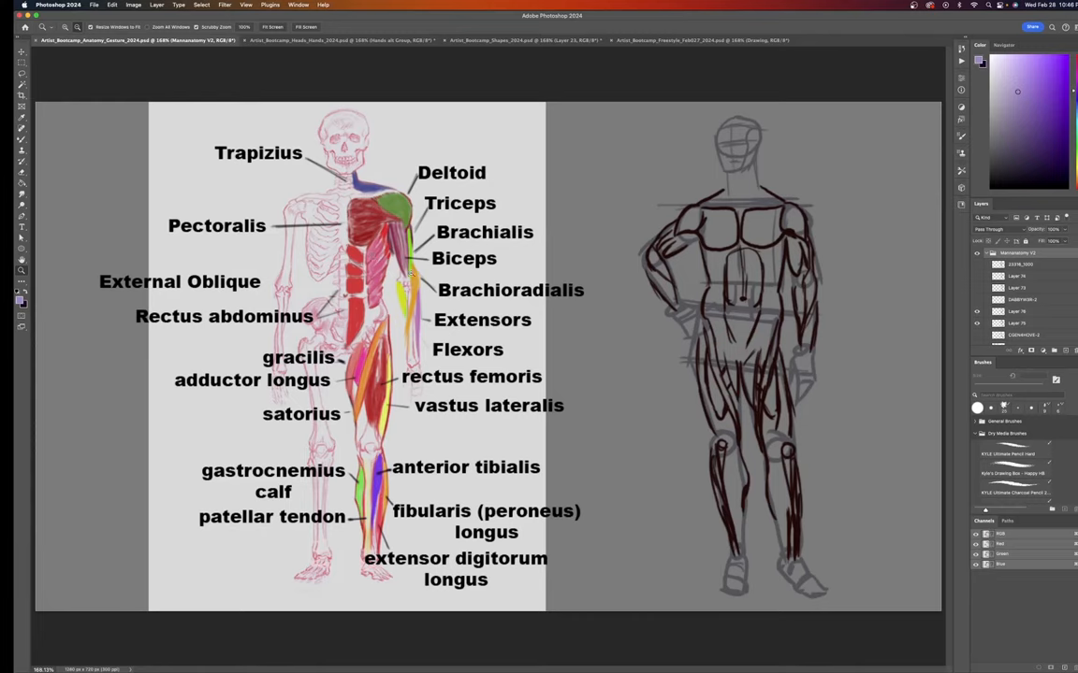
mouse_move(457, 484)
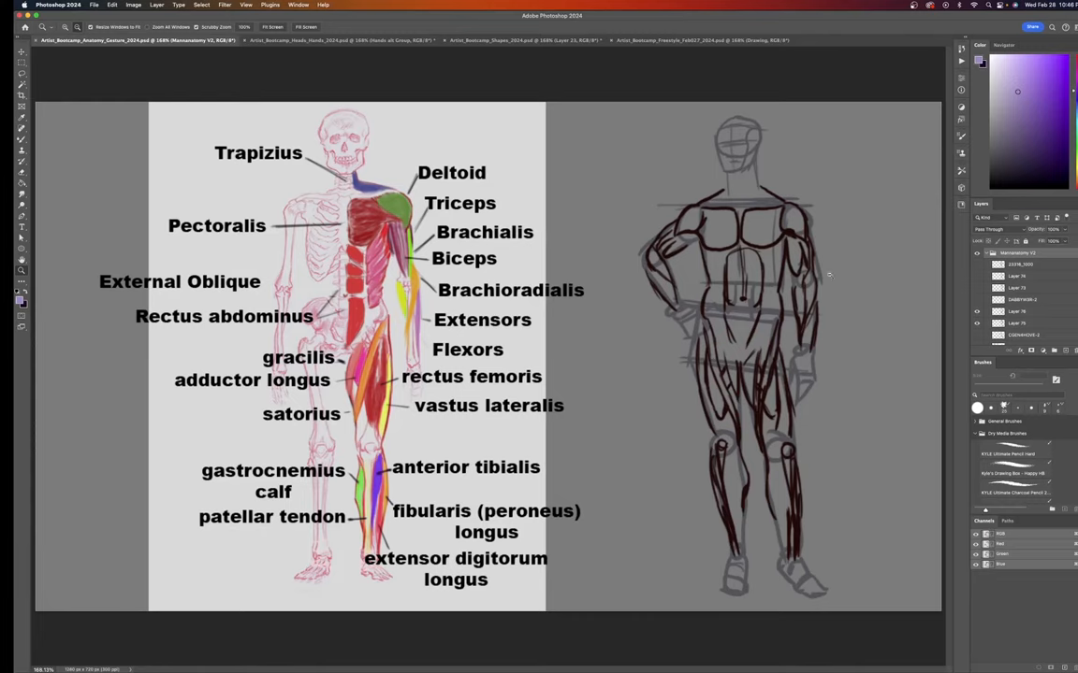
mouse_move(721, 307)
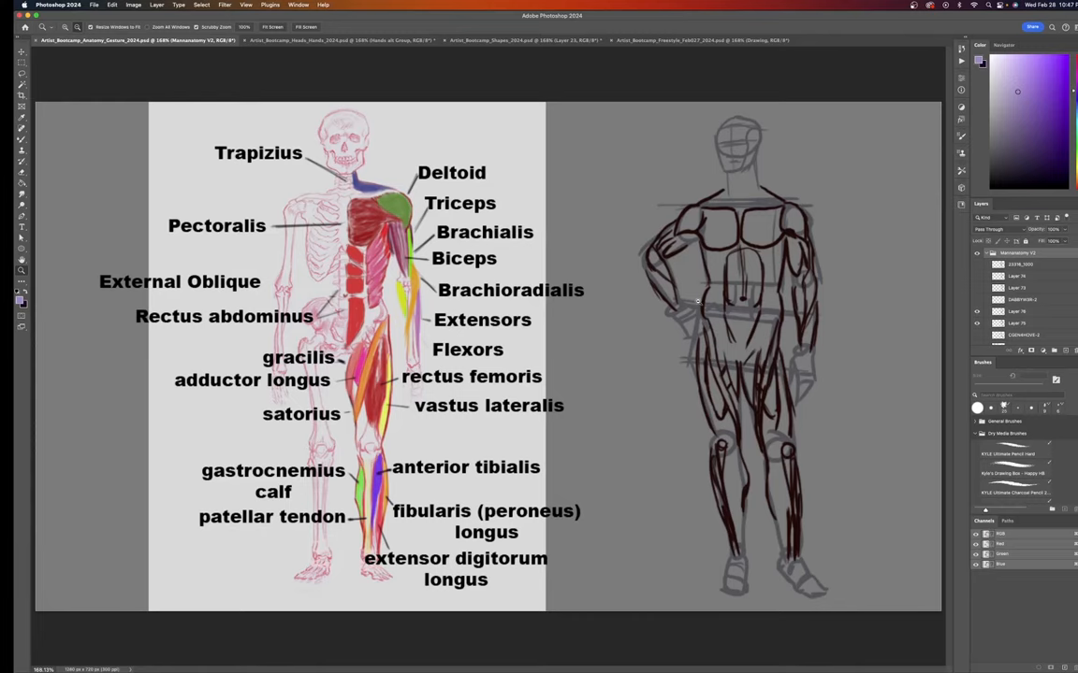
mouse_move(748, 283)
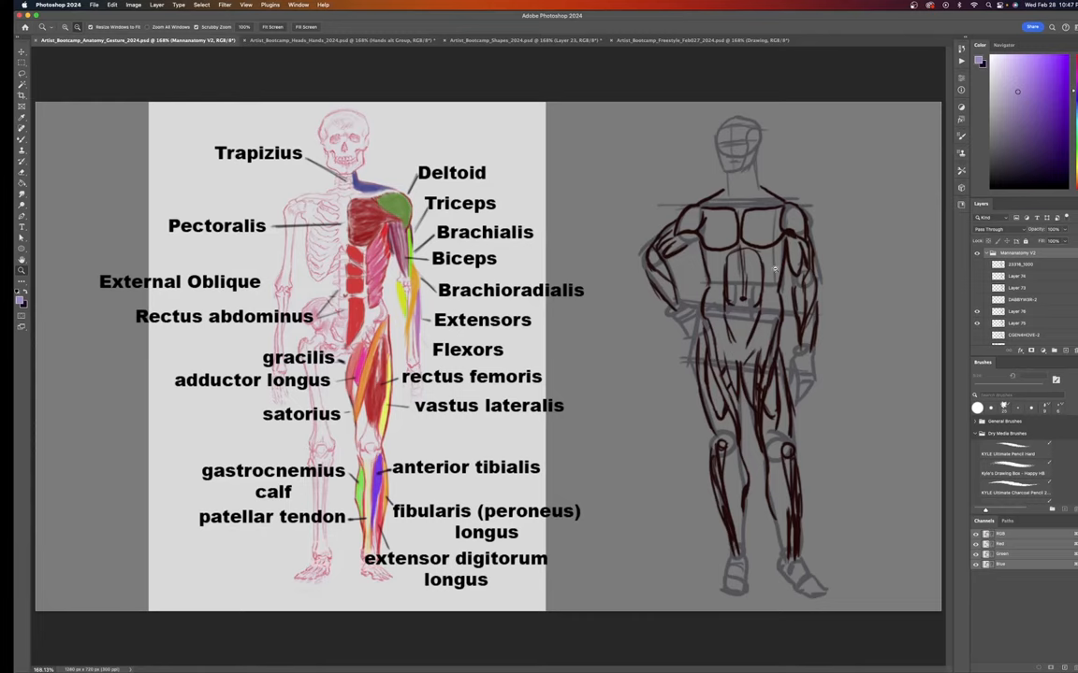
mouse_move(999, 245)
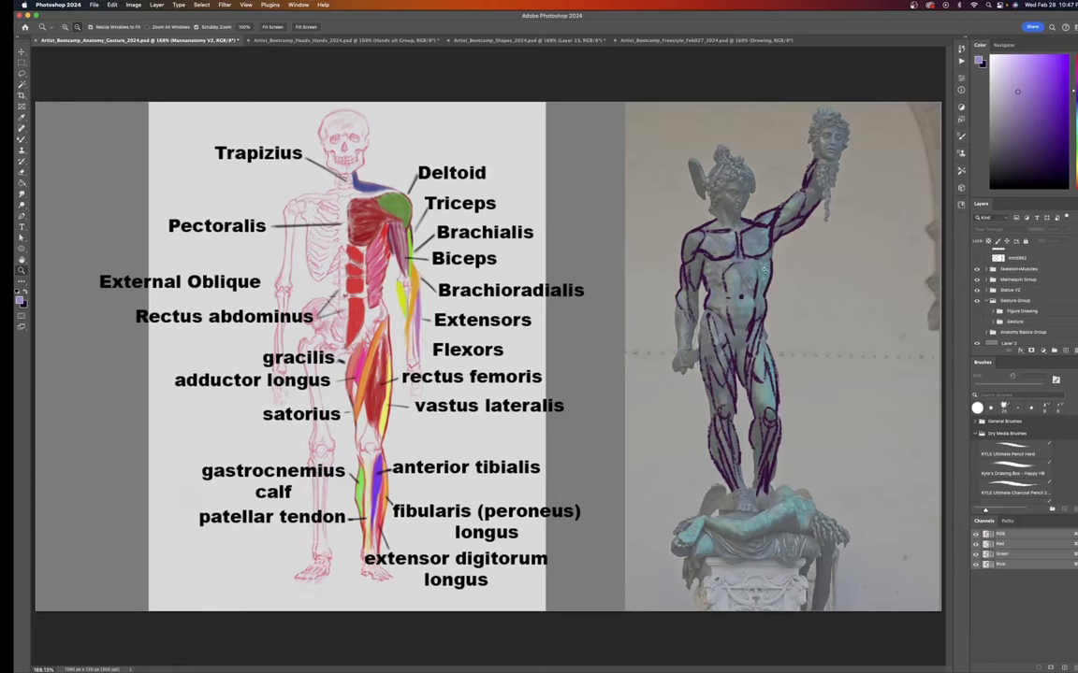
mouse_move(744, 384)
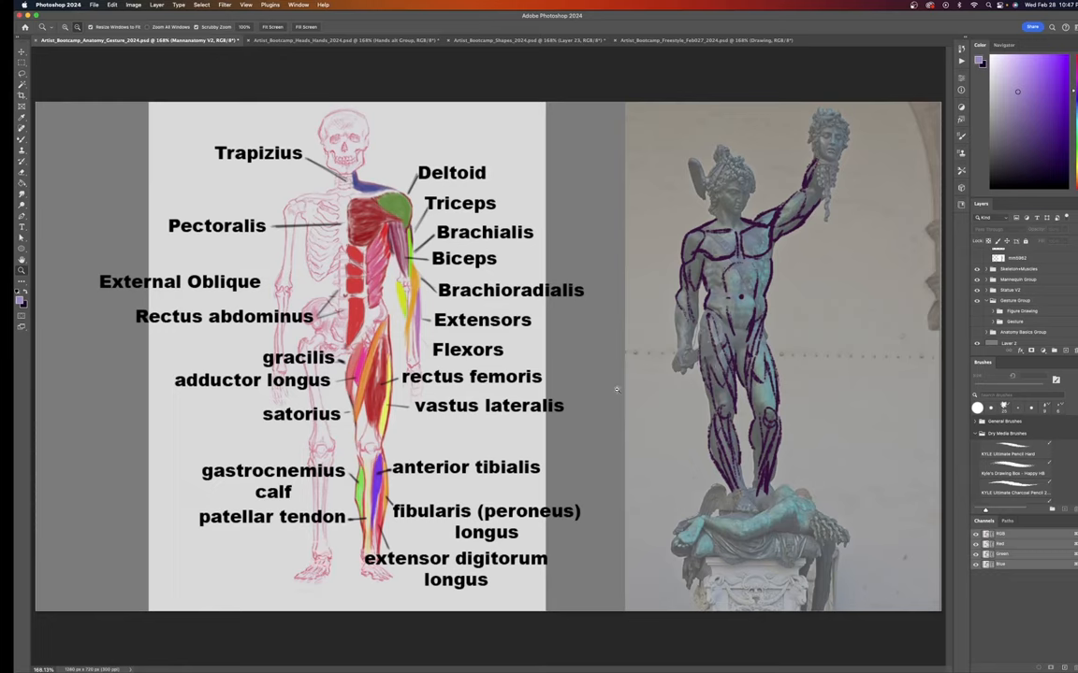
mouse_move(632, 384)
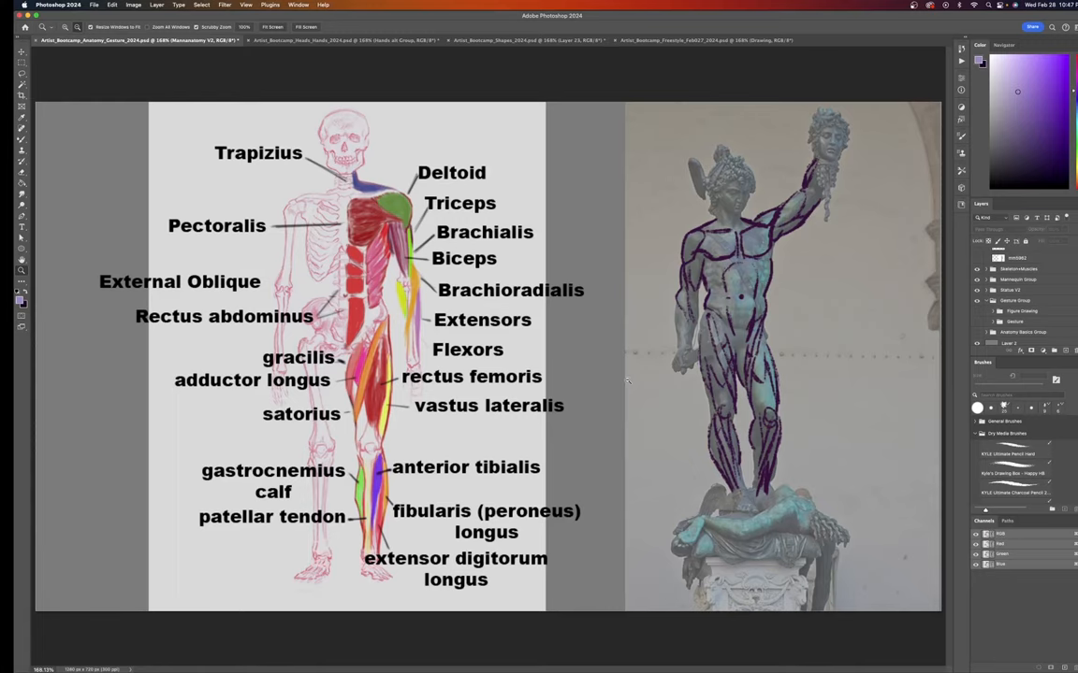
mouse_move(716, 260)
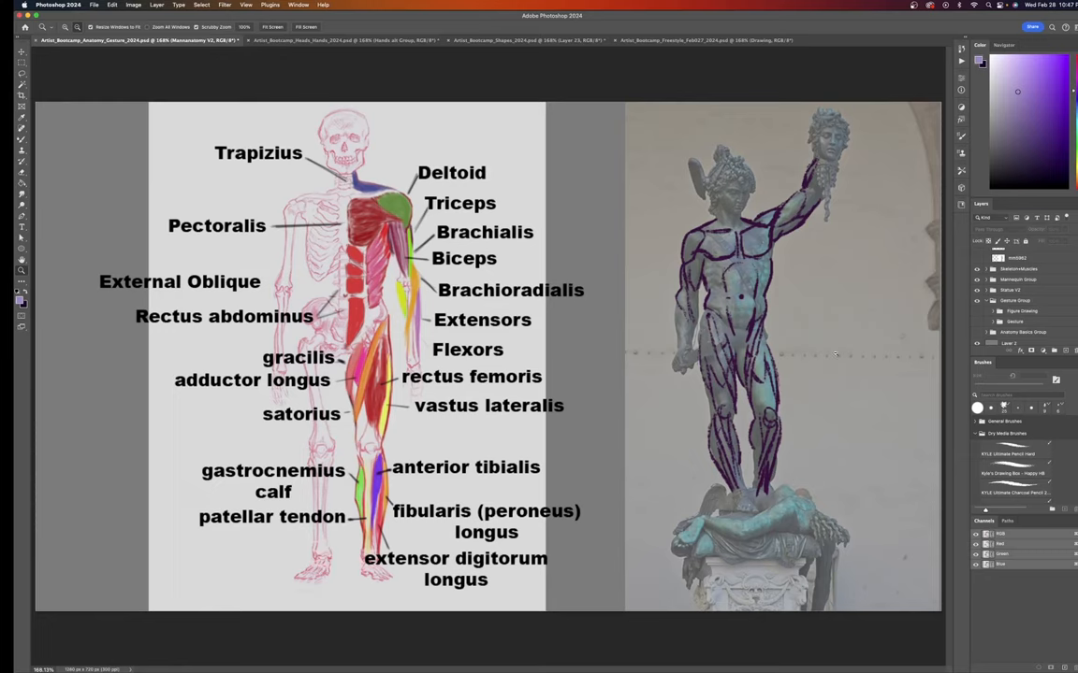
mouse_move(793, 357)
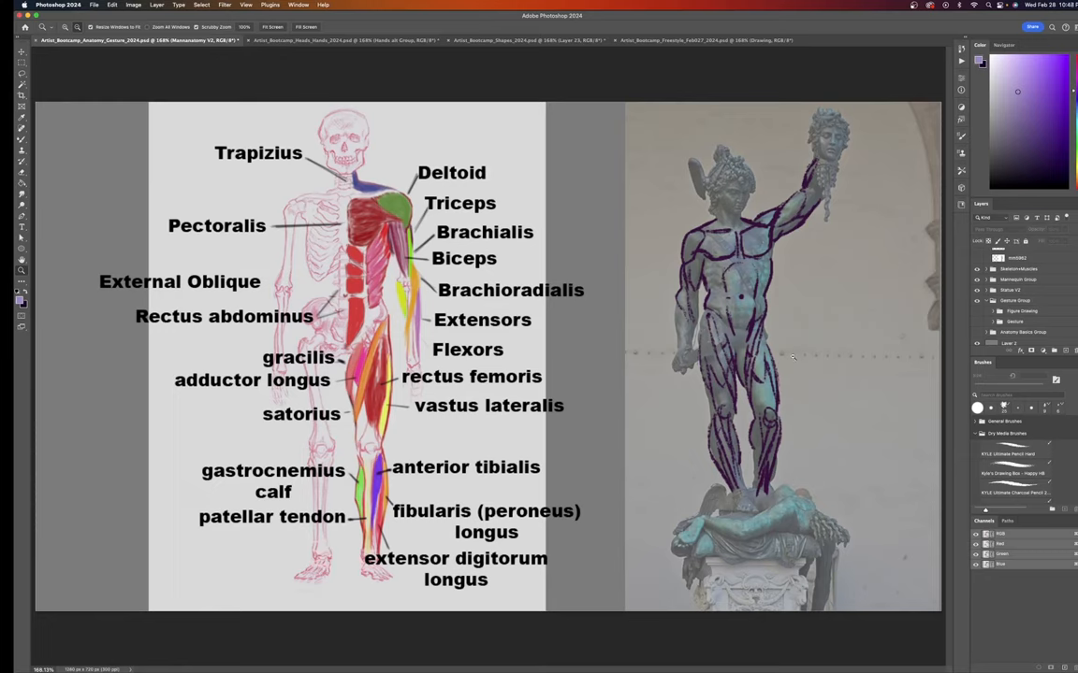
mouse_move(766, 336)
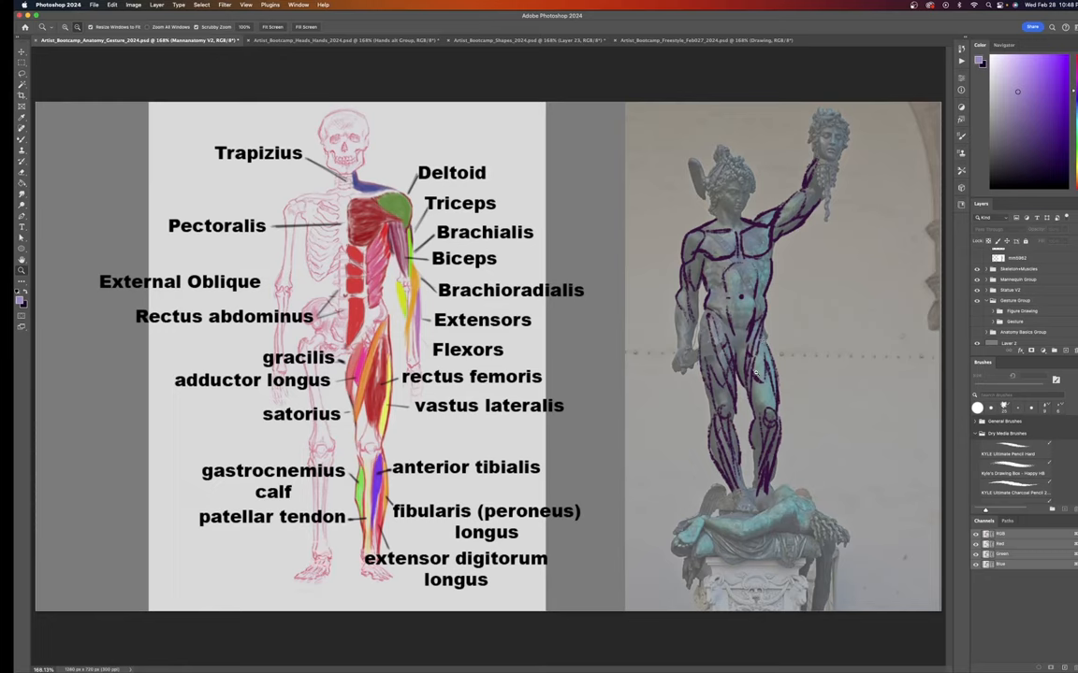
mouse_move(664, 295)
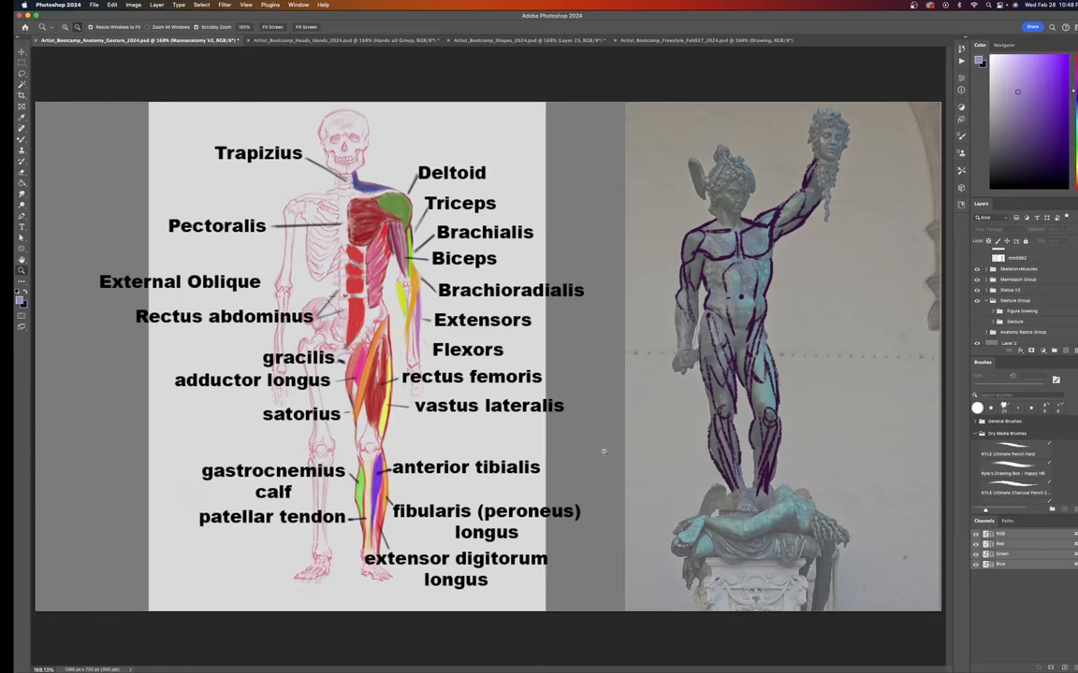
mouse_move(789, 406)
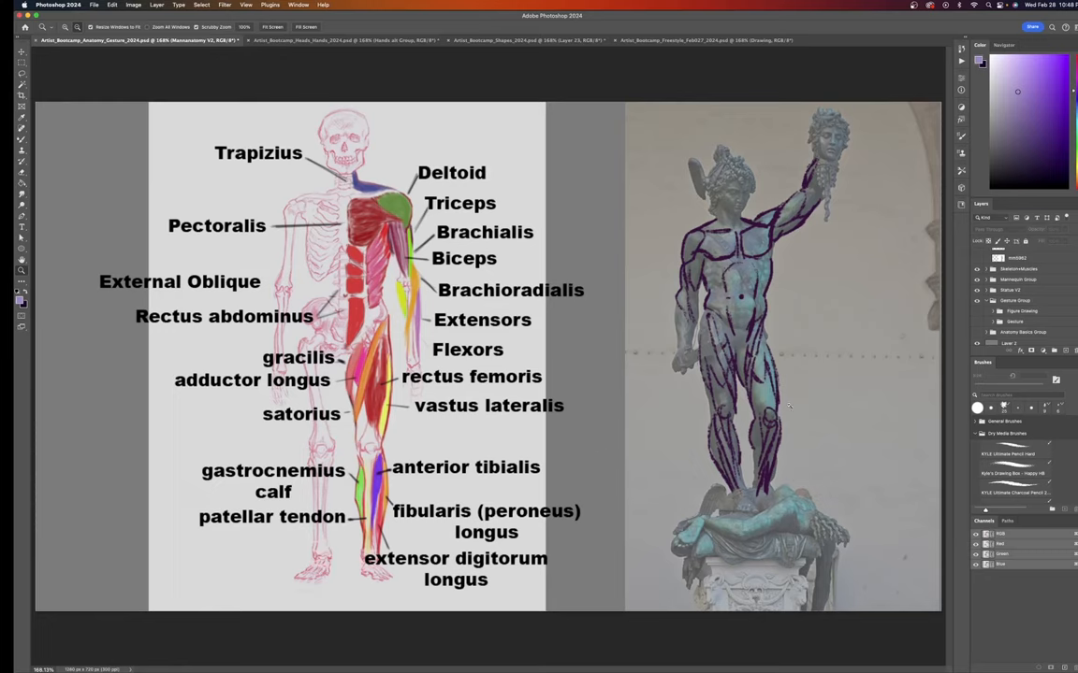
mouse_move(924, 287)
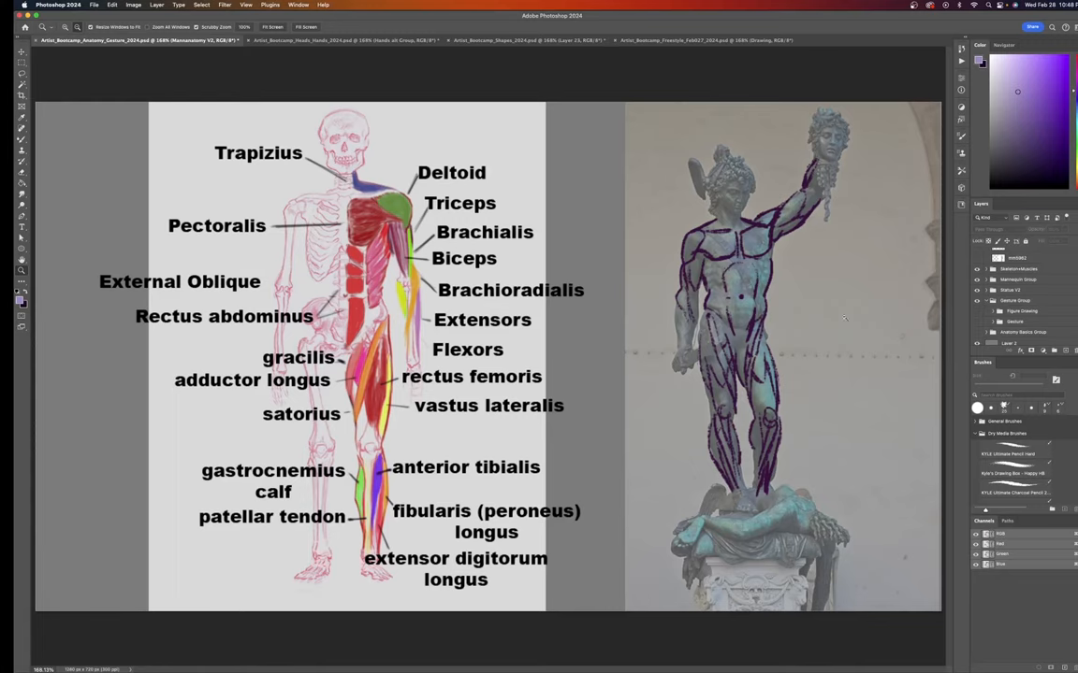
mouse_move(177, 83)
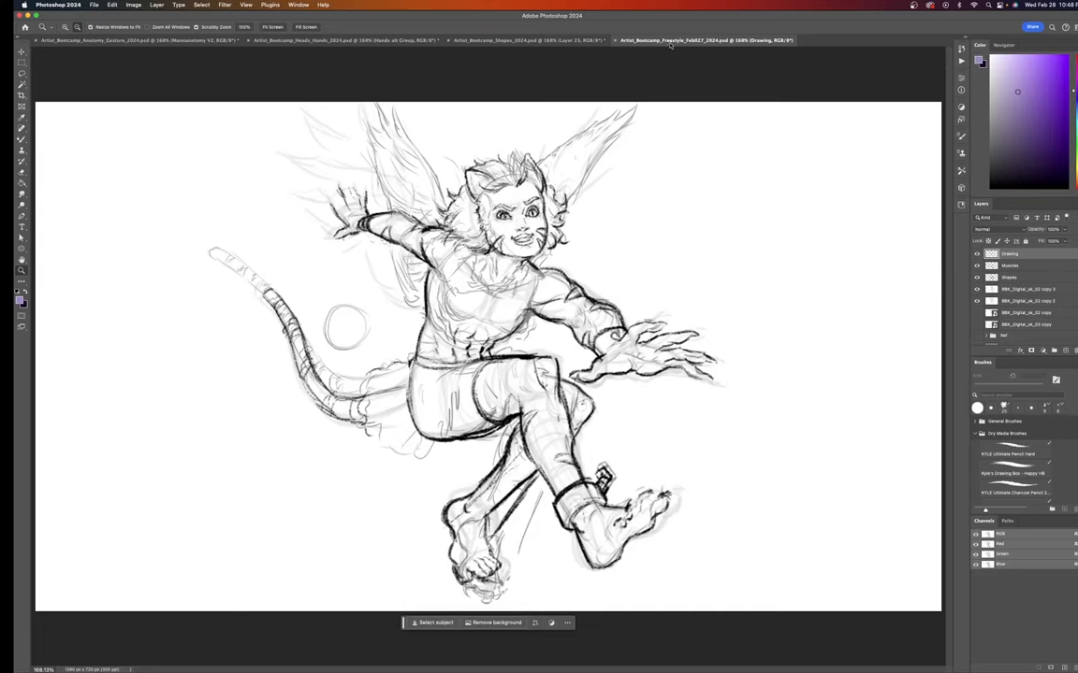
mouse_move(426, 502)
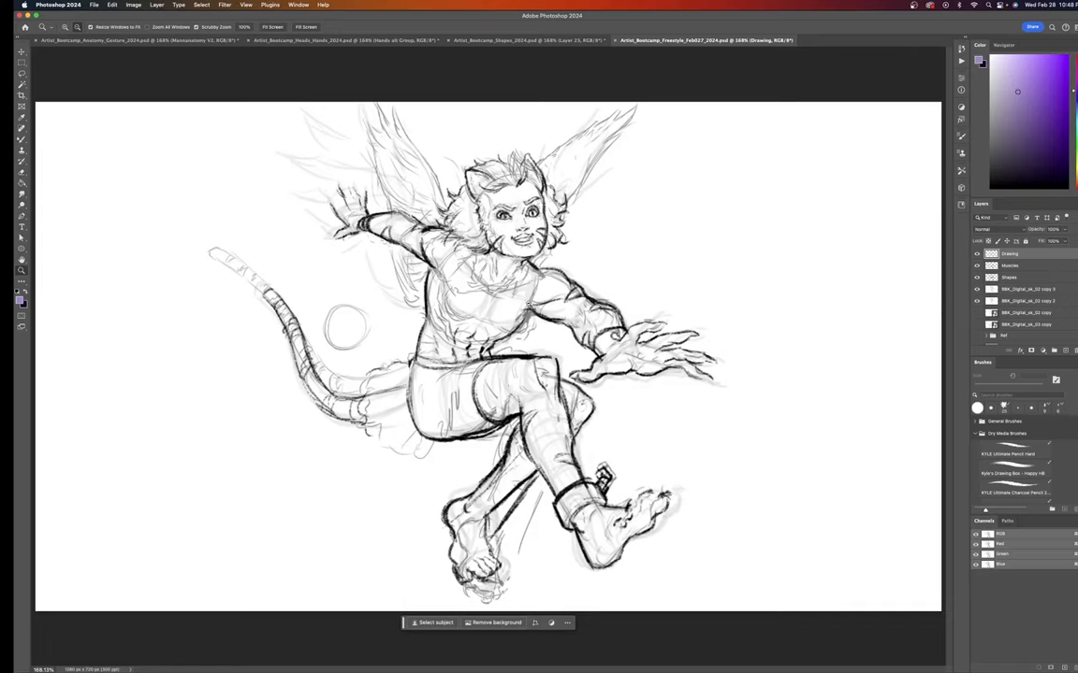
mouse_move(615, 378)
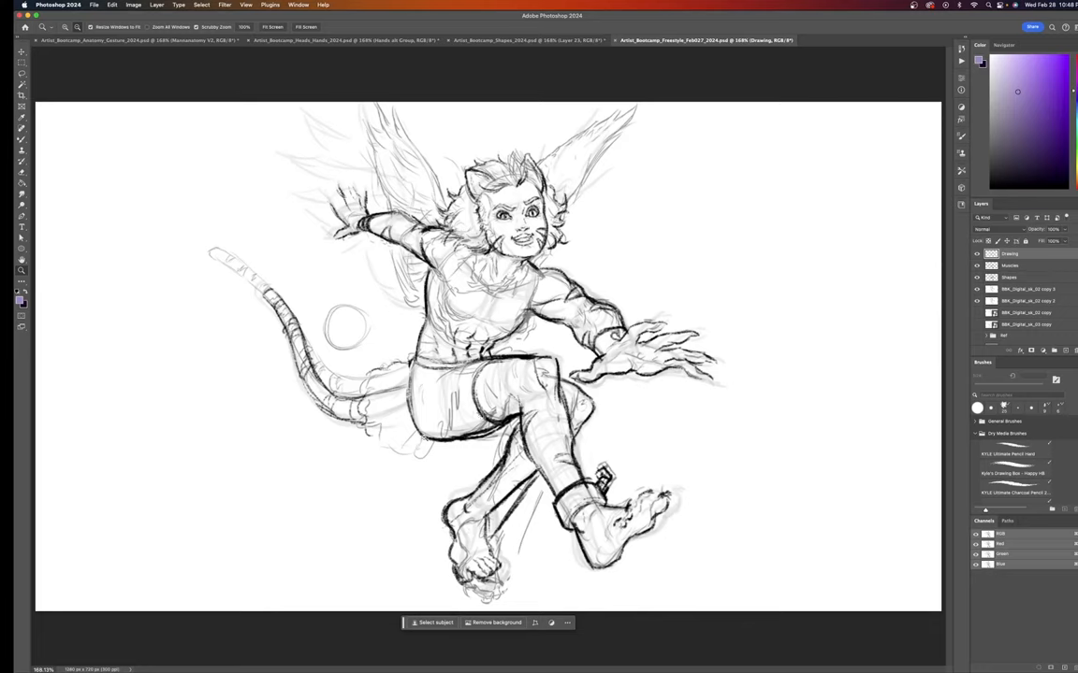
mouse_move(591, 201)
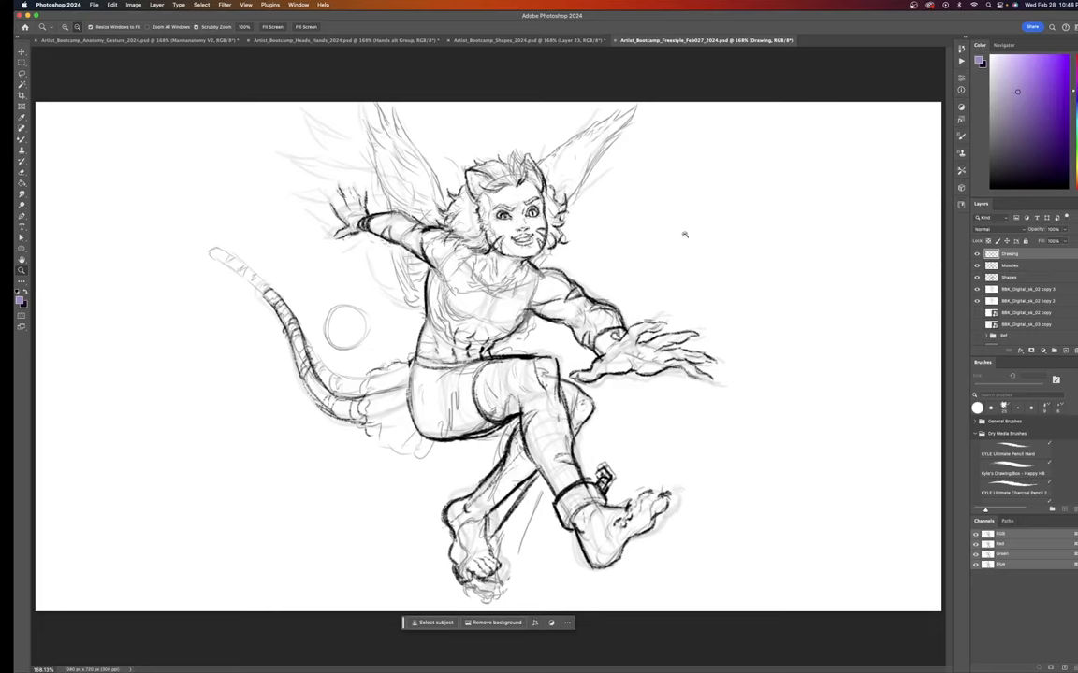
mouse_move(311, 431)
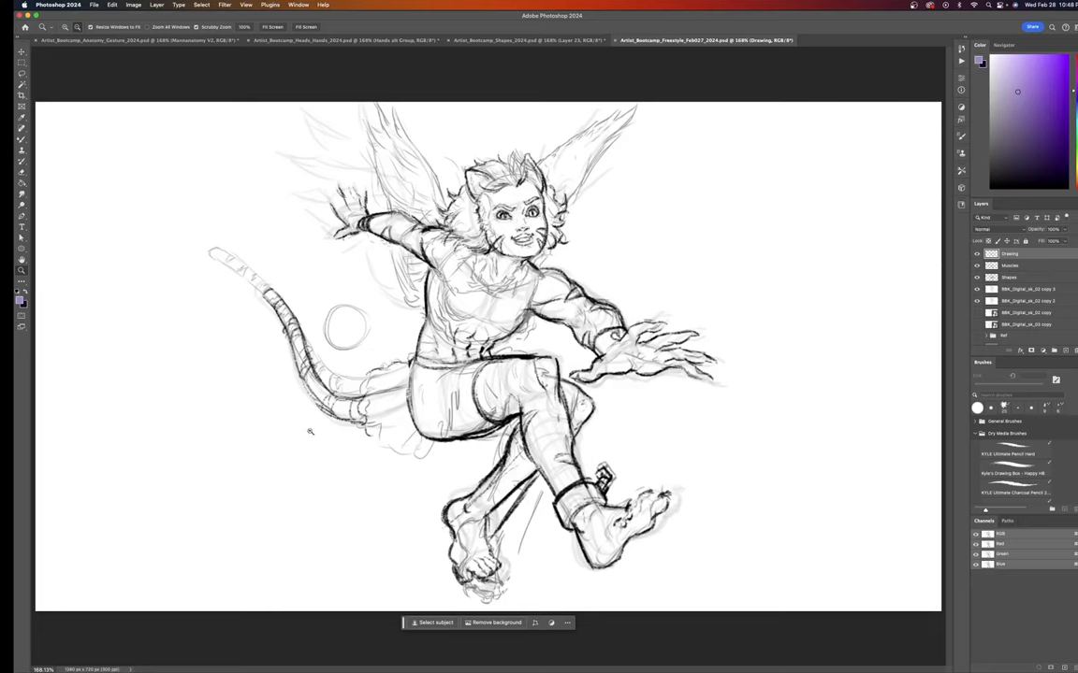
mouse_move(707, 334)
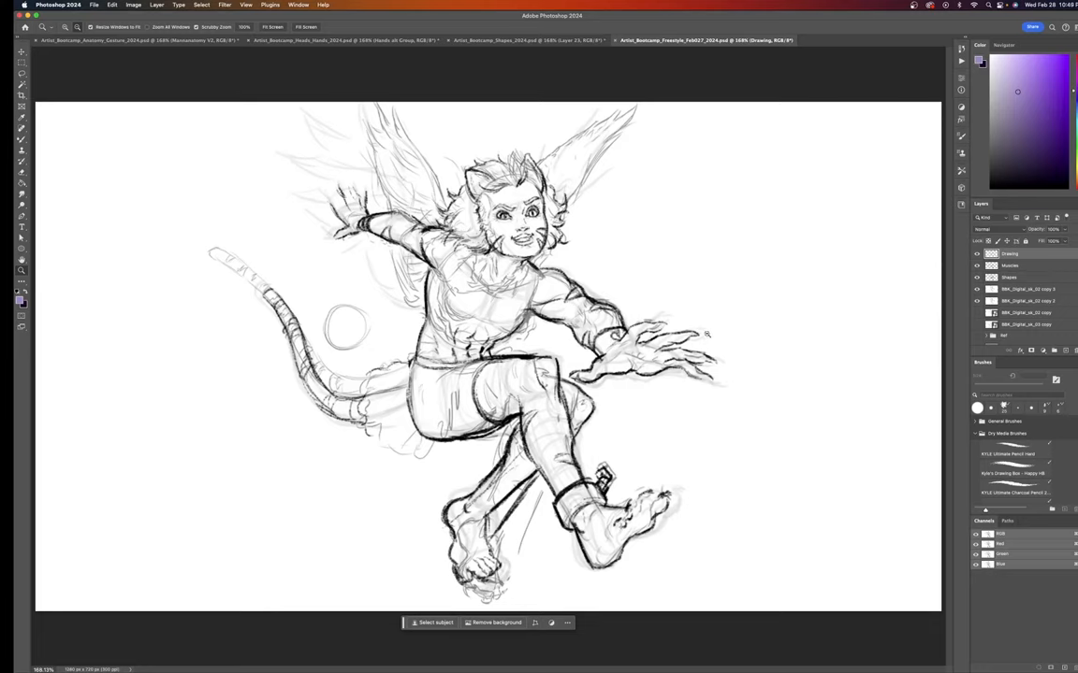
mouse_move(555, 345)
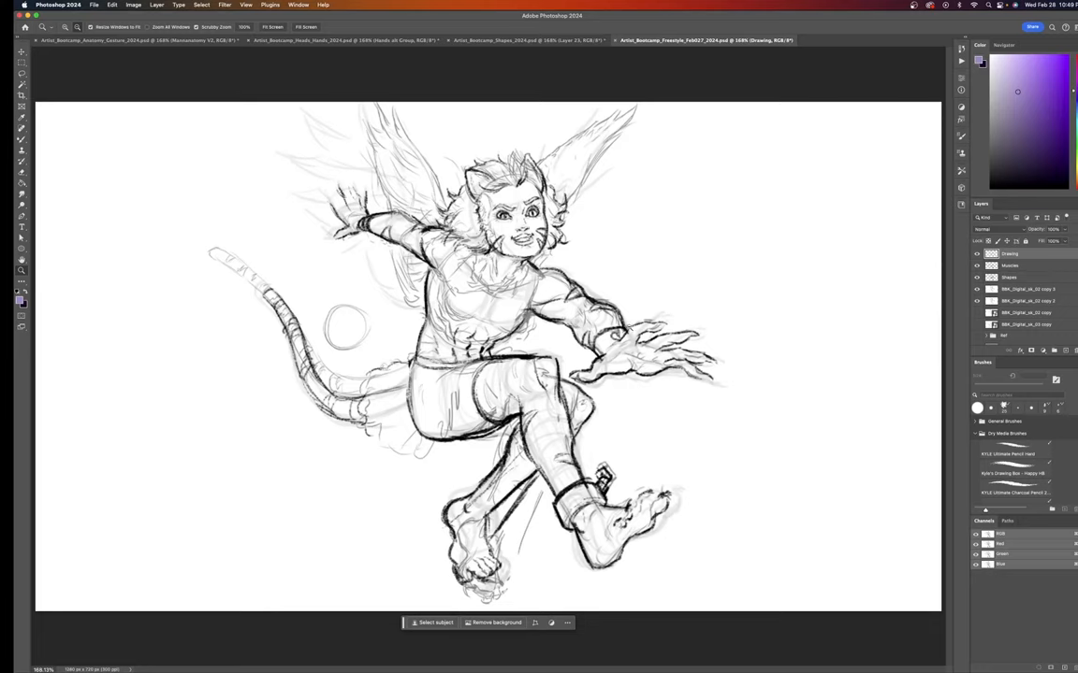
mouse_move(612, 453)
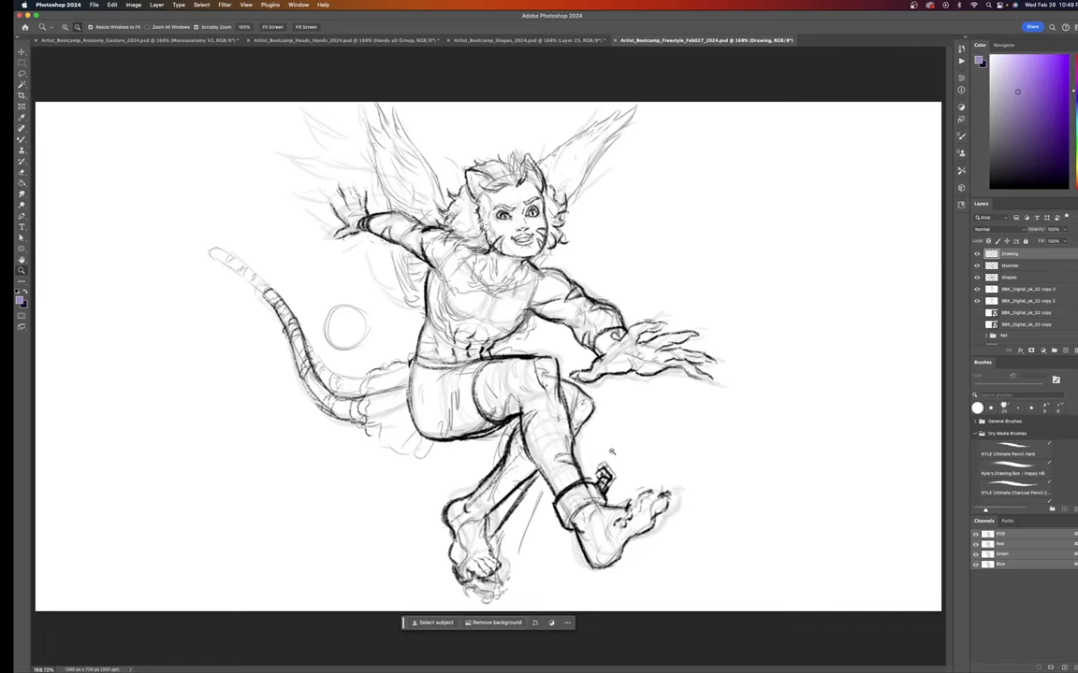
mouse_move(395, 376)
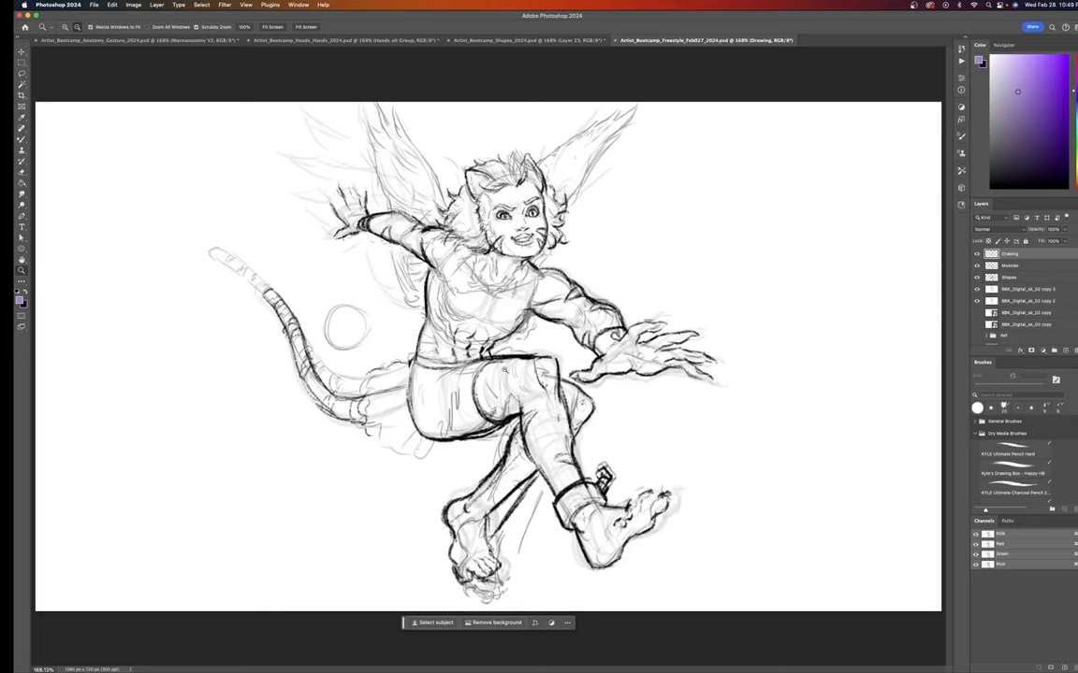
mouse_move(583, 464)
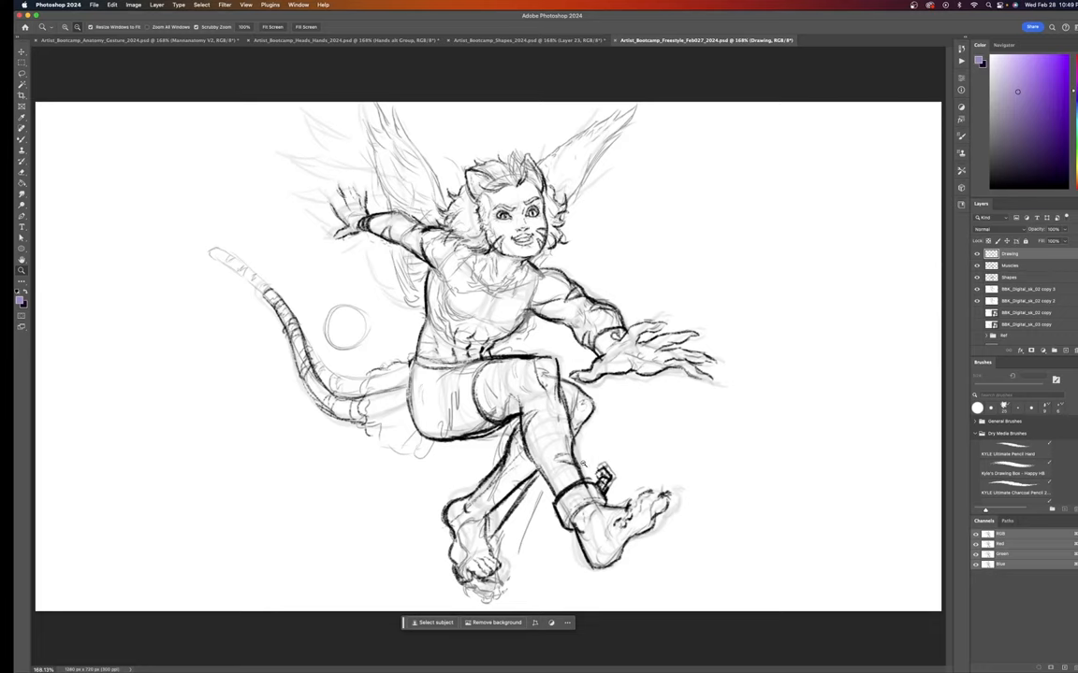
mouse_move(420, 465)
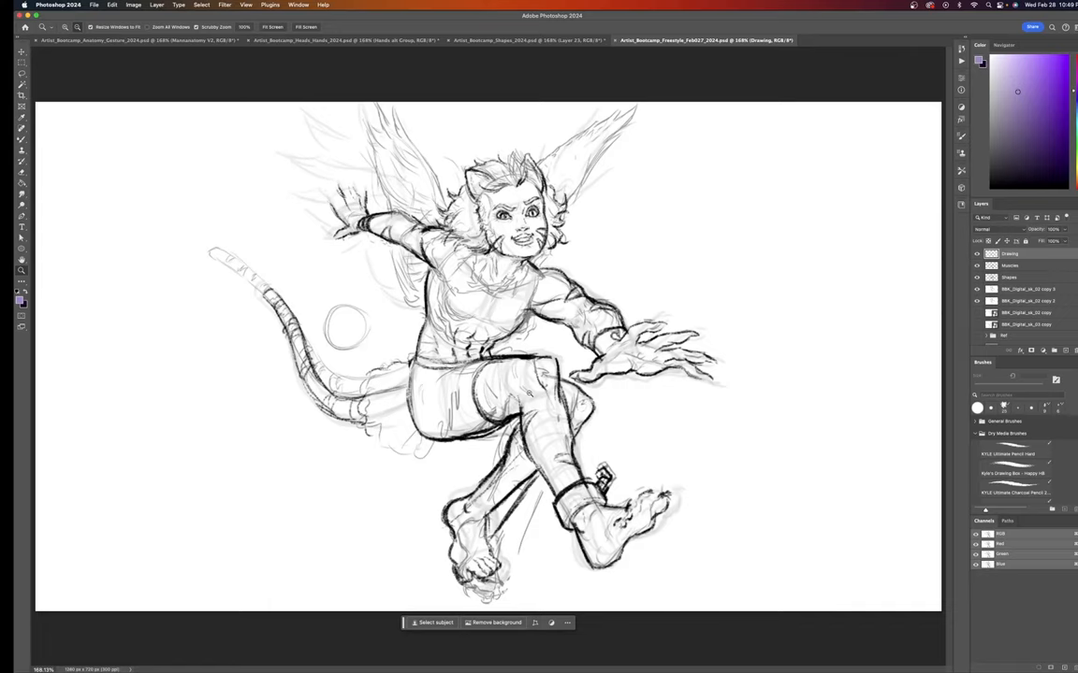
mouse_move(360, 388)
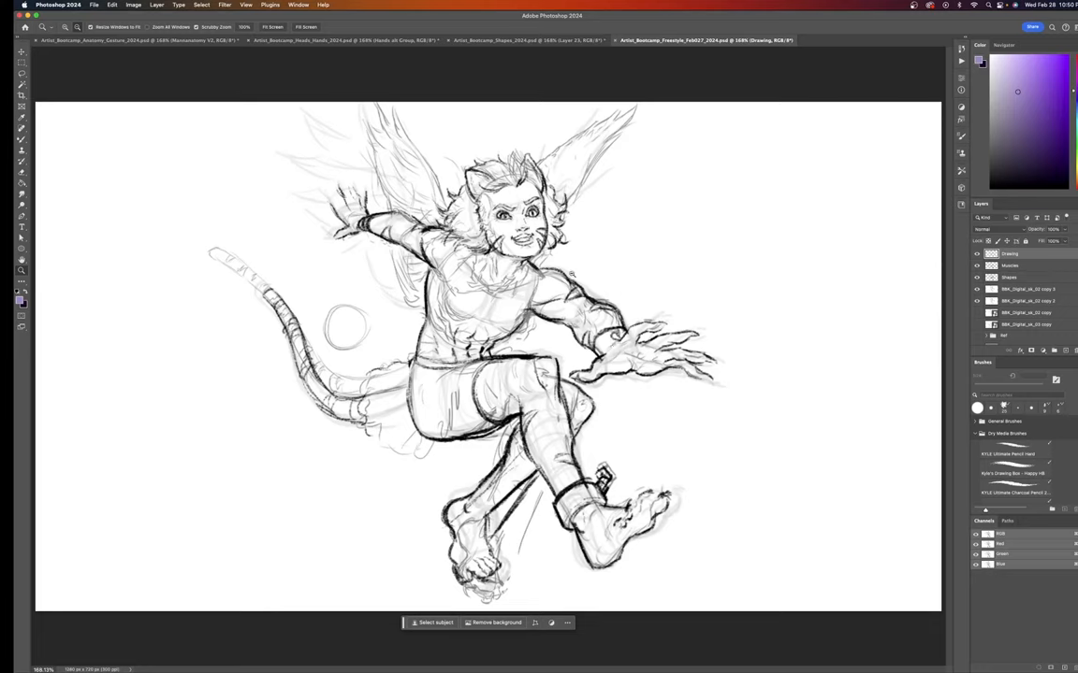
mouse_move(692, 269)
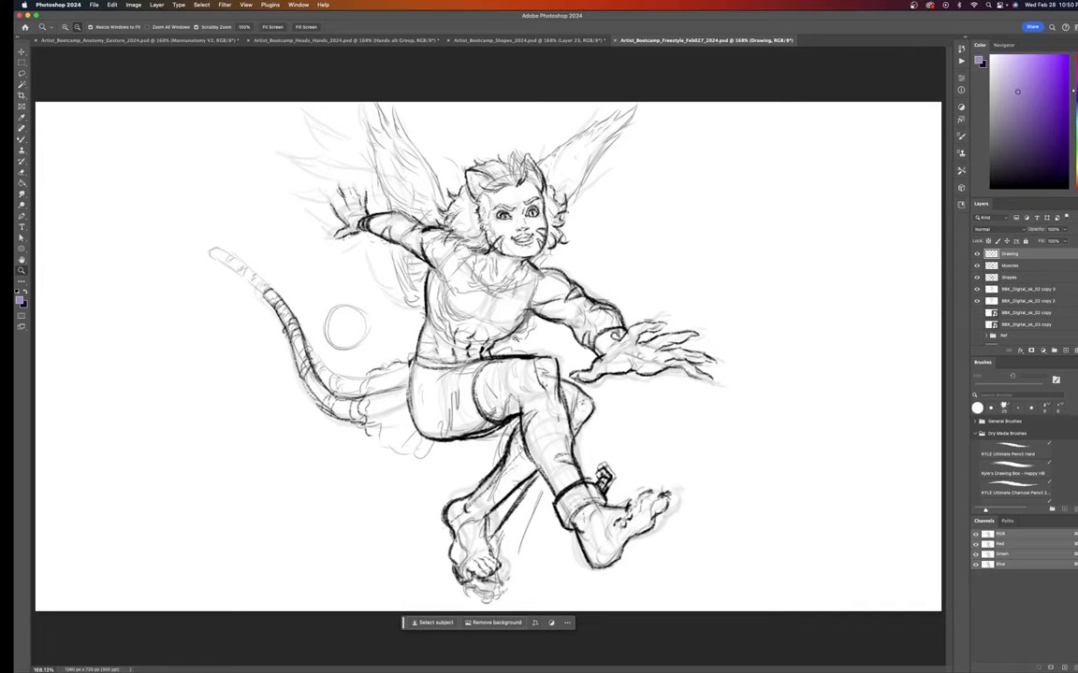
mouse_move(515, 338)
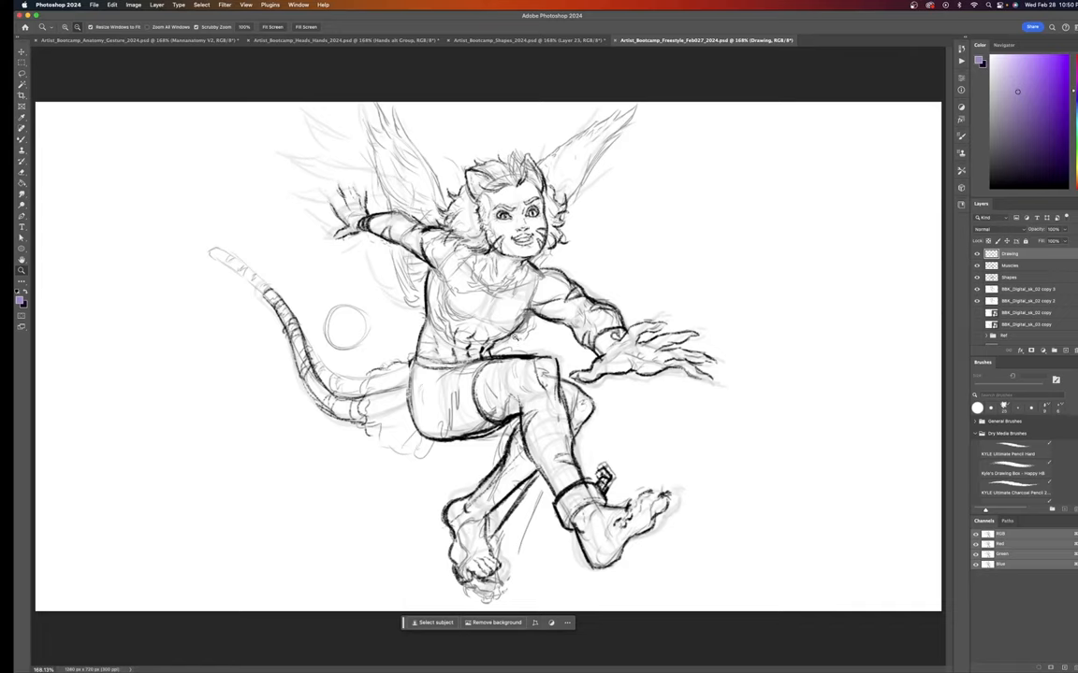
mouse_move(383, 55)
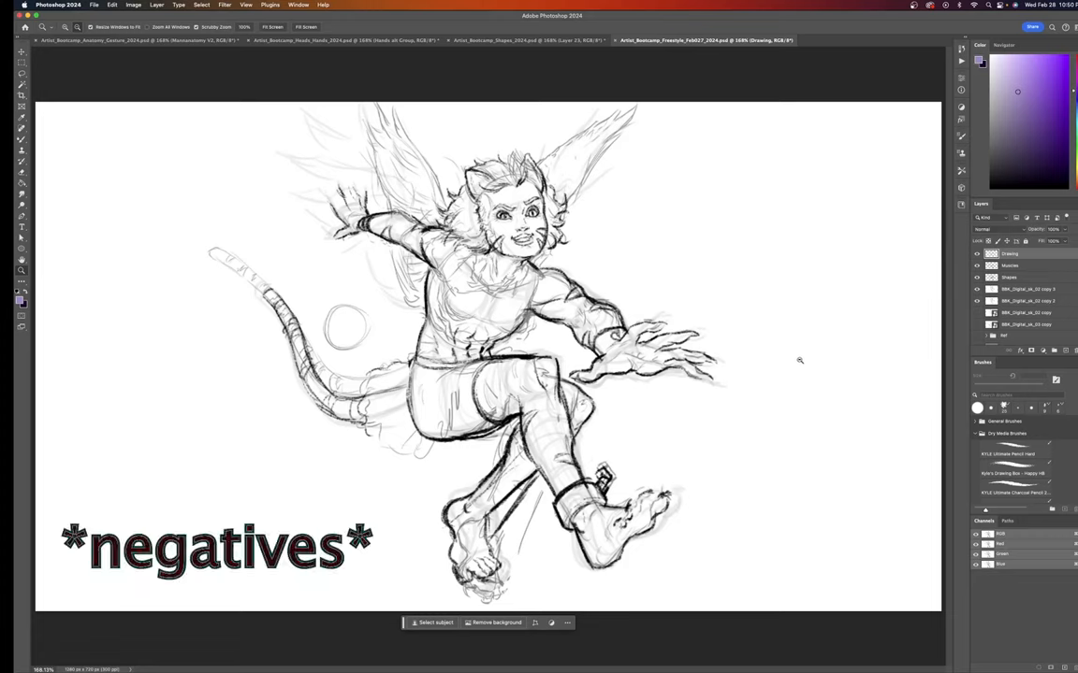
mouse_move(758, 474)
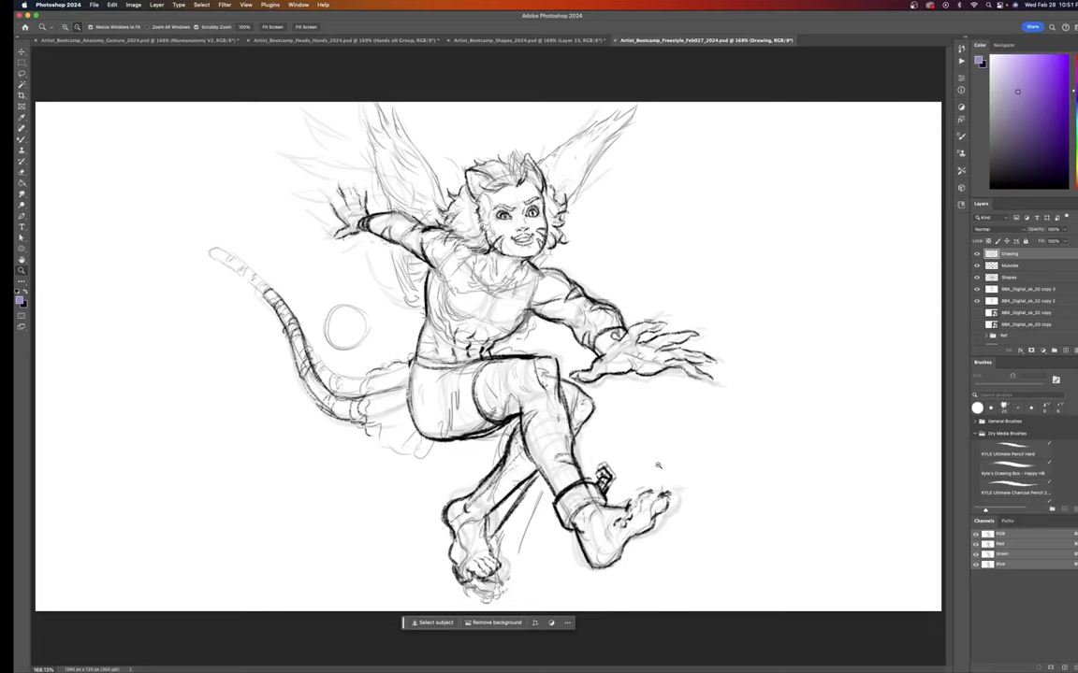
mouse_move(465, 354)
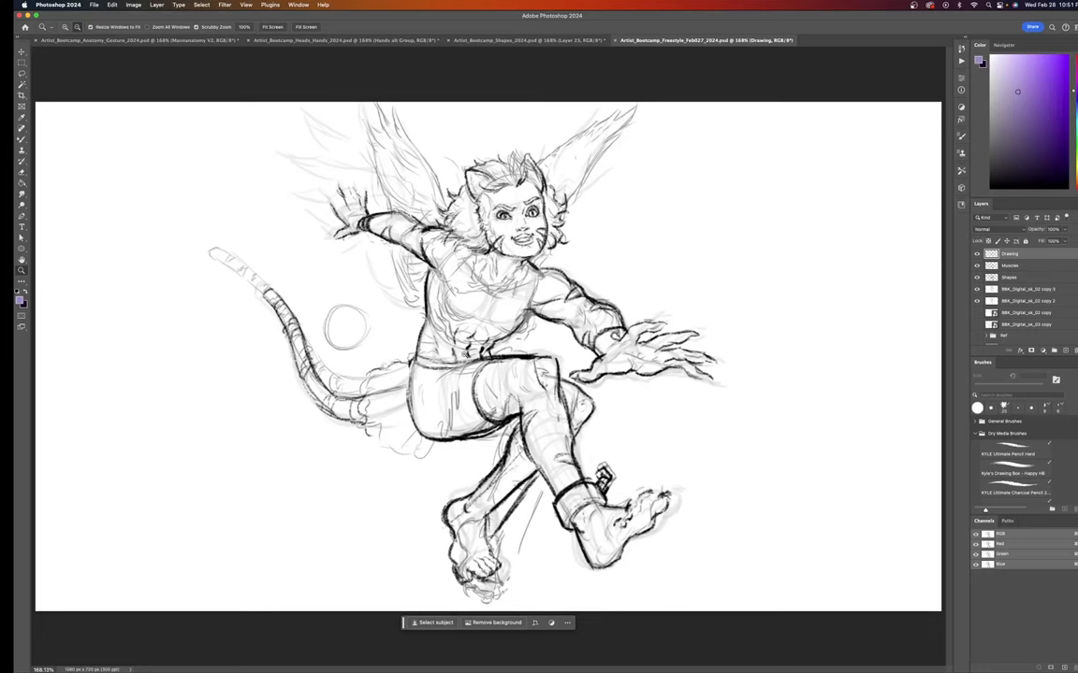
mouse_move(330, 260)
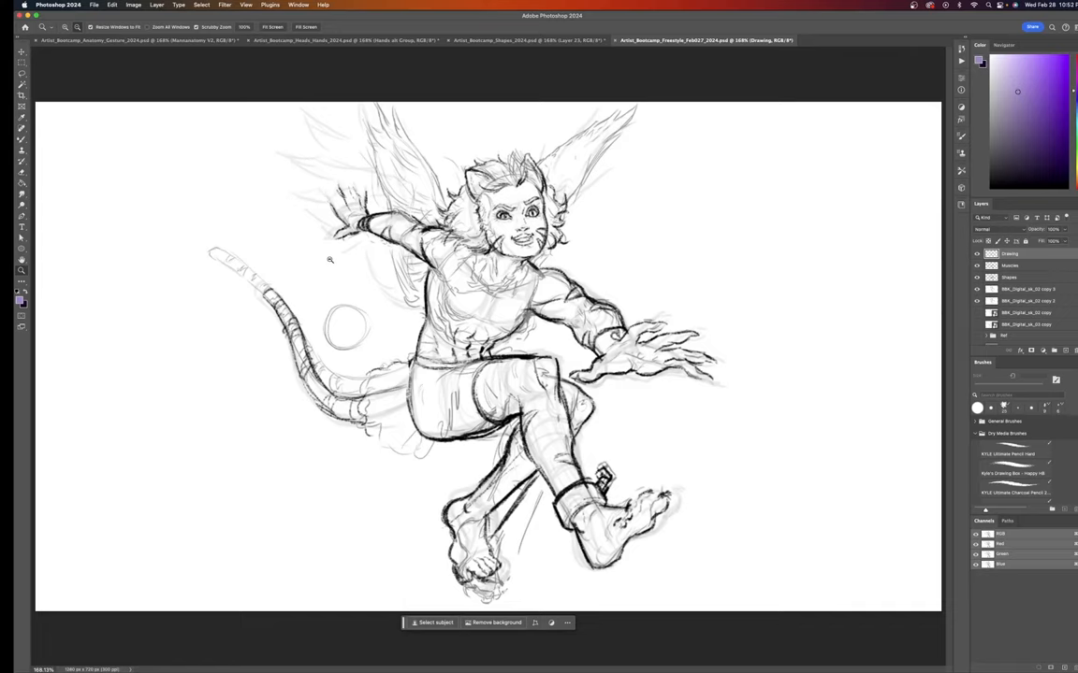
mouse_move(289, 499)
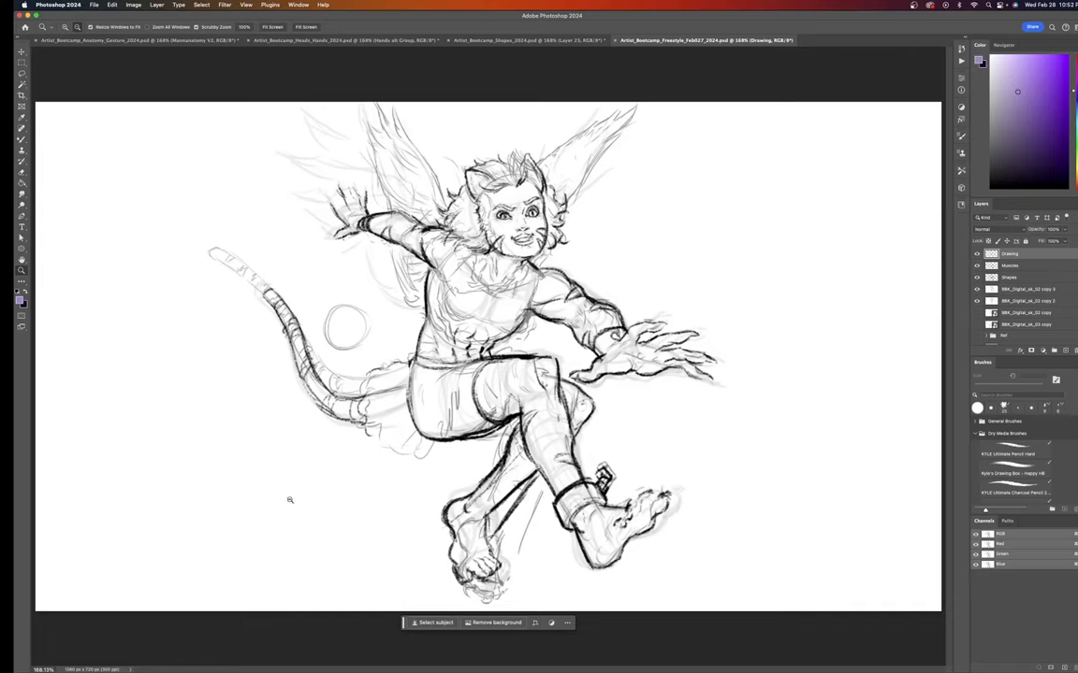
mouse_move(370, 469)
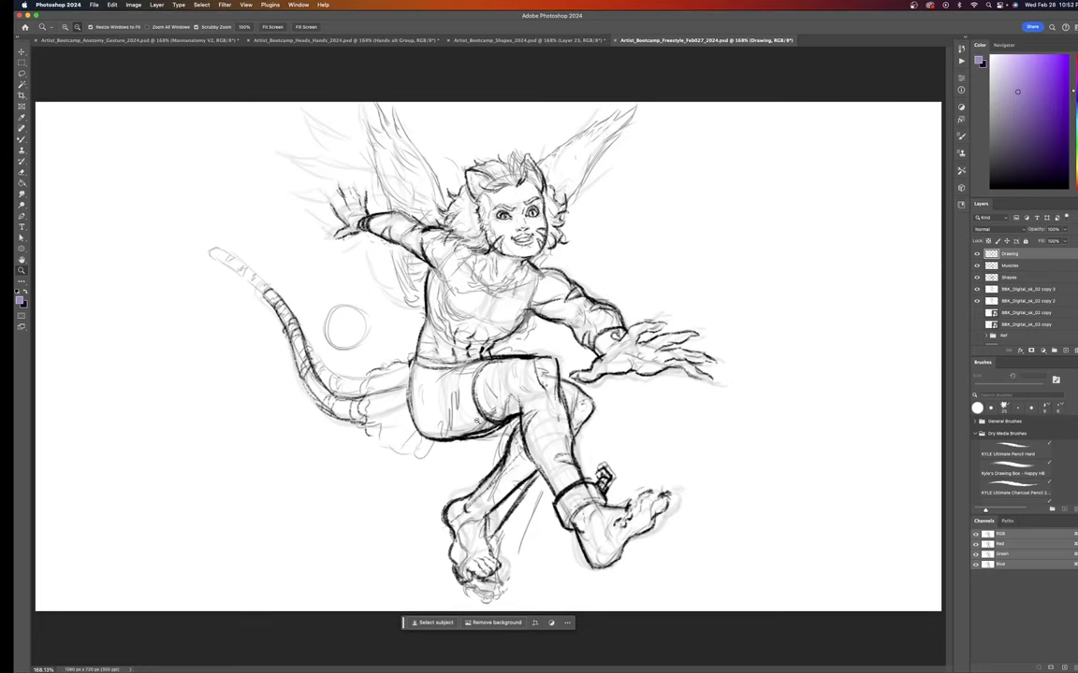
mouse_move(352, 526)
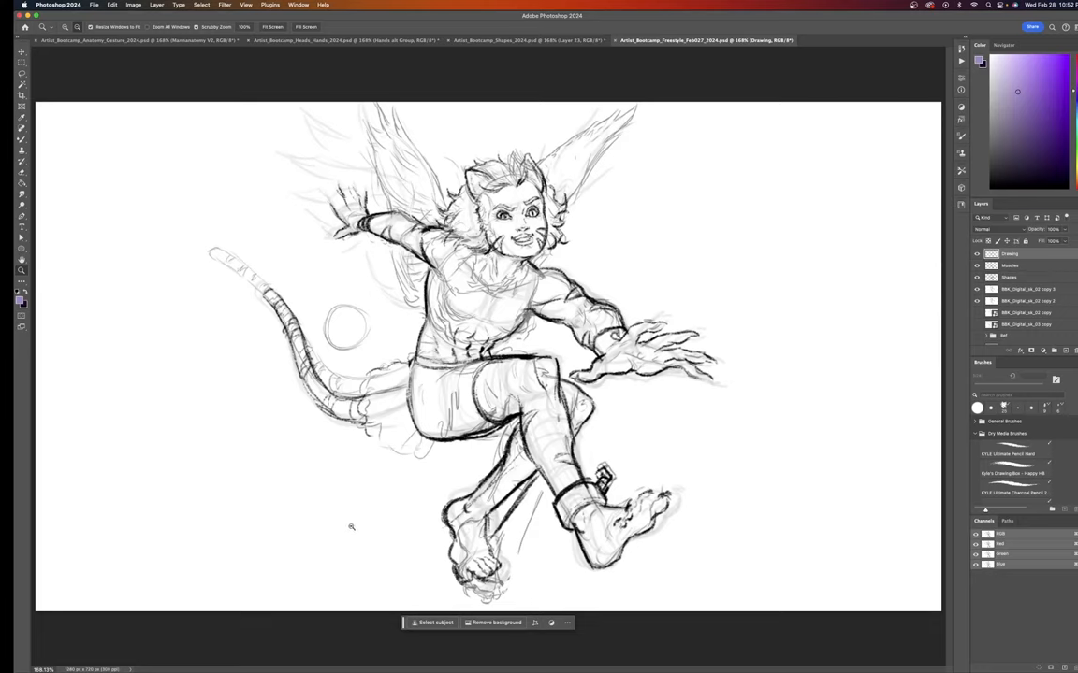
mouse_move(379, 520)
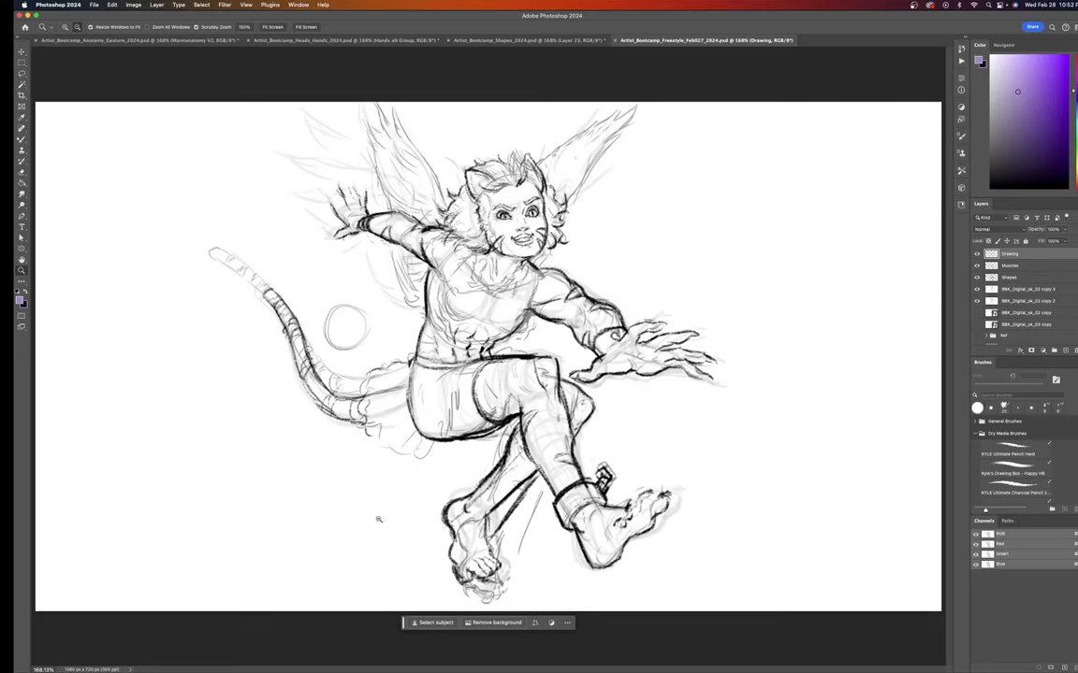
mouse_move(533, 322)
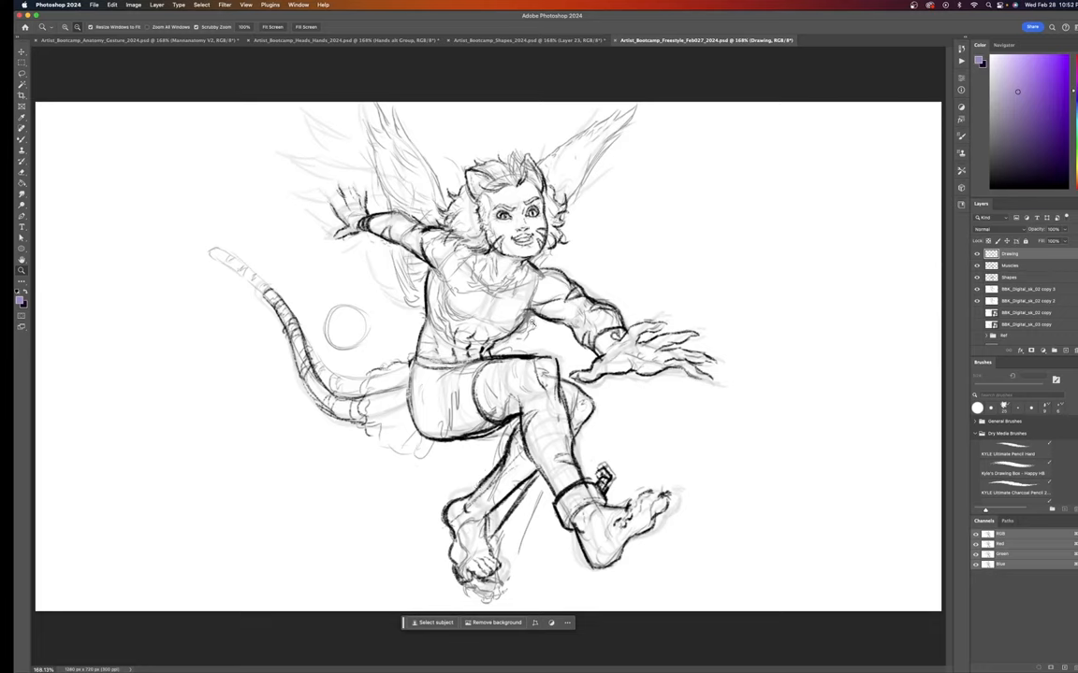
mouse_move(743, 257)
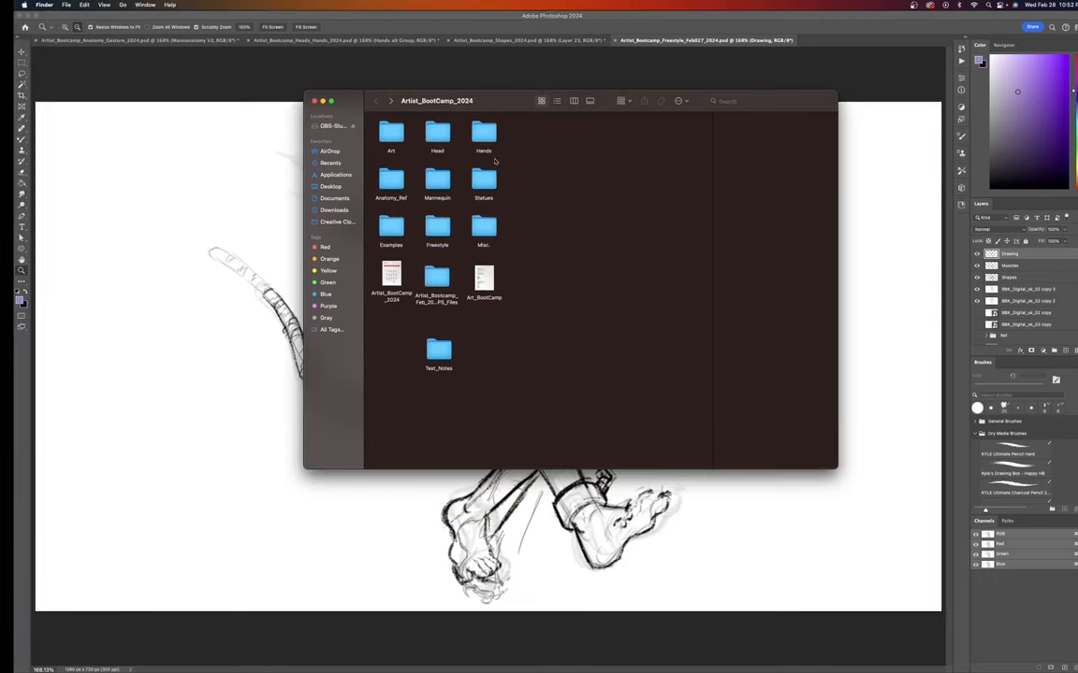
mouse_move(503, 247)
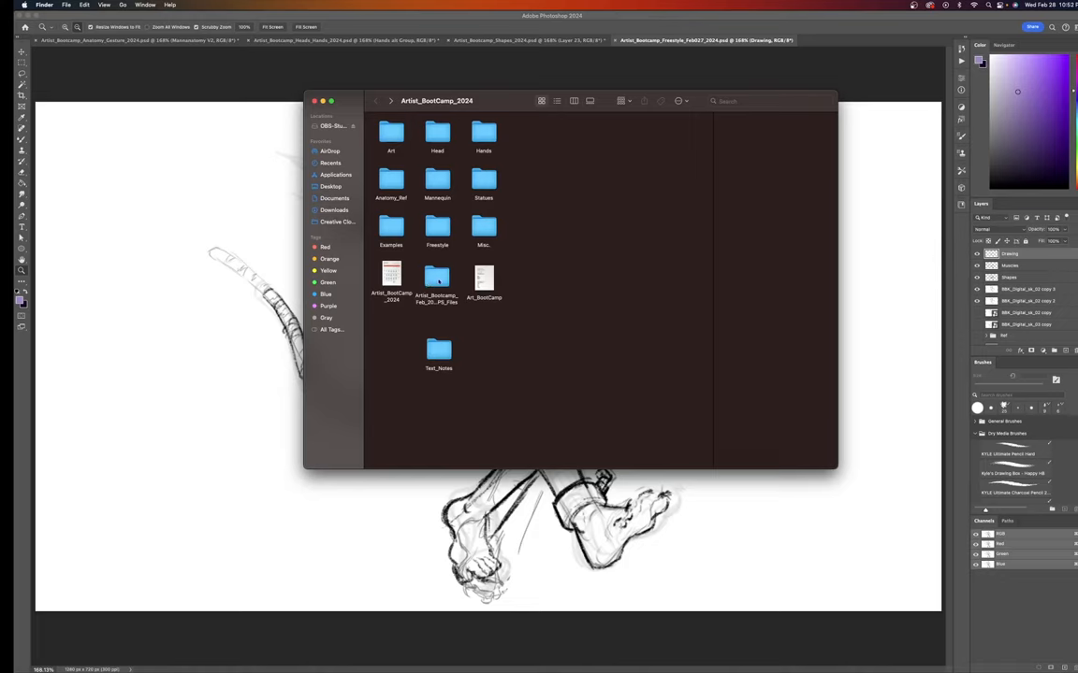
- Browse the Examples, Freestyle and Misc. folders, returning to the main bootcamp folder
double_click(436, 279)
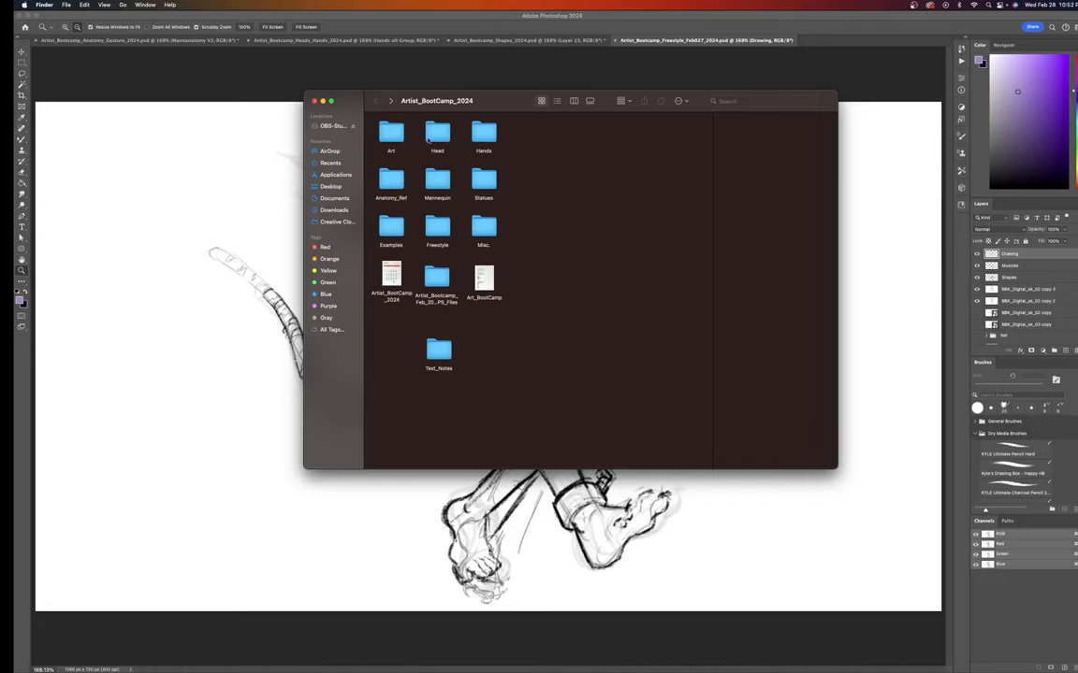
mouse_move(437, 187)
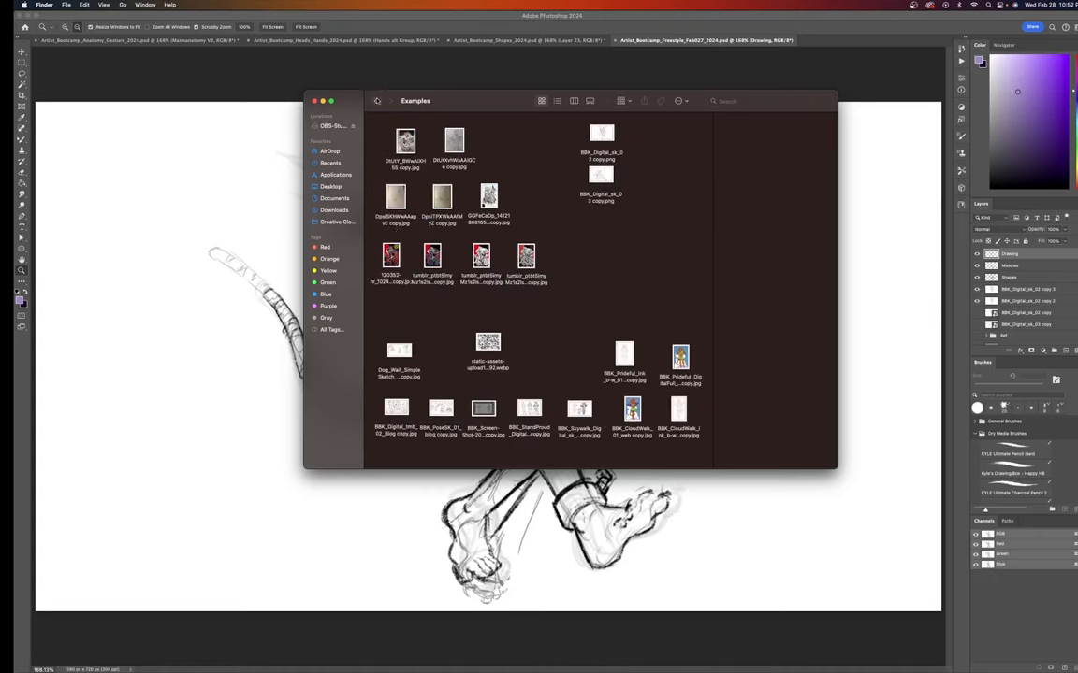
left_click(377, 100)
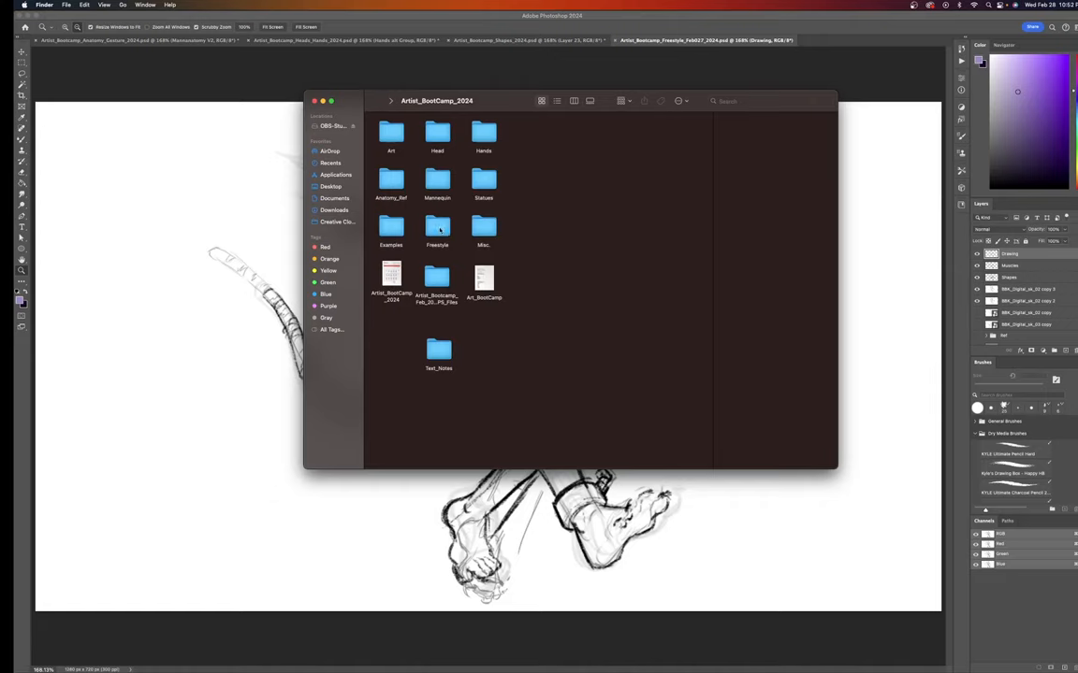
double_click(437, 226)
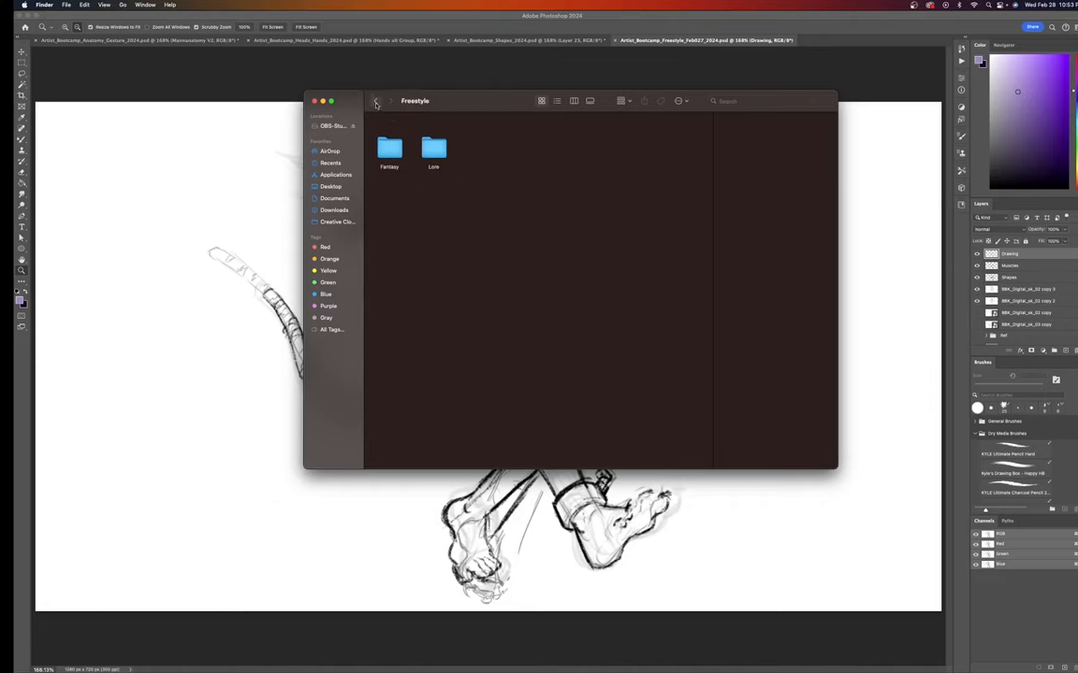
double_click(389, 148)
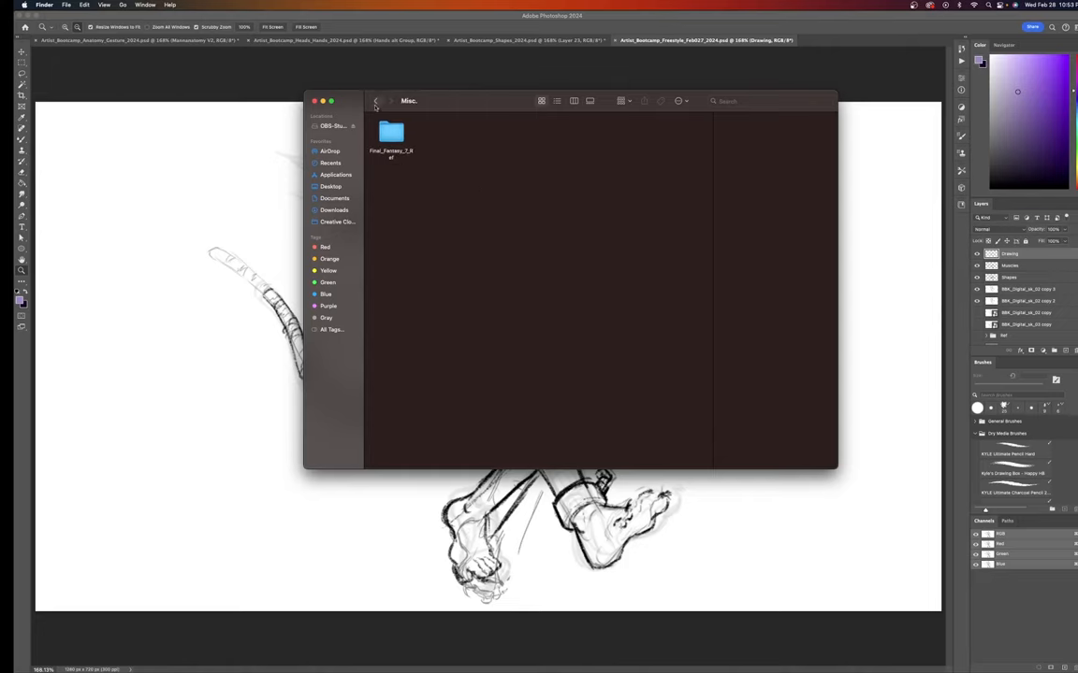
left_click(377, 101)
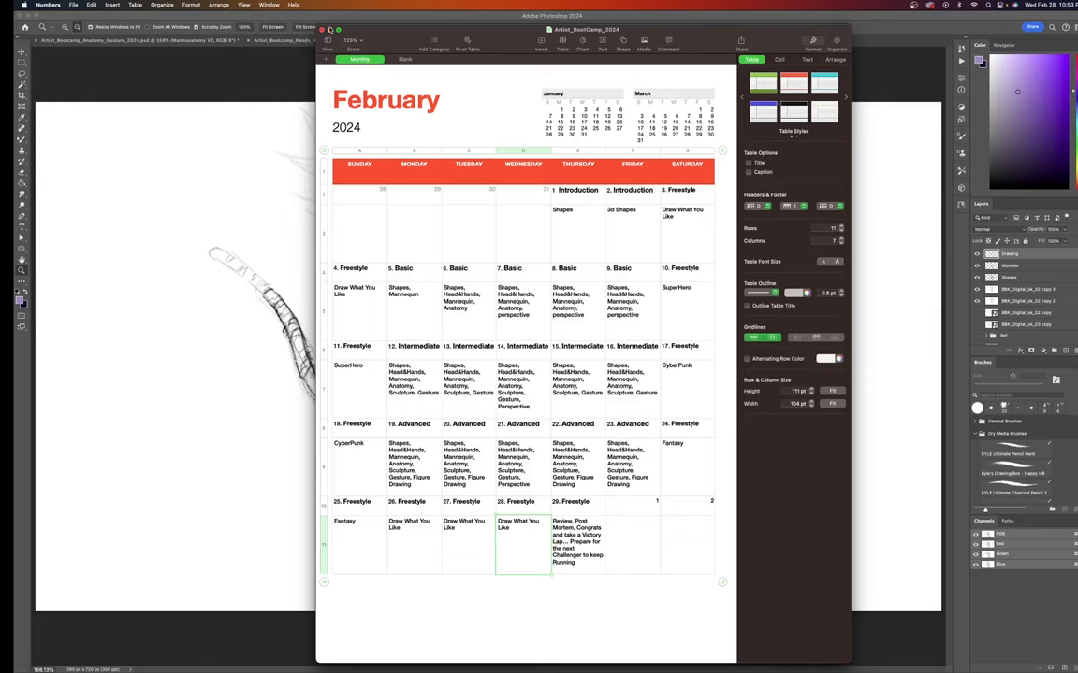
- Bring the Safari browser window in front of Numbers
left_click(704, 40)
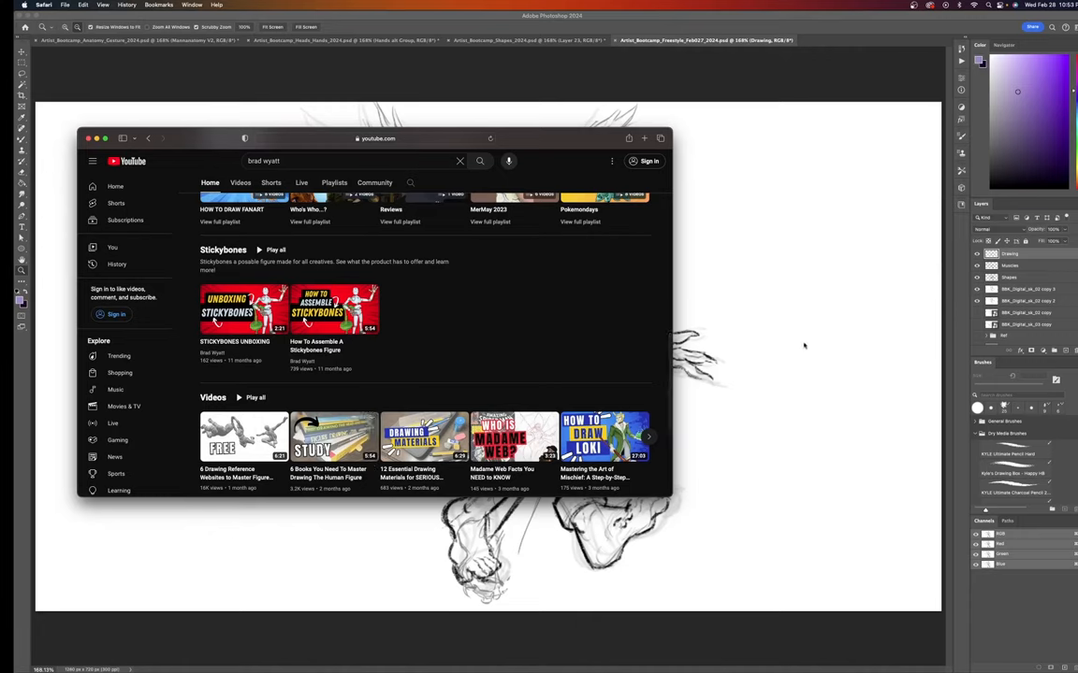
mouse_move(786, 290)
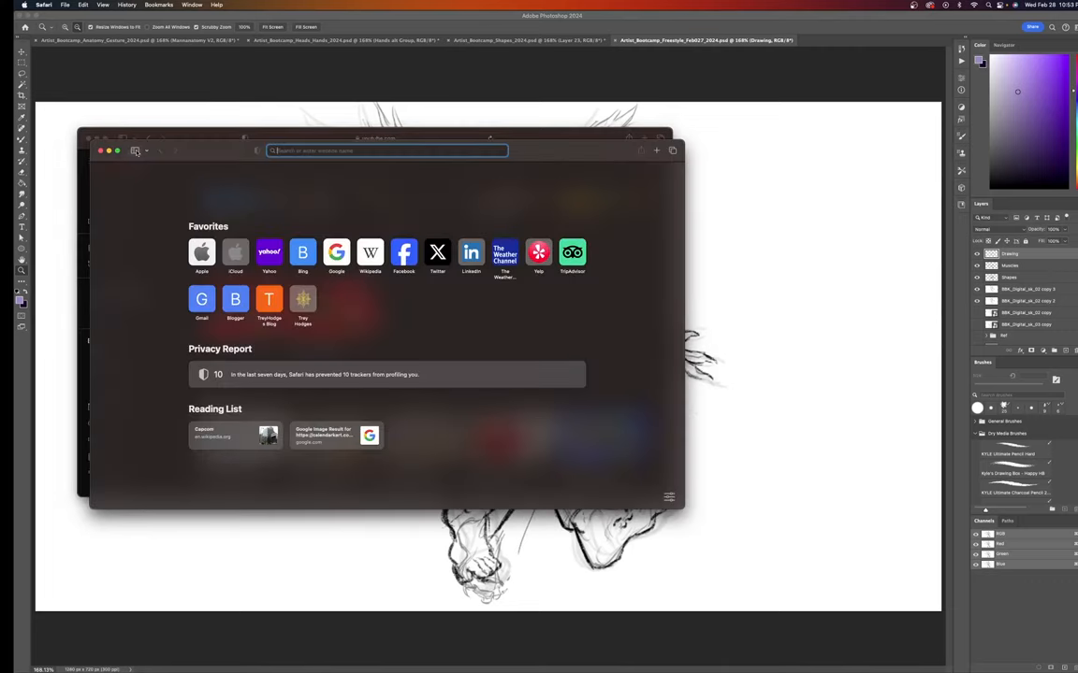
- Show the bookmarks sidebar and expand the Artist Bootcamp folder
left_click(135, 150)
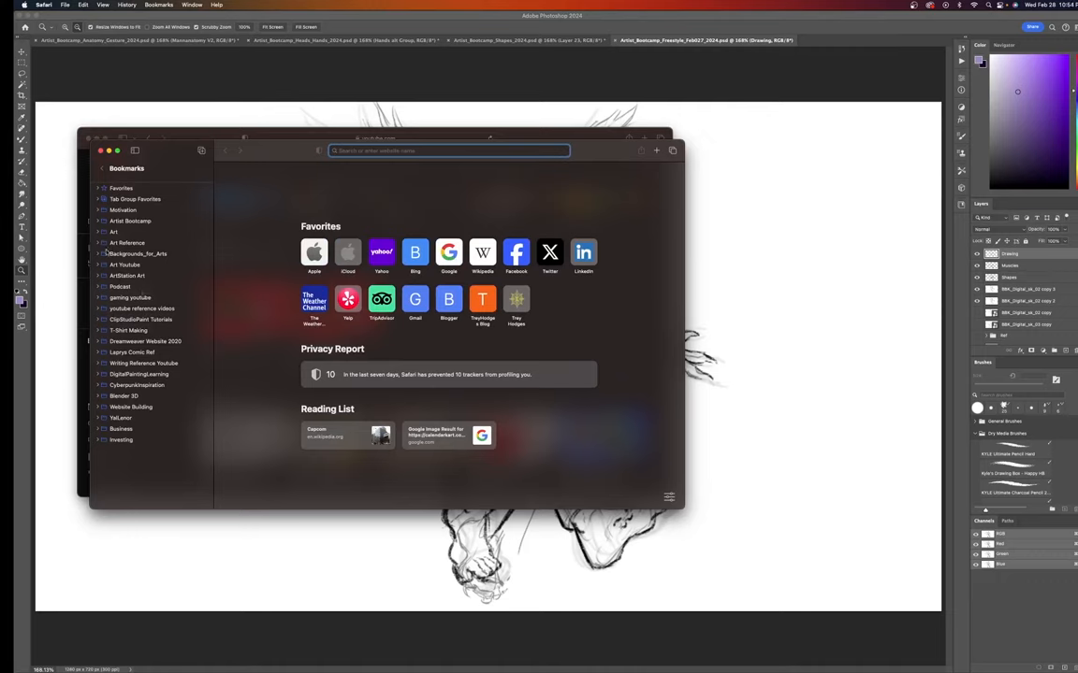
left_click(103, 220)
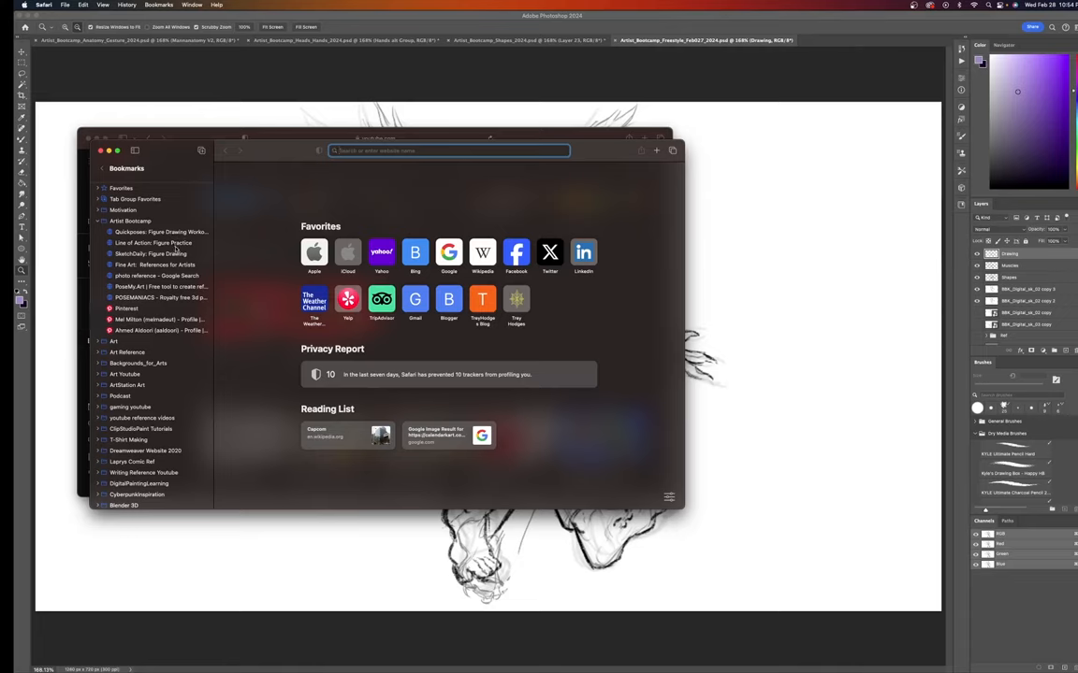
mouse_move(158, 185)
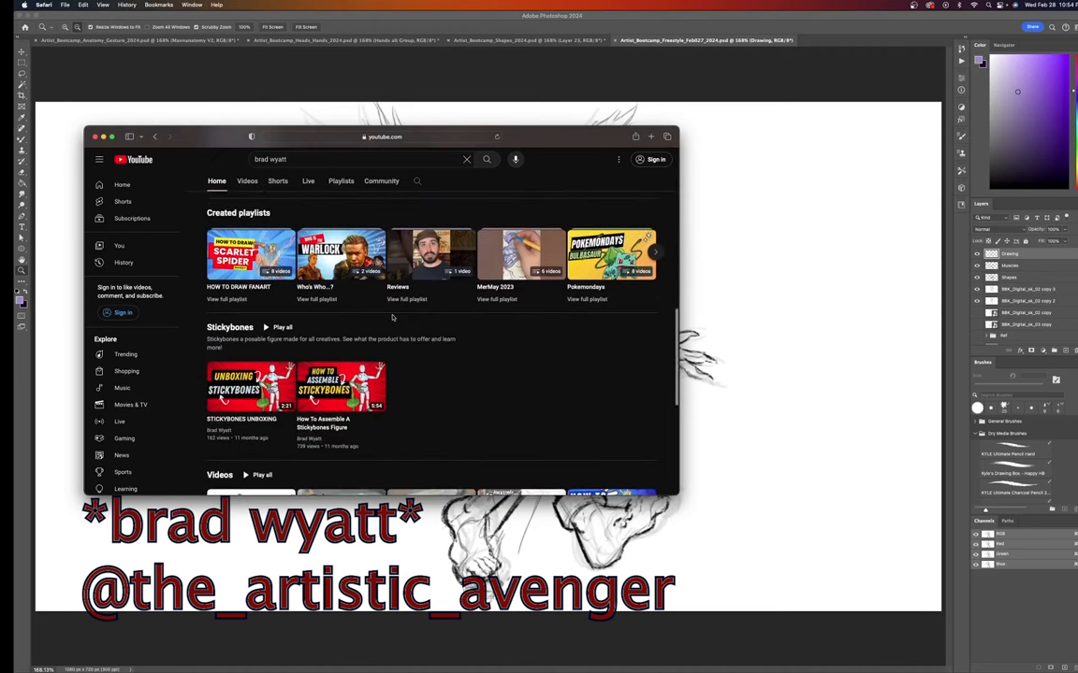
- Scroll down through the channel's videos, Sketchbook Tour and Created playlists
scroll("down", 3)
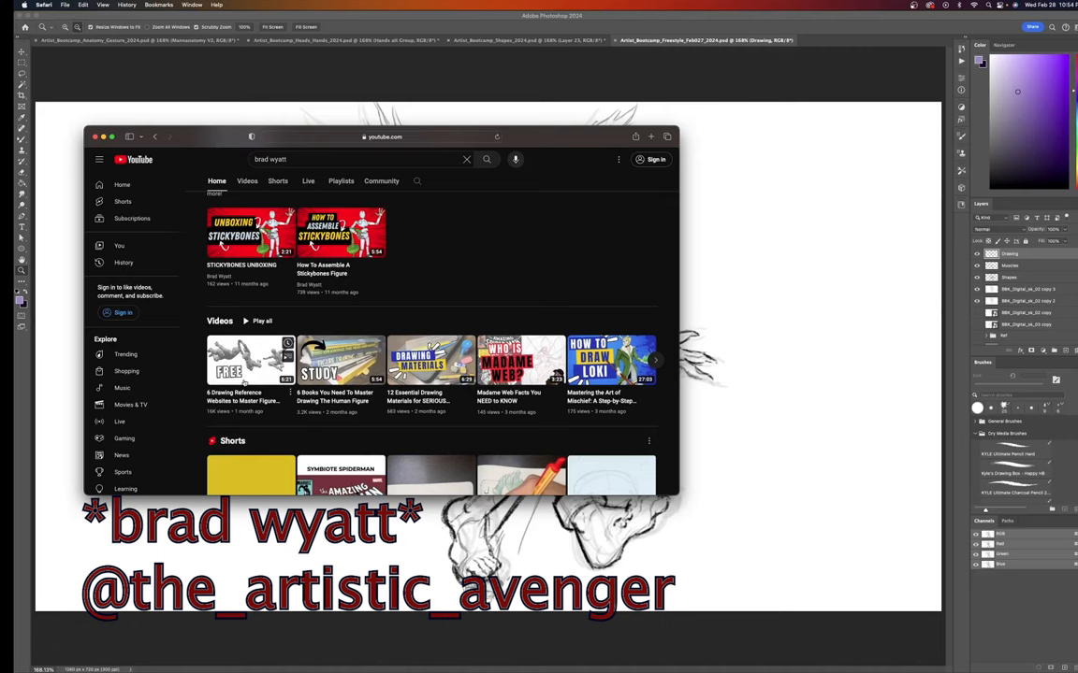
scroll("down", 3)
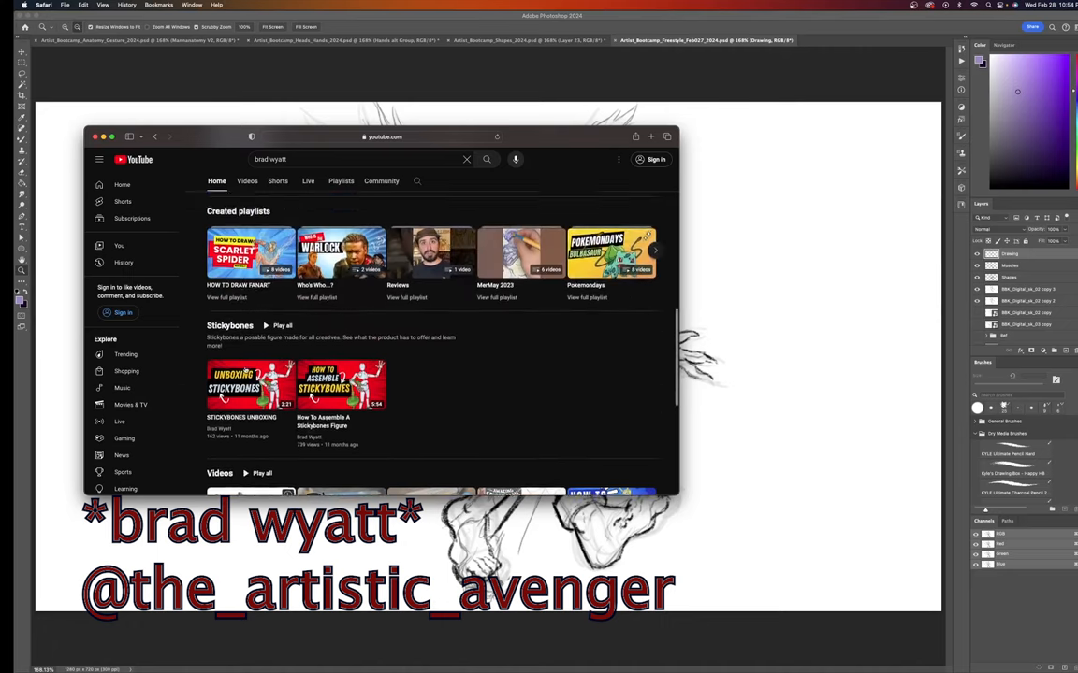
scroll("down", 3)
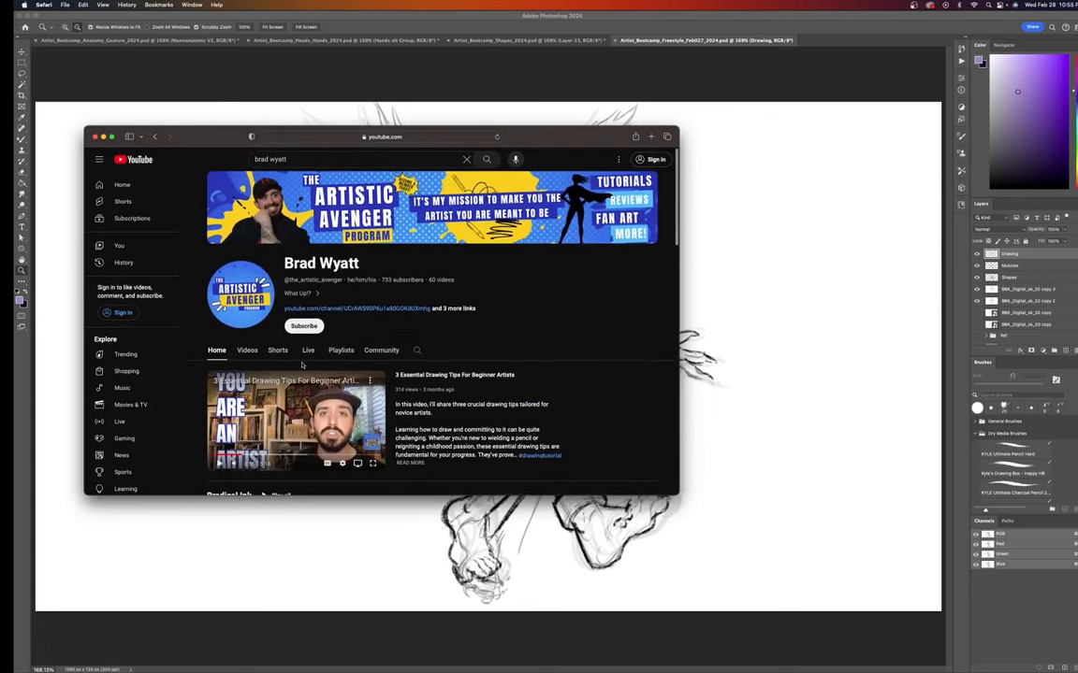
mouse_move(425, 378)
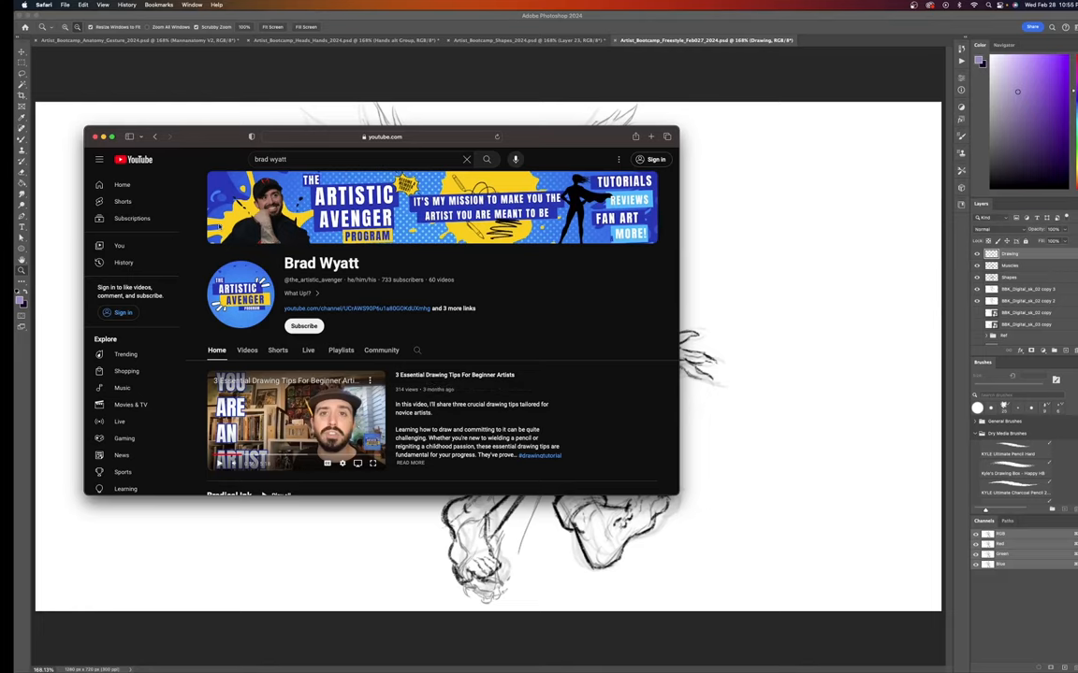
scroll("down", 3)
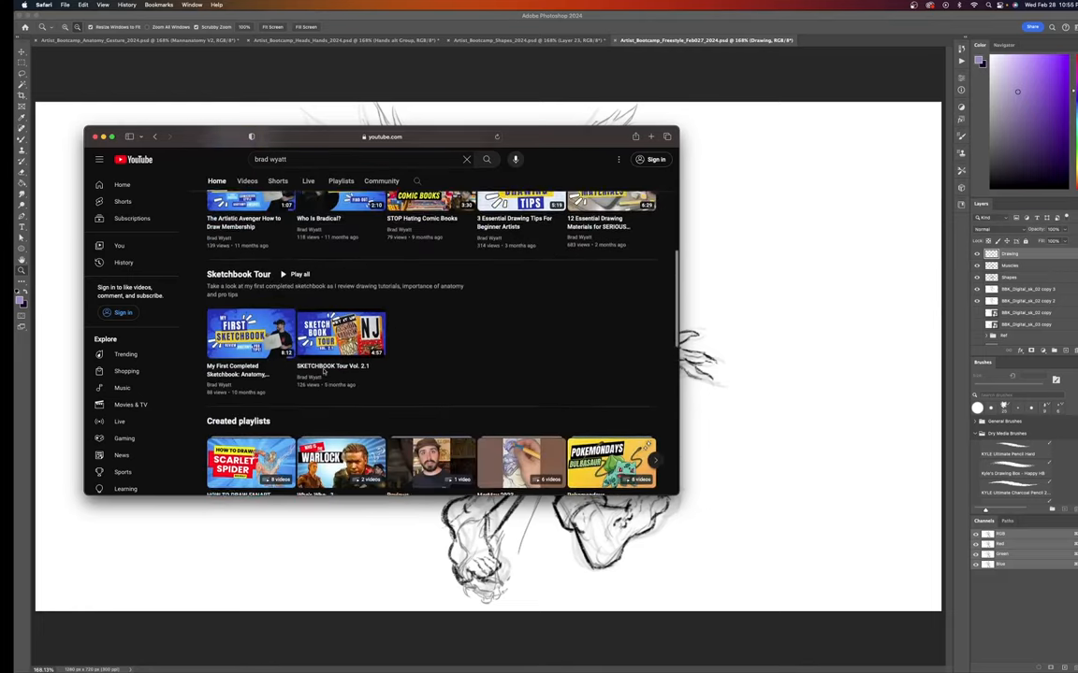
scroll("down", 3)
type("anime charlie")
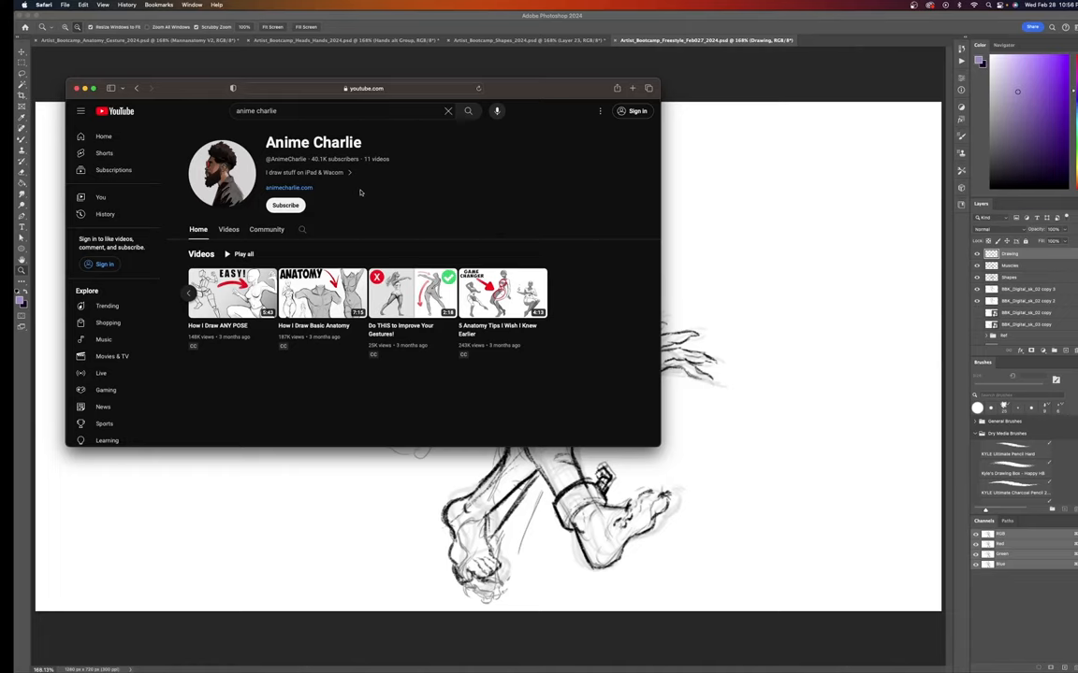
mouse_move(309, 168)
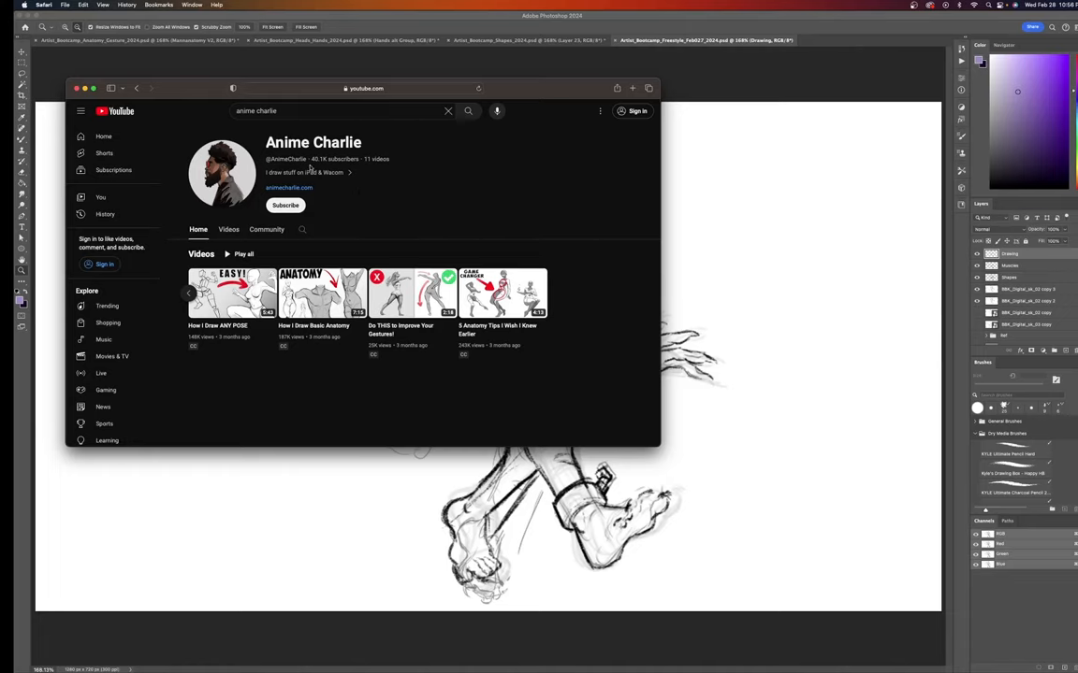
mouse_move(353, 168)
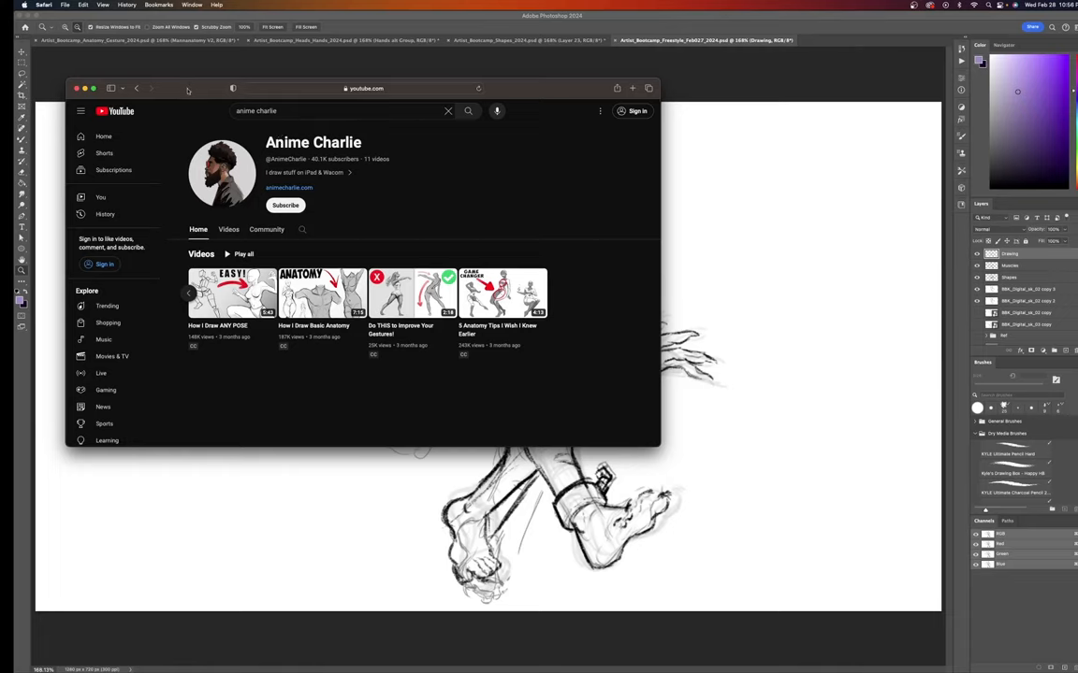
mouse_move(208, 186)
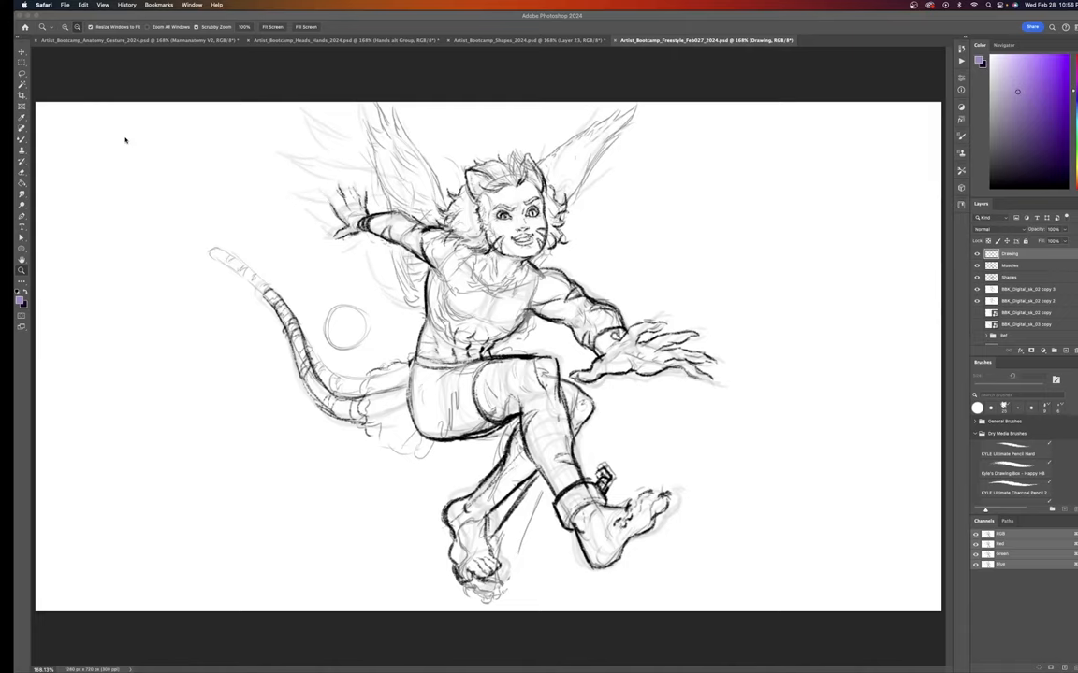
mouse_move(131, 139)
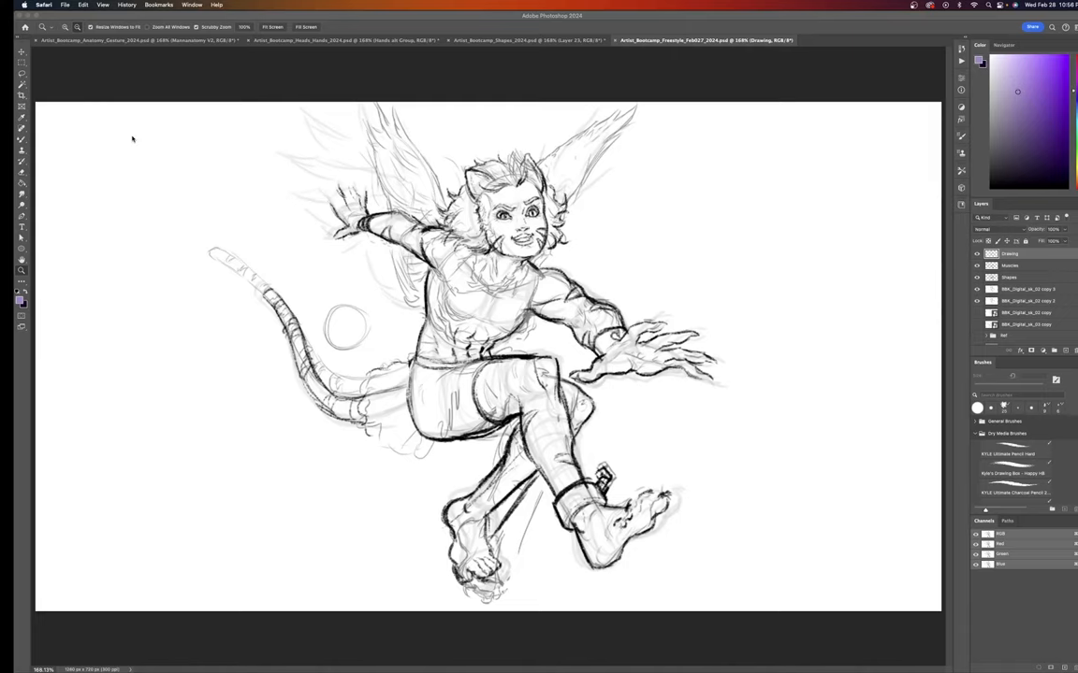
mouse_move(64, 546)
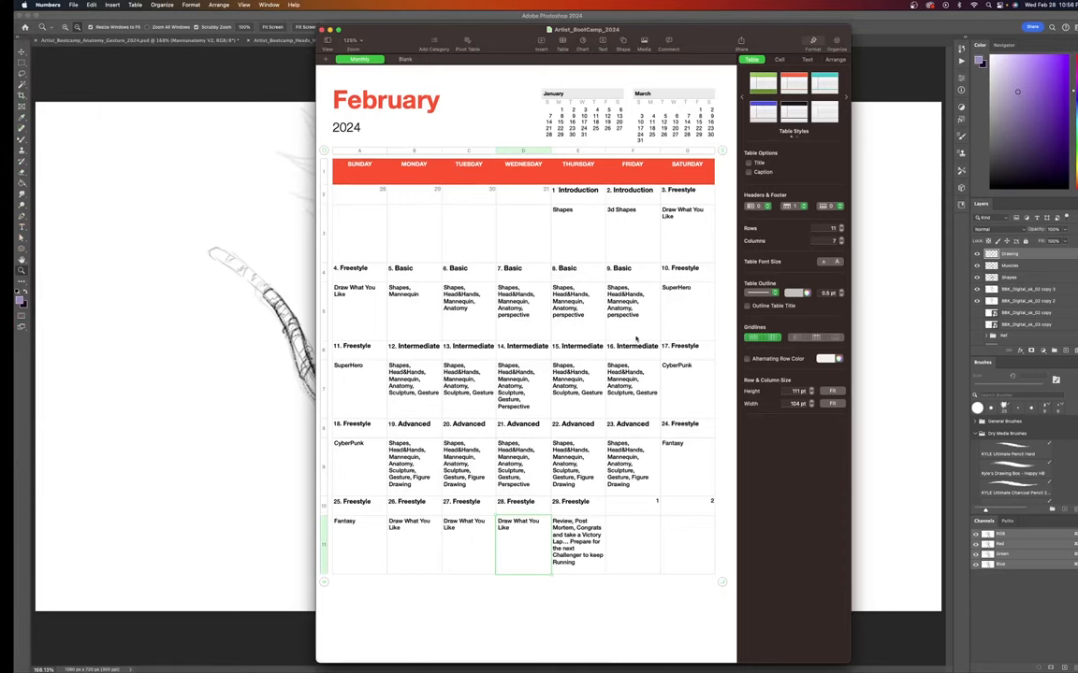
mouse_move(502, 374)
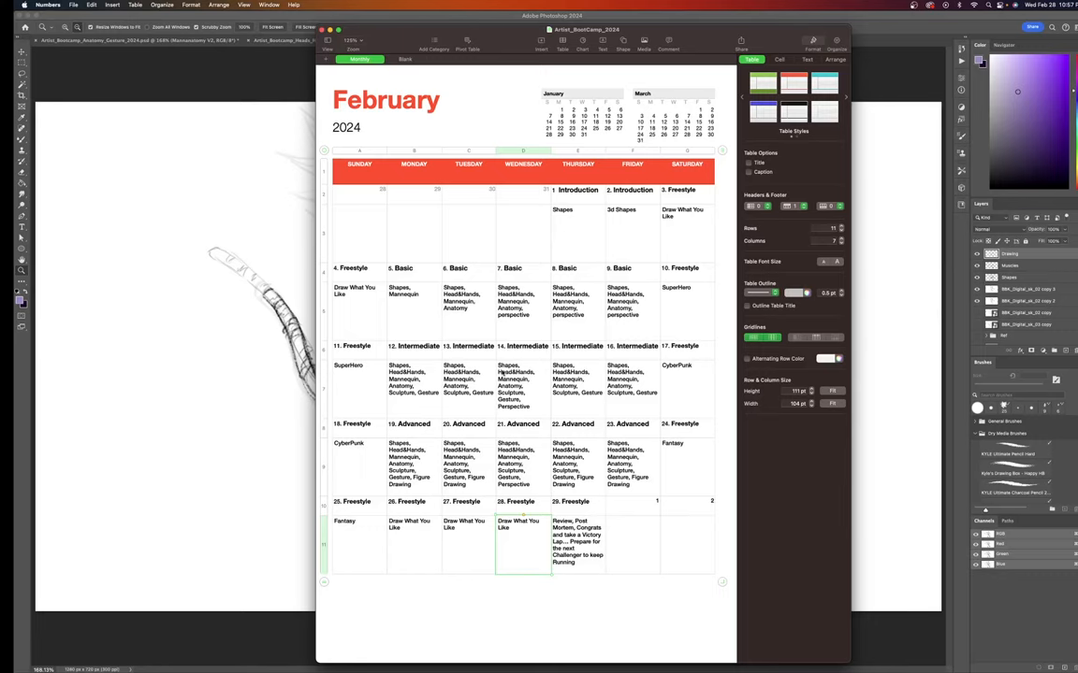
mouse_move(545, 400)
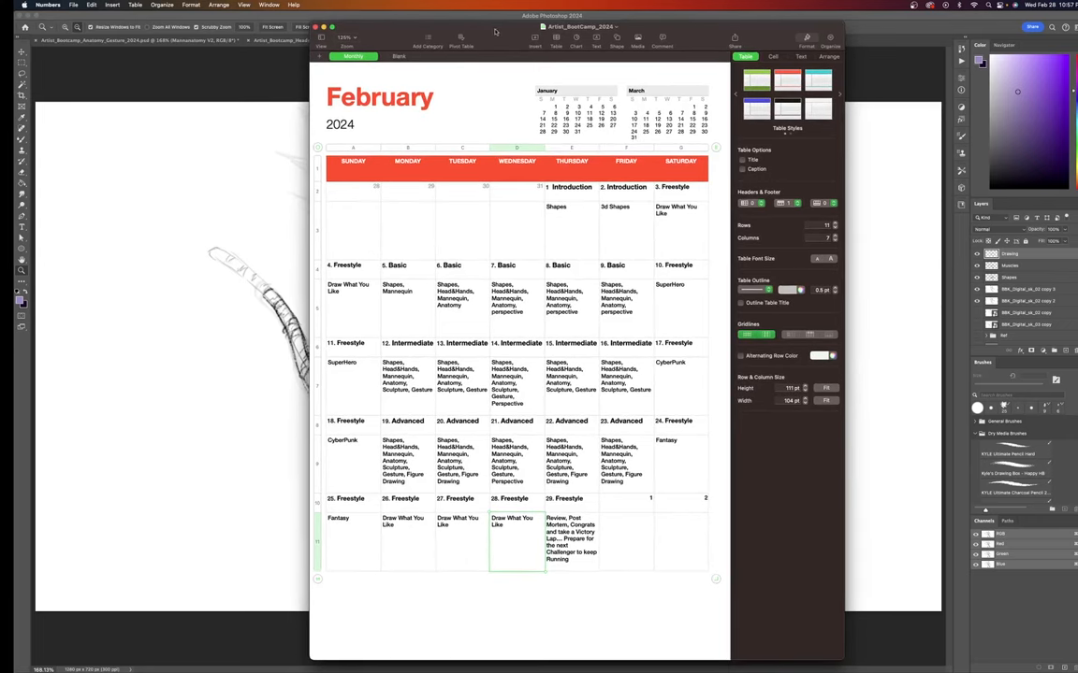
mouse_move(524, 332)
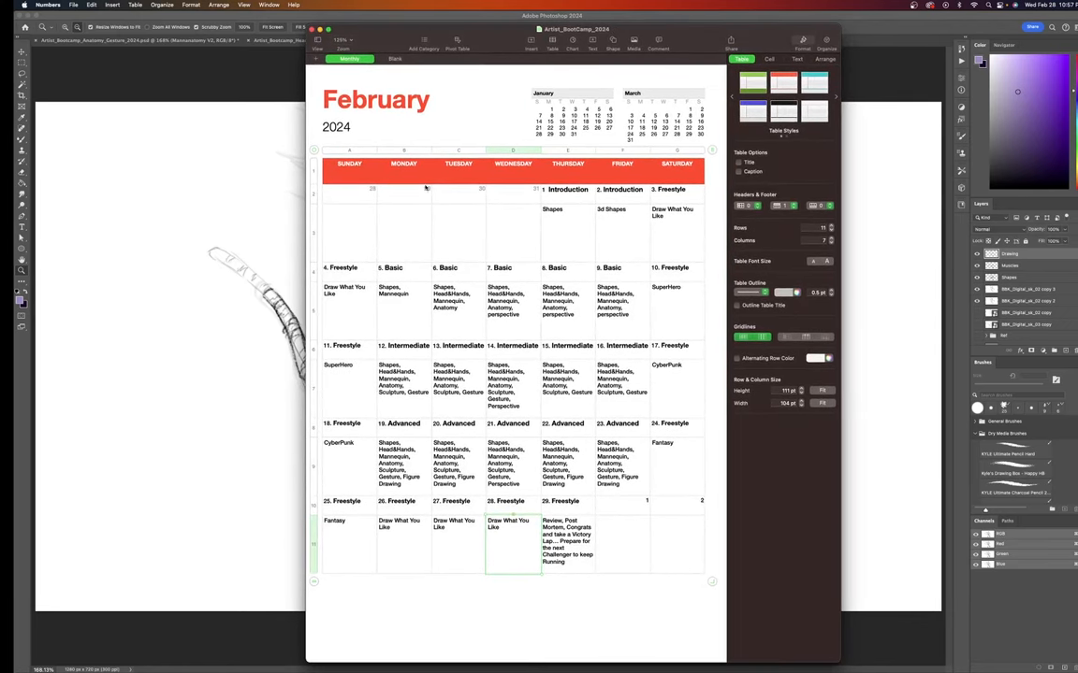
mouse_move(551, 226)
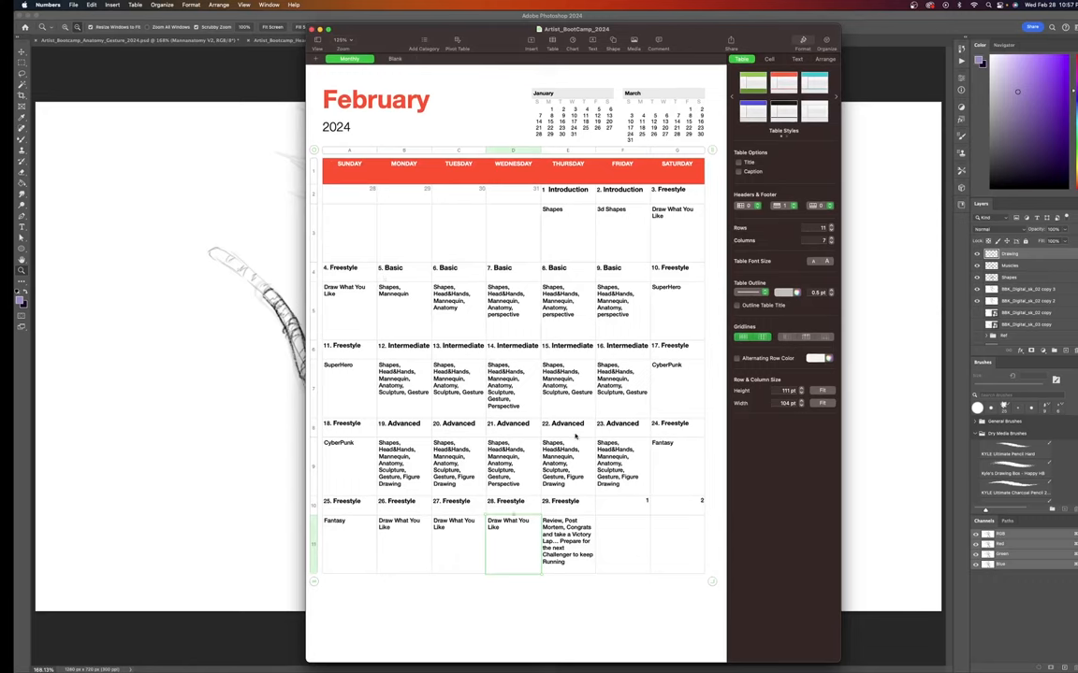
mouse_move(474, 464)
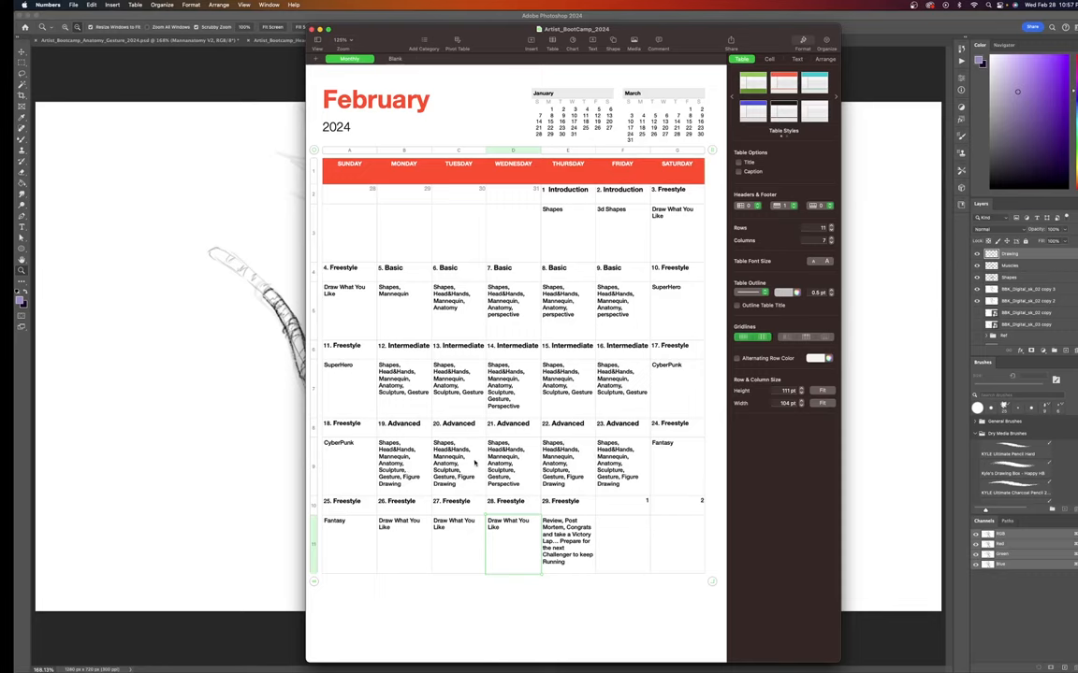
mouse_move(719, 306)
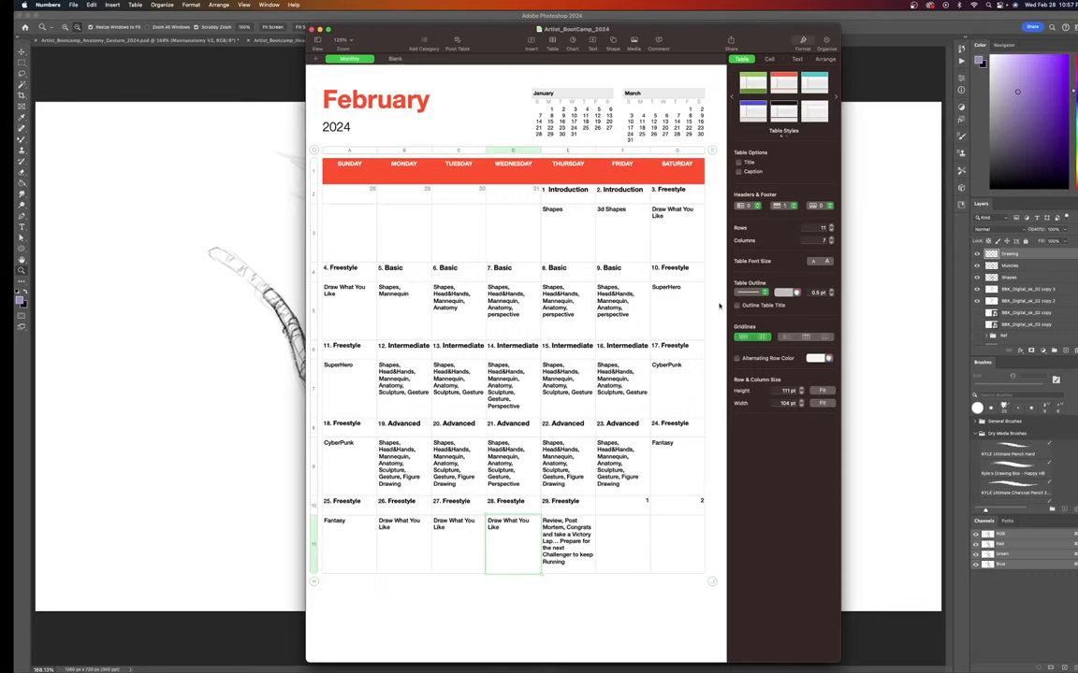
mouse_move(616, 367)
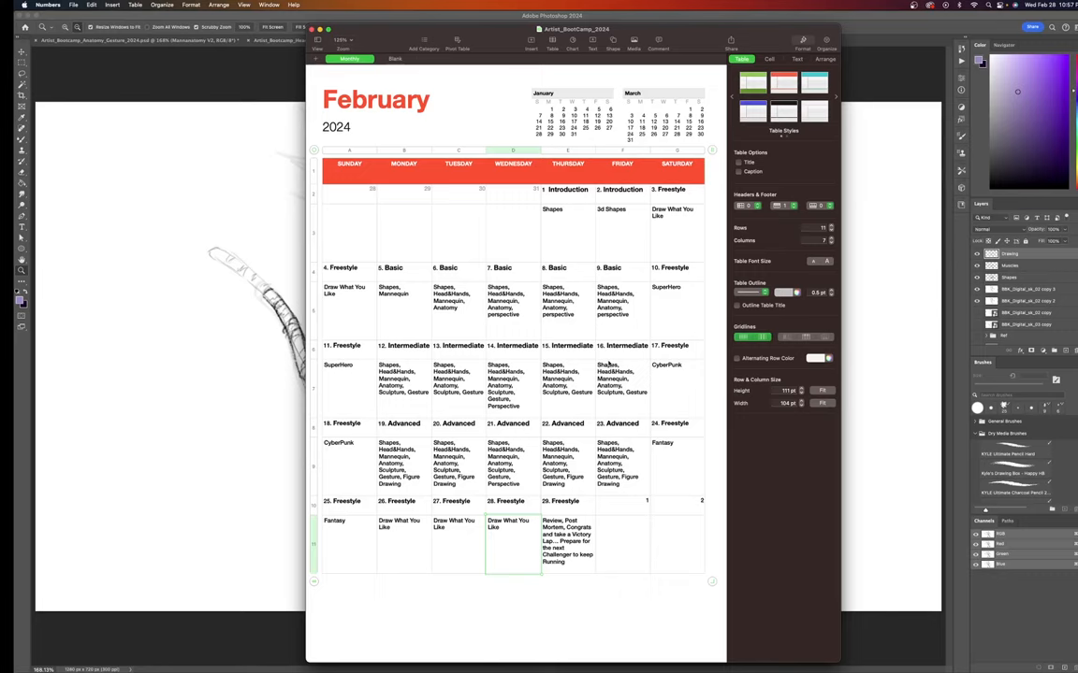
mouse_move(625, 276)
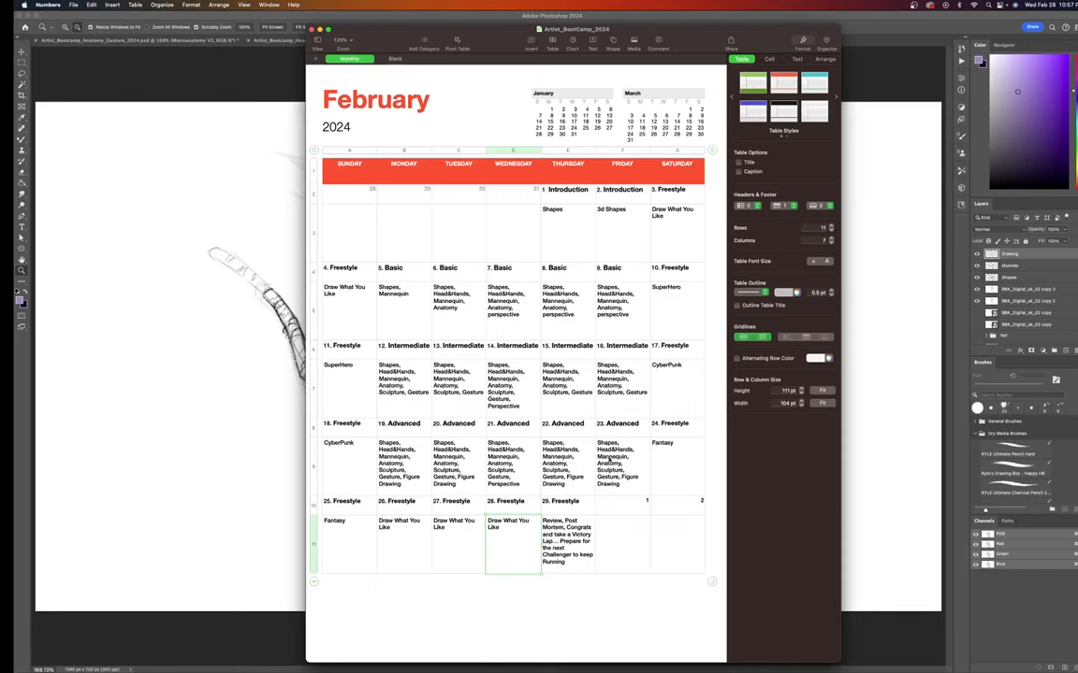
mouse_move(639, 558)
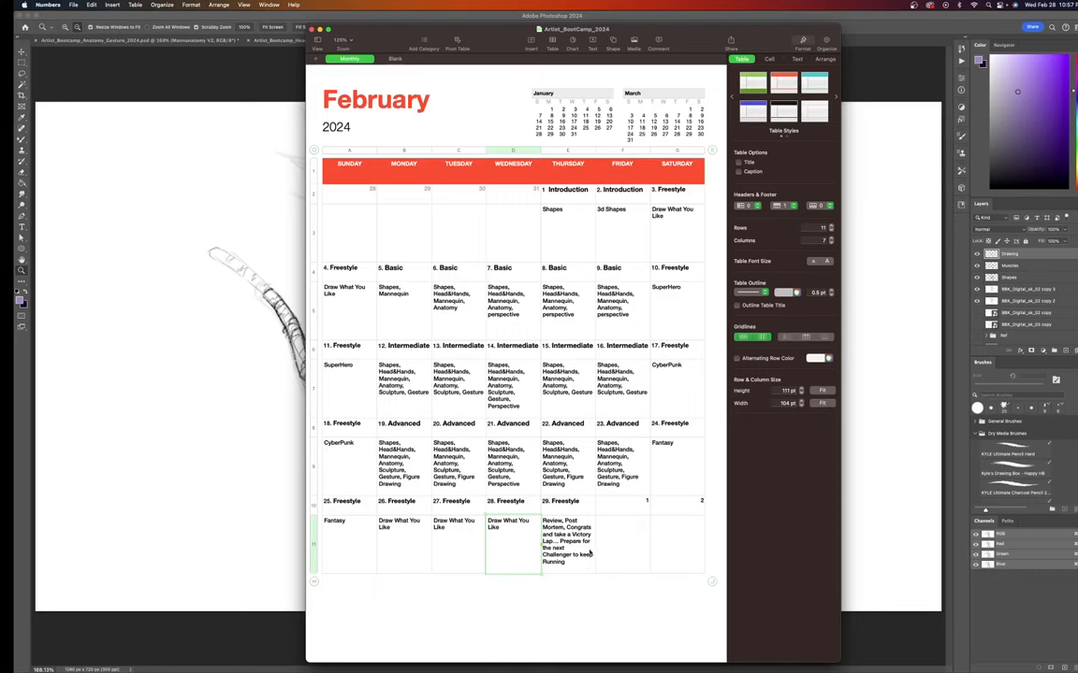
mouse_move(579, 547)
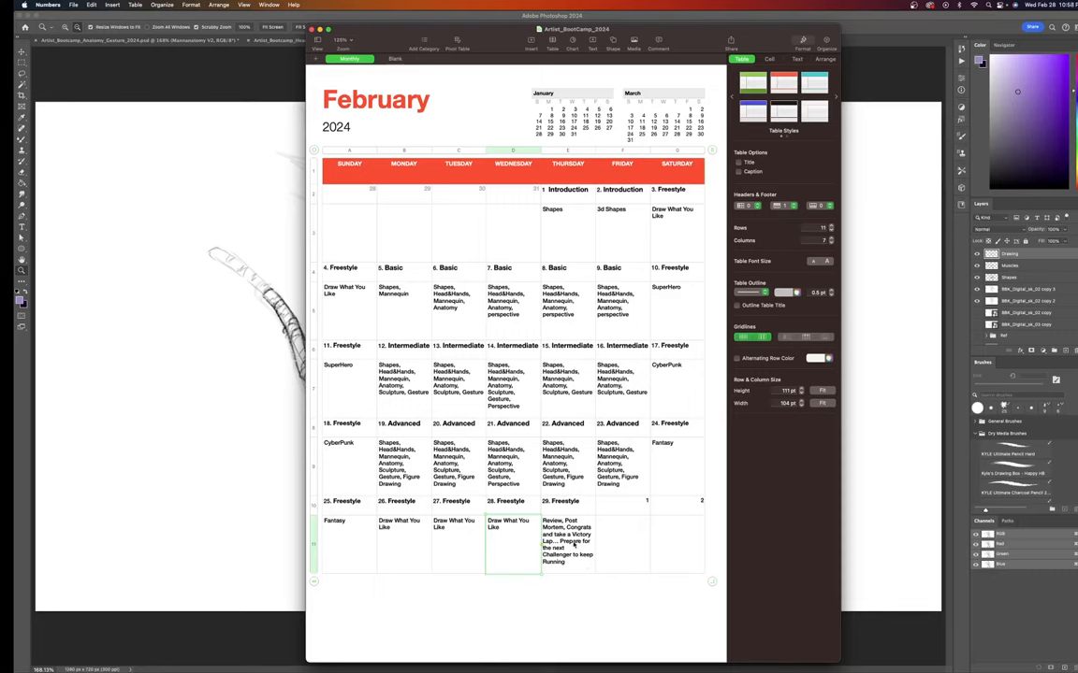
mouse_move(599, 548)
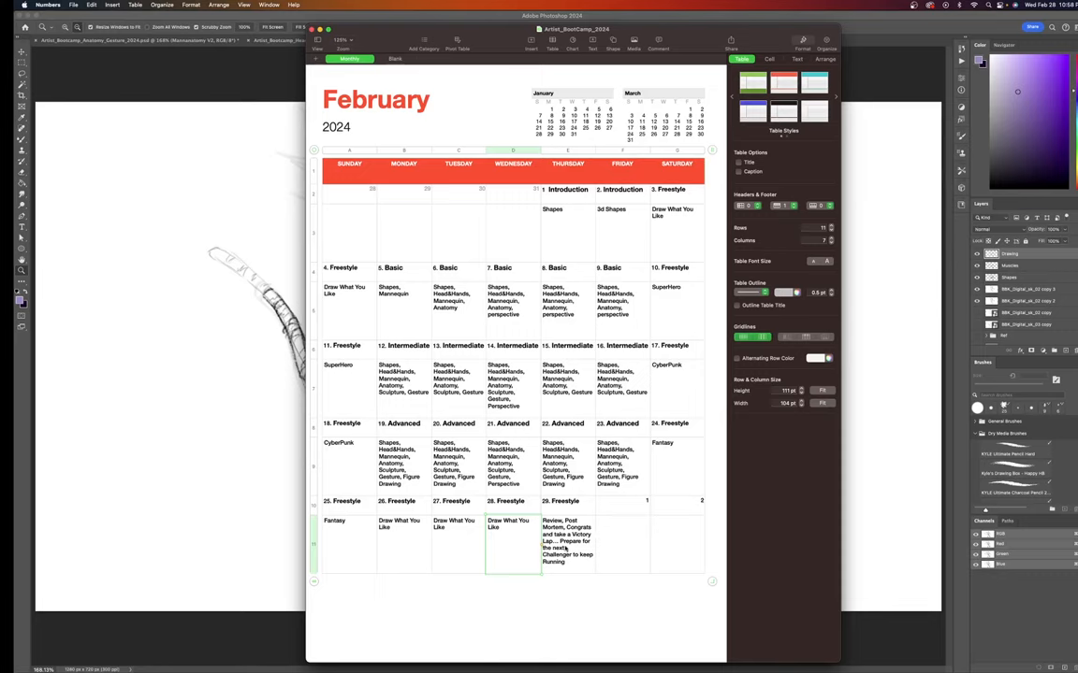
mouse_move(571, 556)
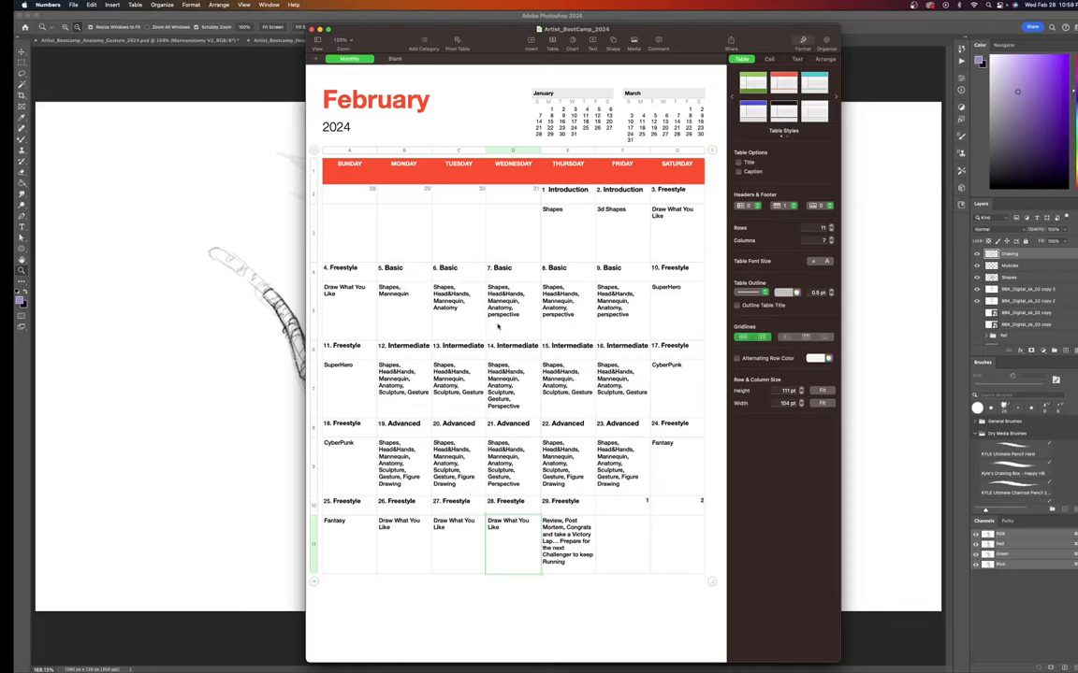
mouse_move(677, 482)
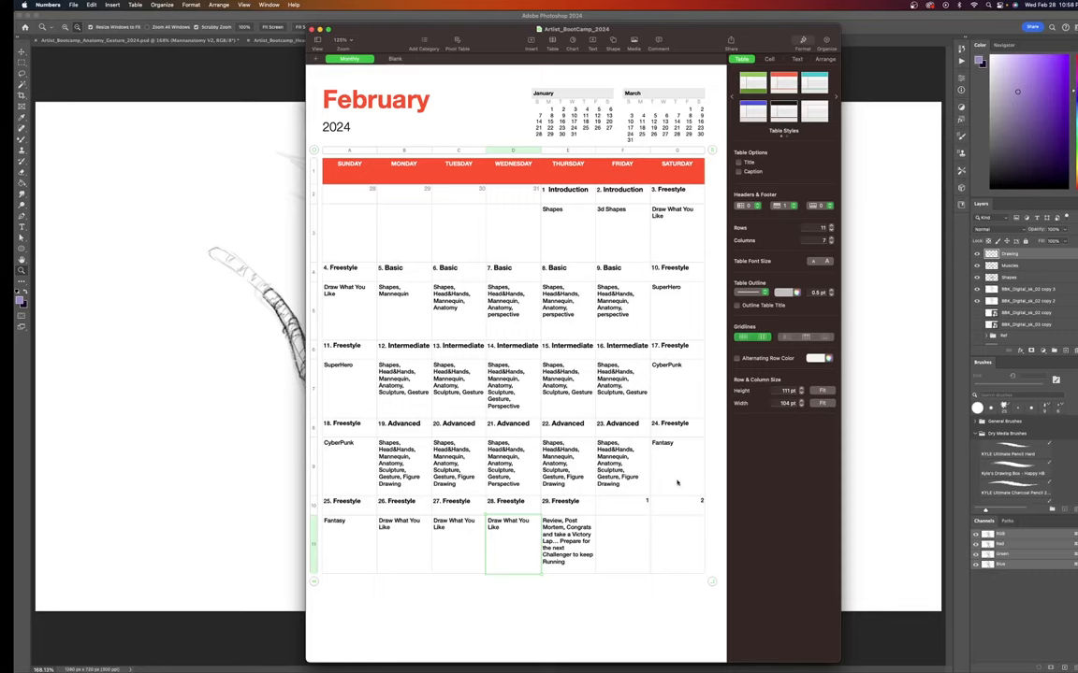
mouse_move(628, 389)
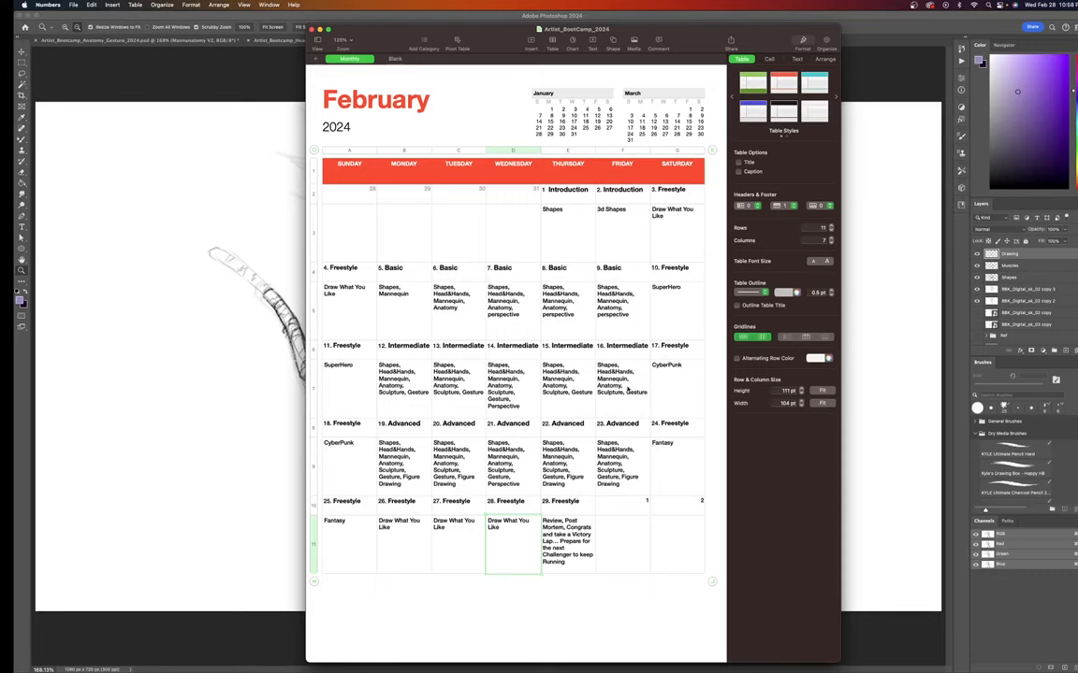
mouse_move(650, 257)
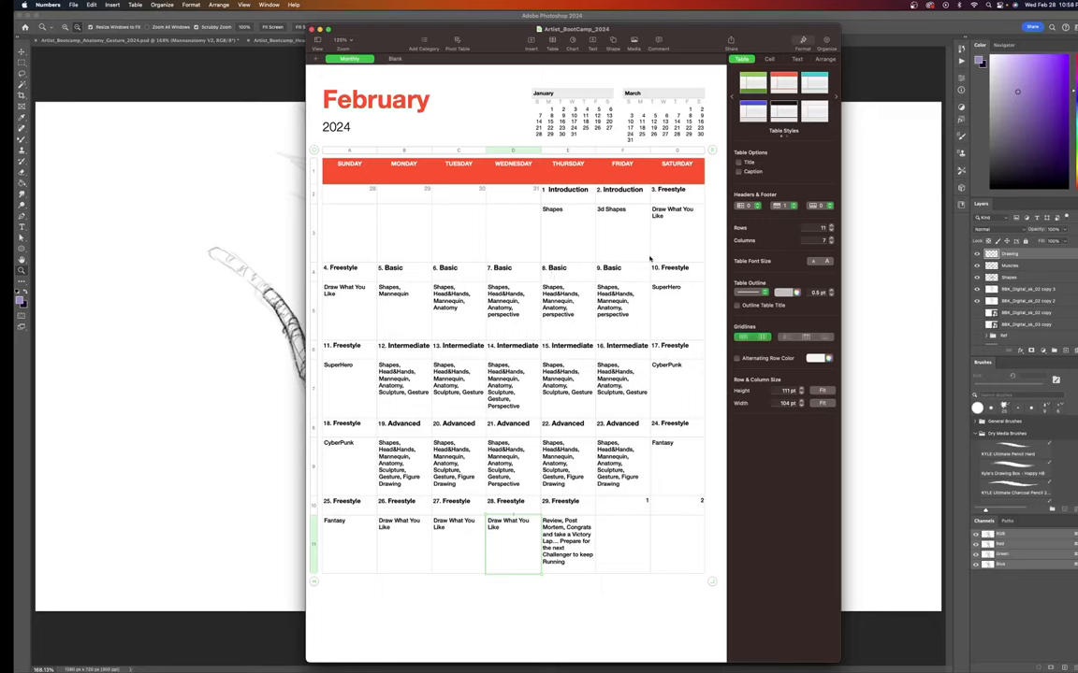
mouse_move(476, 338)
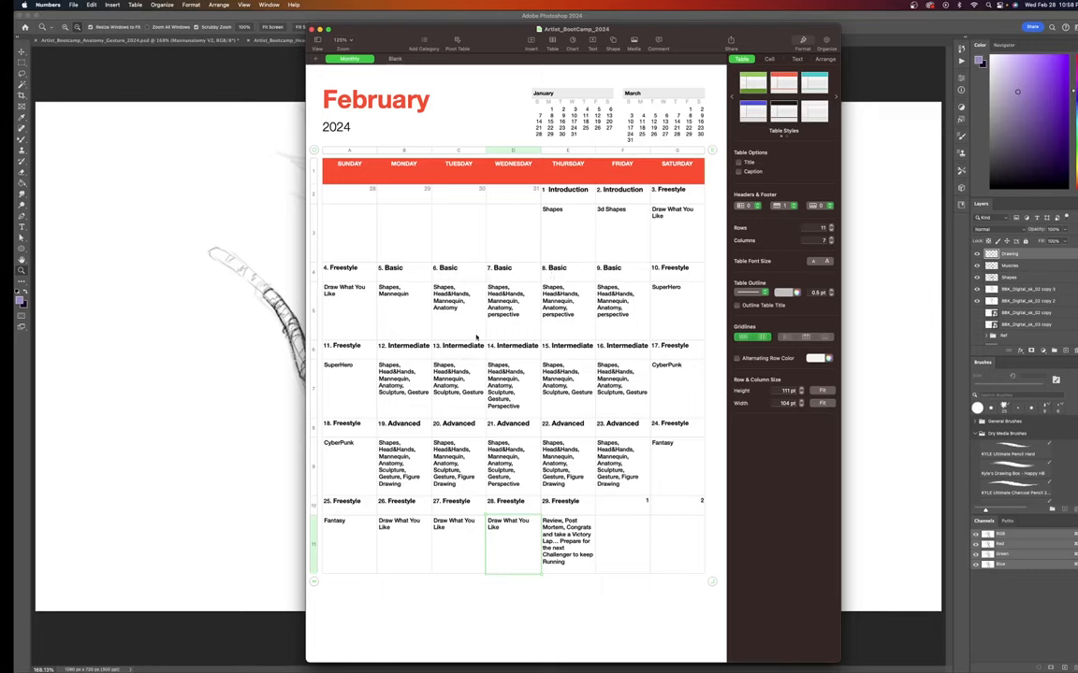
mouse_move(546, 572)
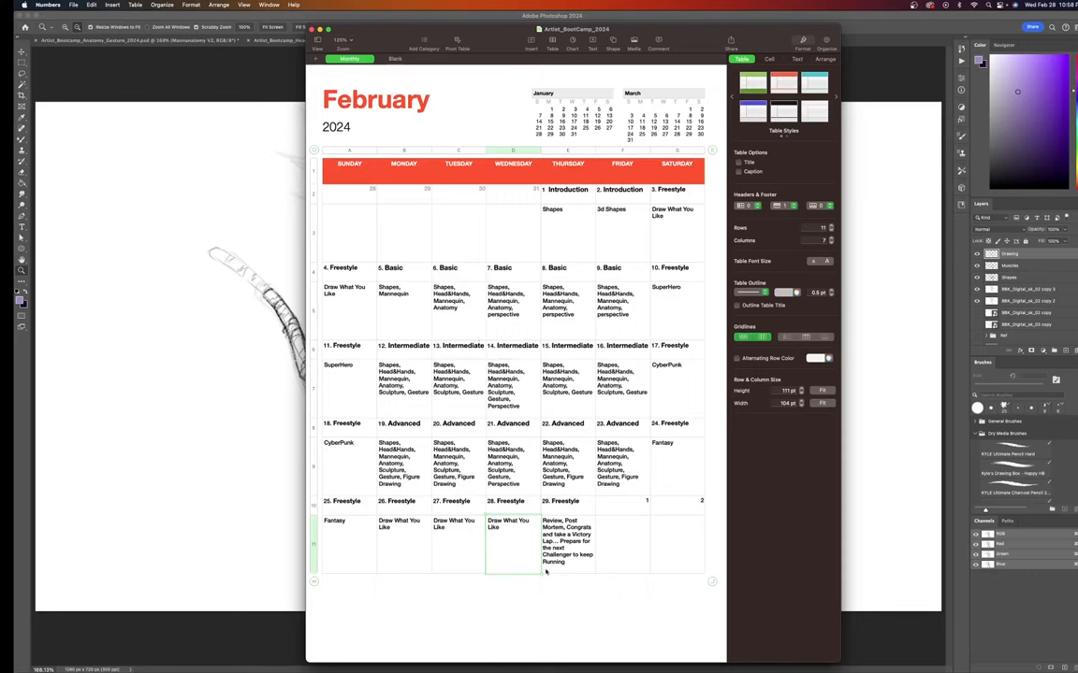
mouse_move(585, 571)
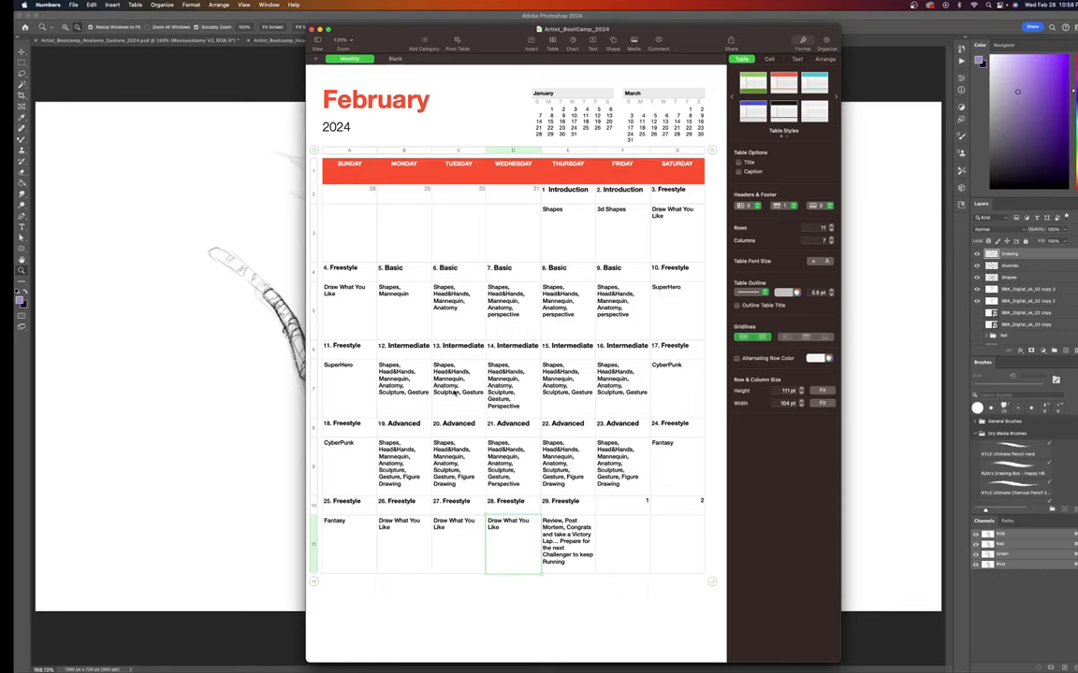
mouse_move(456, 394)
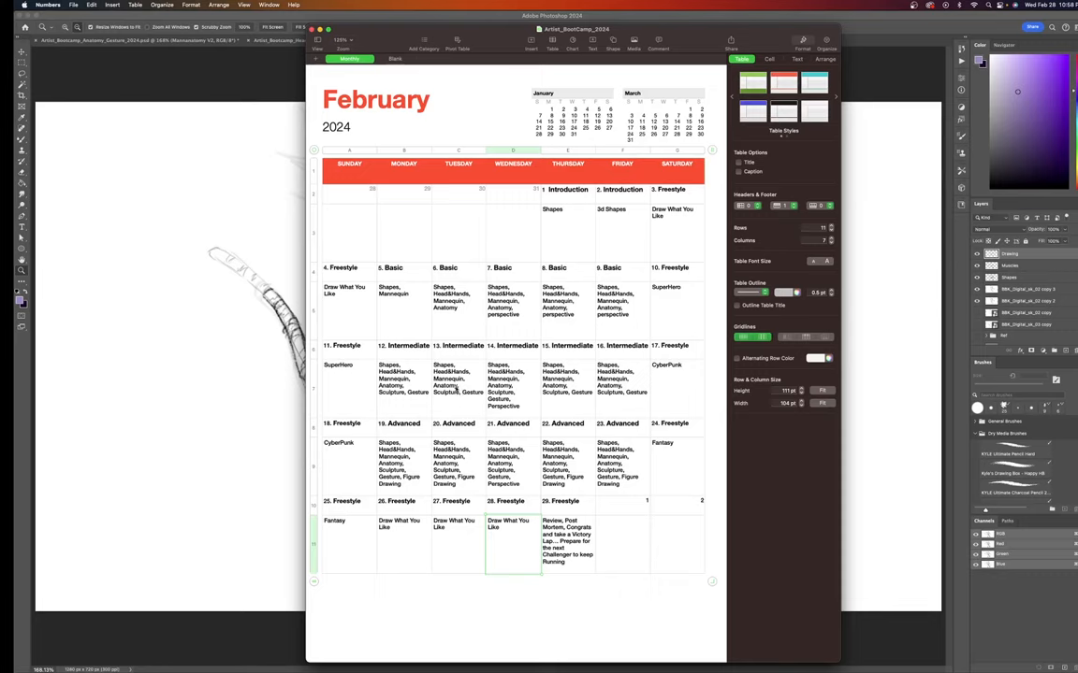
mouse_move(512, 80)
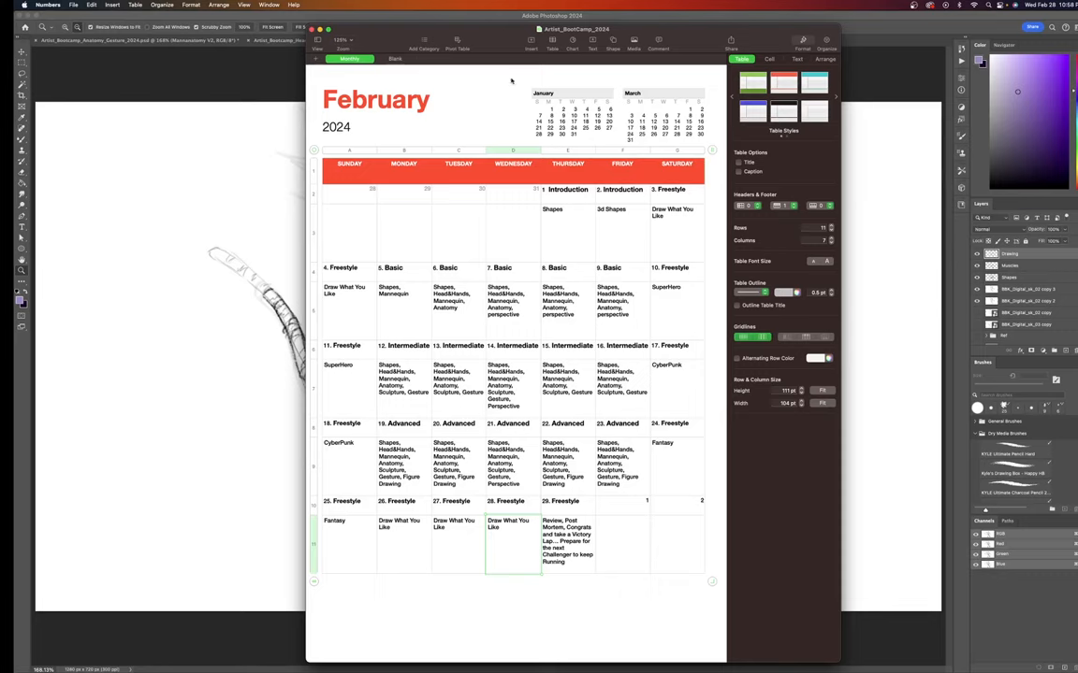